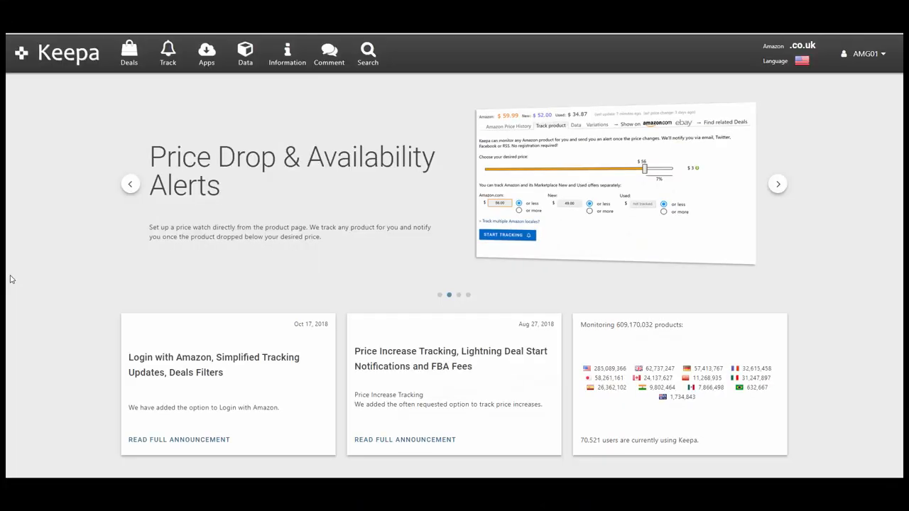
# Step: Cycle the Keepa homepage carousel past International Amazon Prices to the Price History Charts slide
pyautogui.click(777, 183)
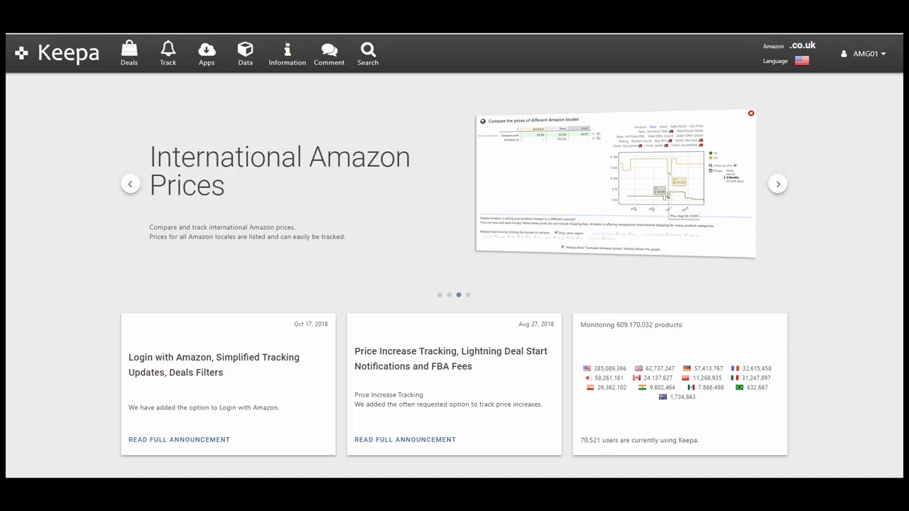
pyautogui.click(778, 183)
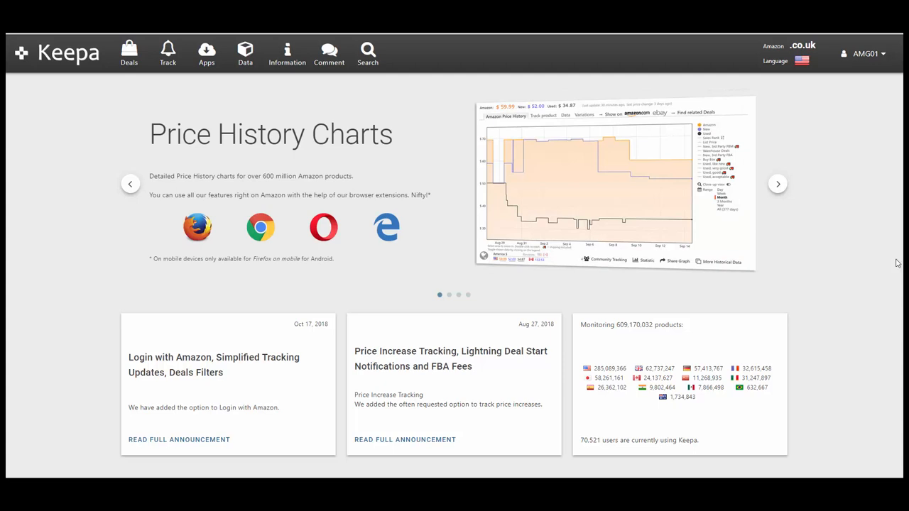
pyautogui.moveTo(866, 255)
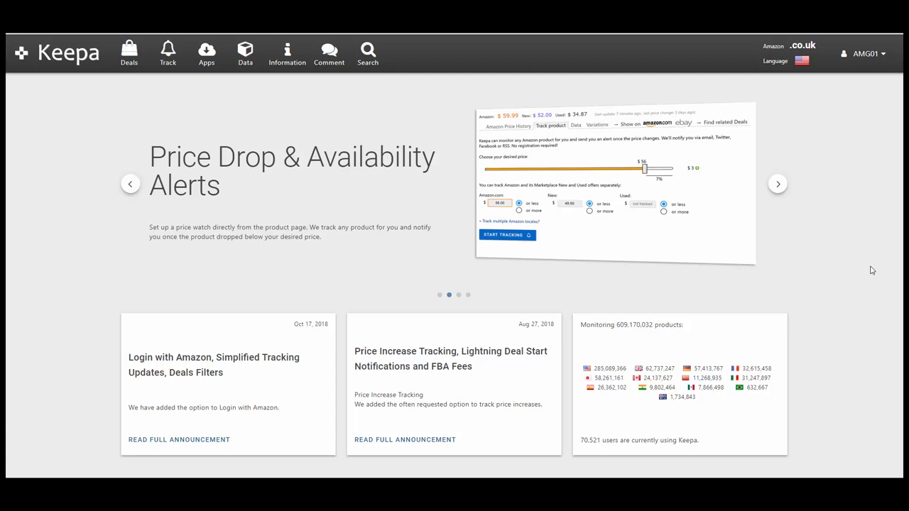
pyautogui.click(779, 183)
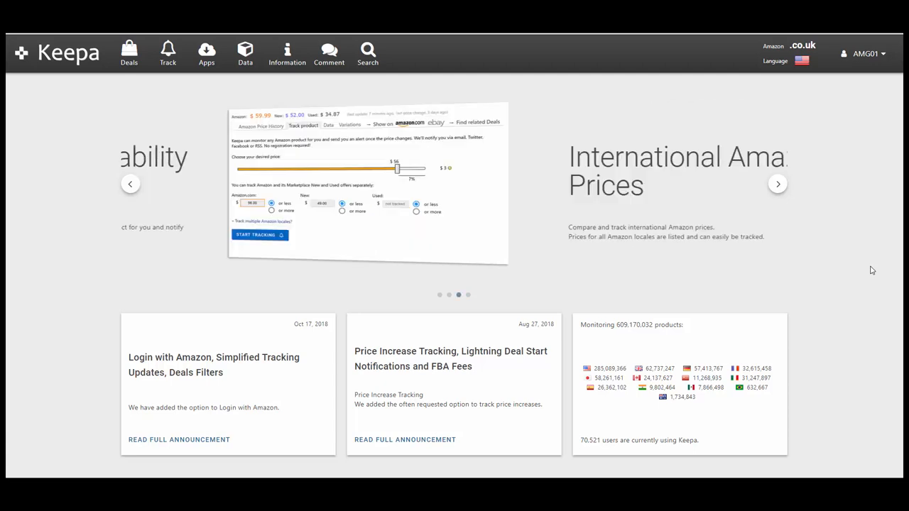
pyautogui.click(778, 183)
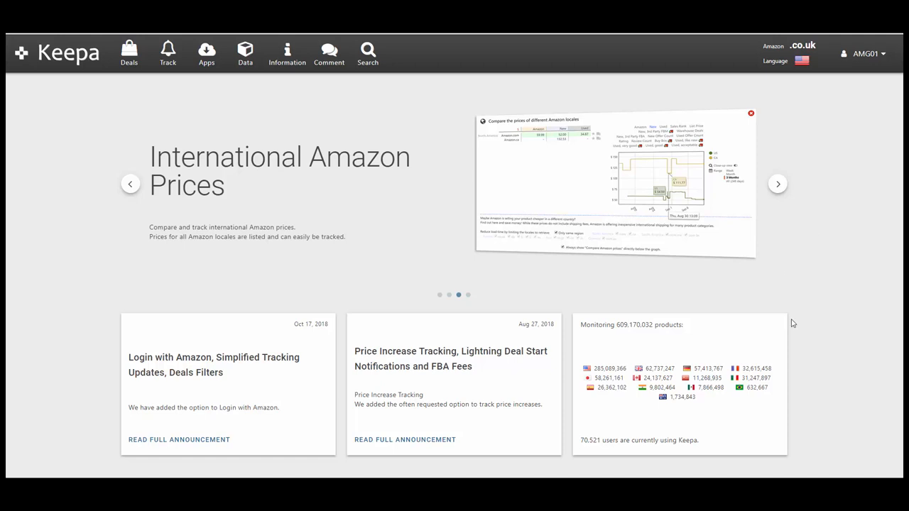
pyautogui.moveTo(775, 57)
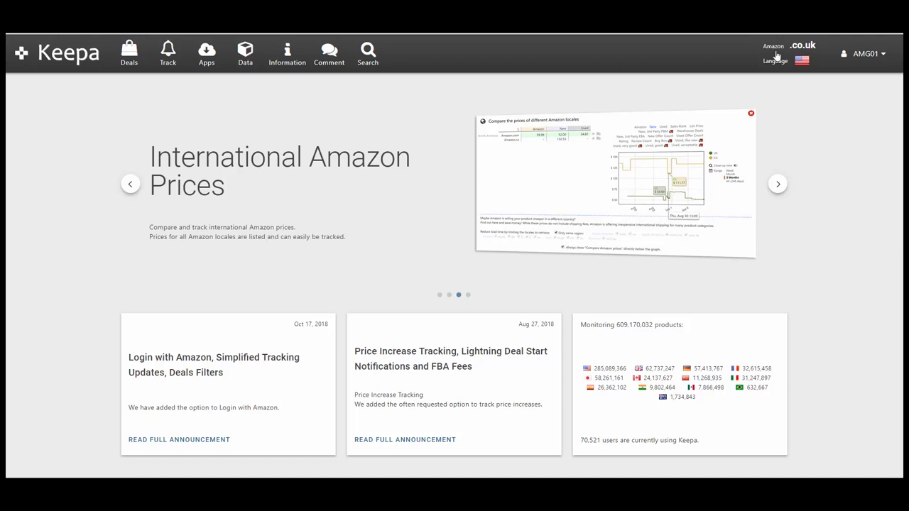
pyautogui.moveTo(798, 54)
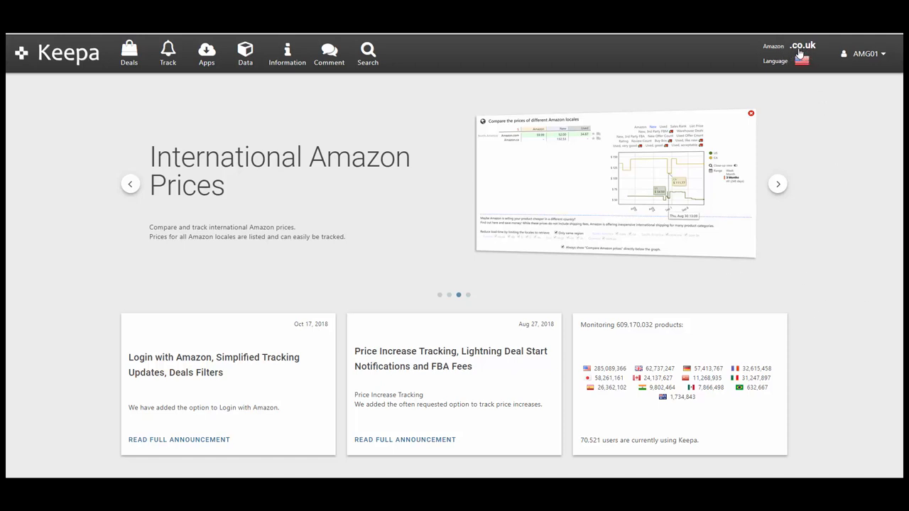
pyautogui.click(778, 184)
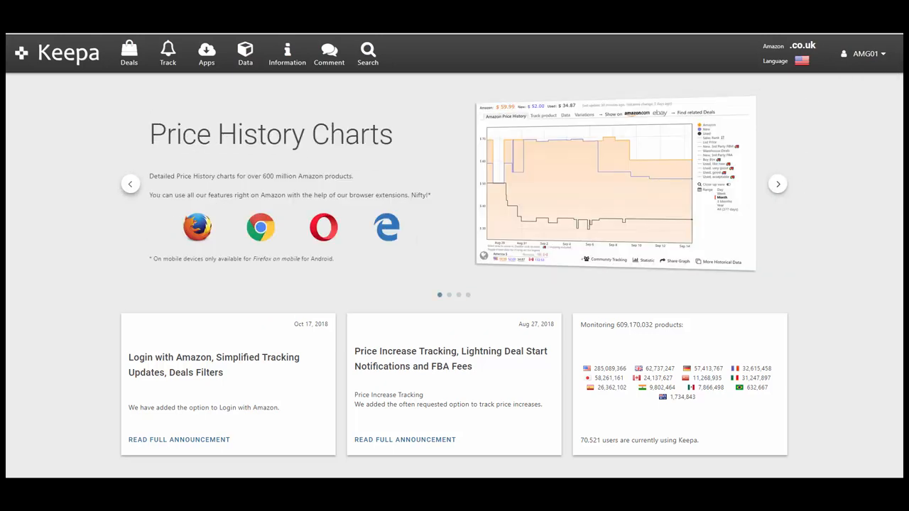
pyautogui.moveTo(414, 267)
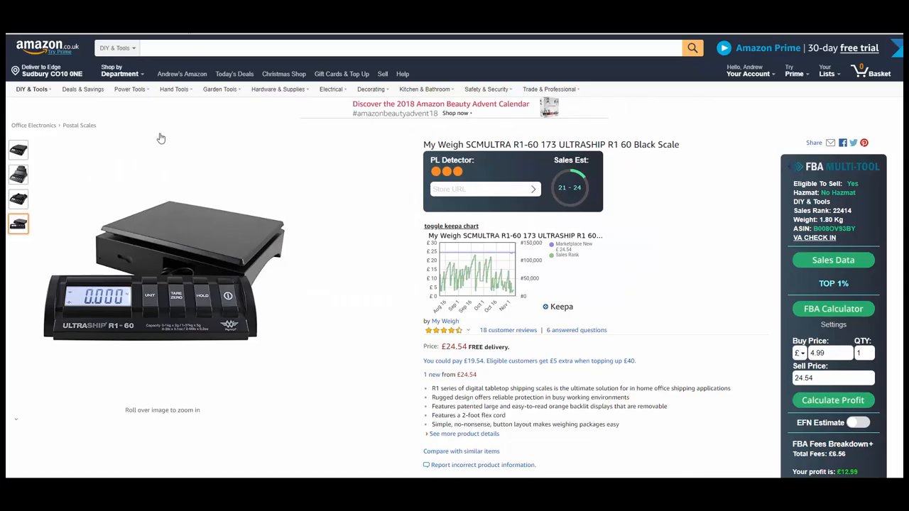
pyautogui.moveTo(688, 222)
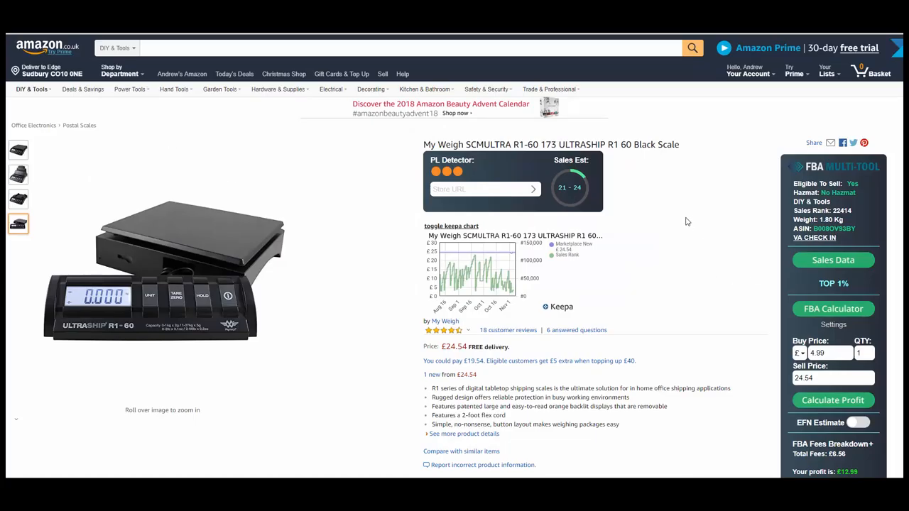
pyautogui.moveTo(704, 230)
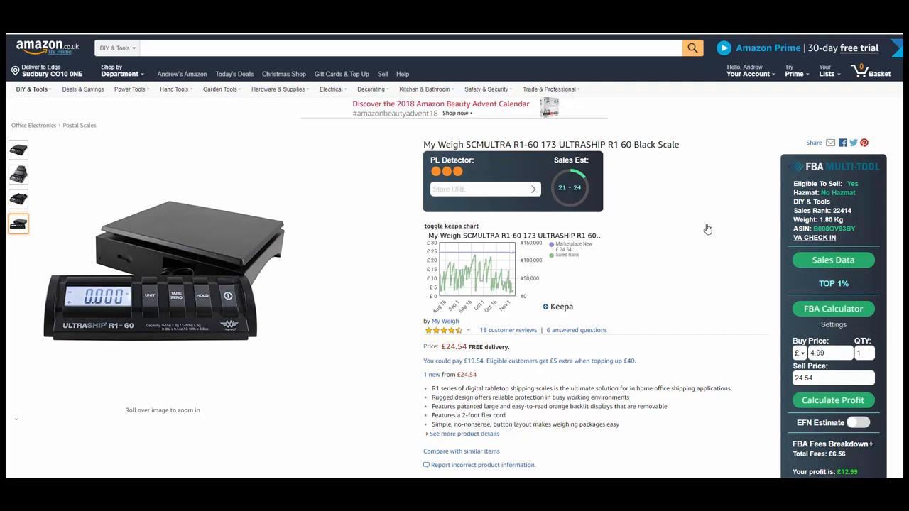
# Step: Scroll the My Weigh ULTRASHIP R1-60 listing down to its embedded Keepa price history chart
pyautogui.scroll(-3)
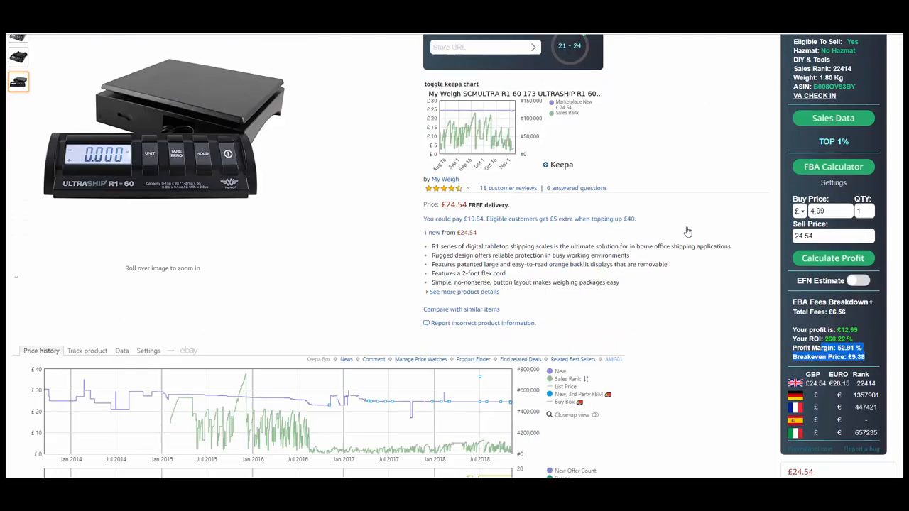
# Step: Inspect the Keepa graph, then show the Statistic summary of lowest, current, highest and average prices
pyautogui.scroll(-3)
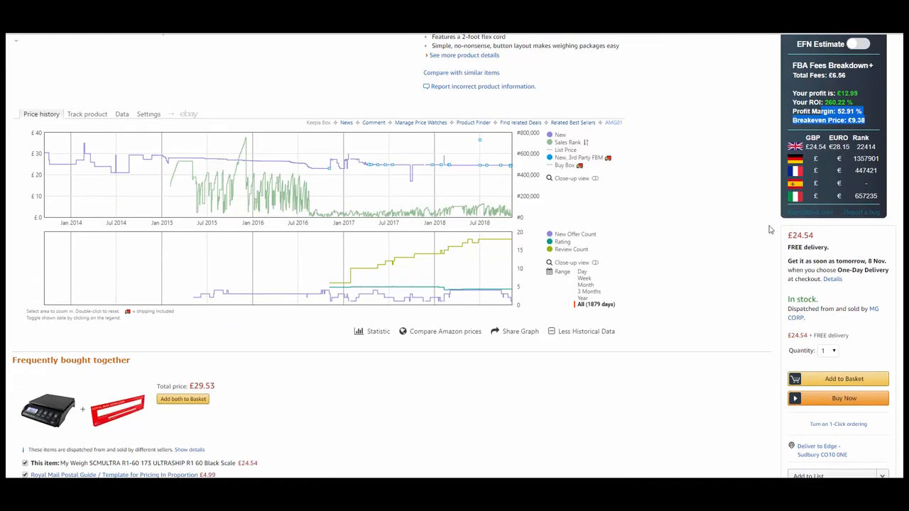
pyautogui.moveTo(168, 206)
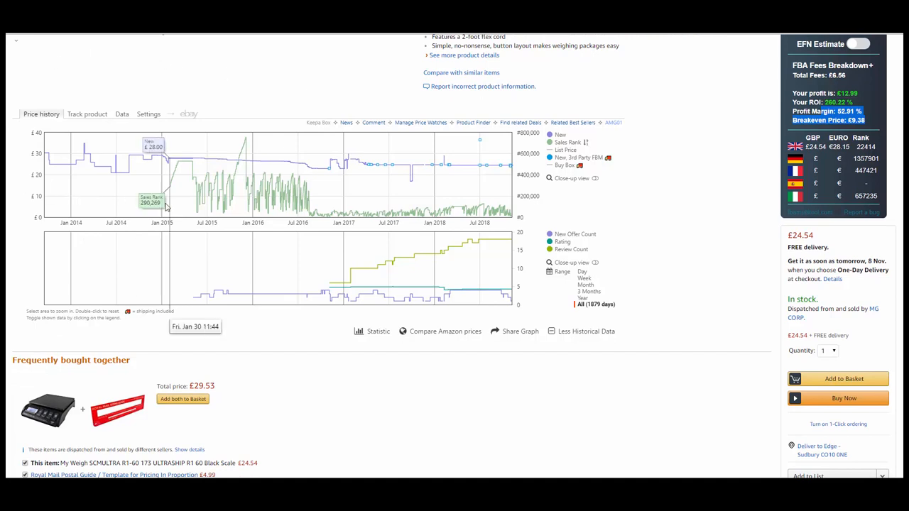
pyautogui.scroll(3)
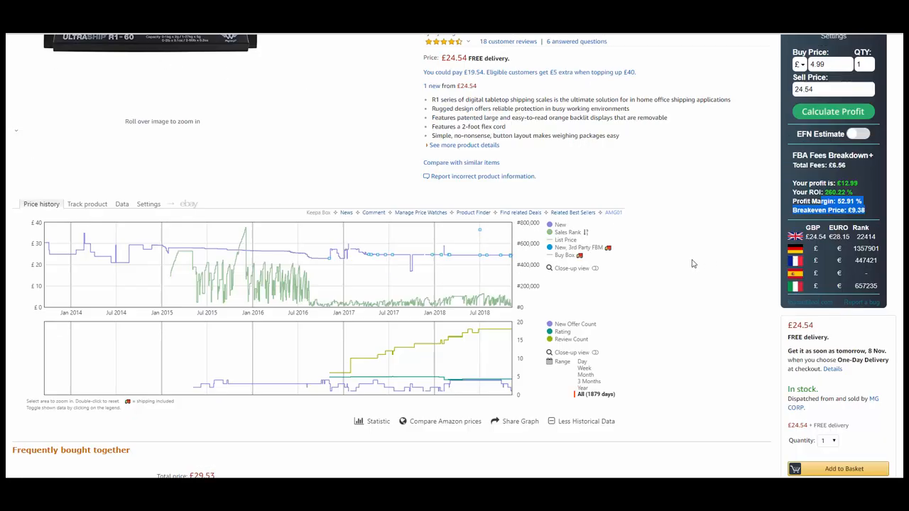
pyautogui.scroll(-3)
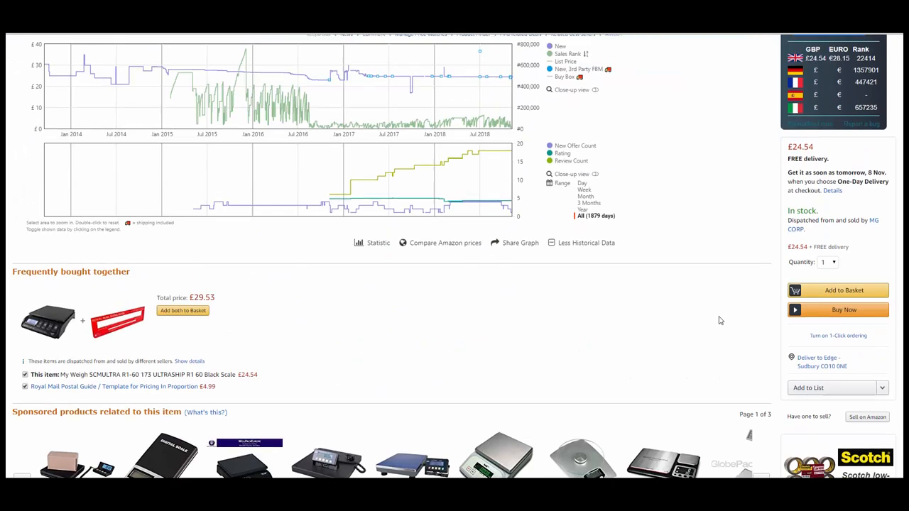
pyautogui.scroll(3)
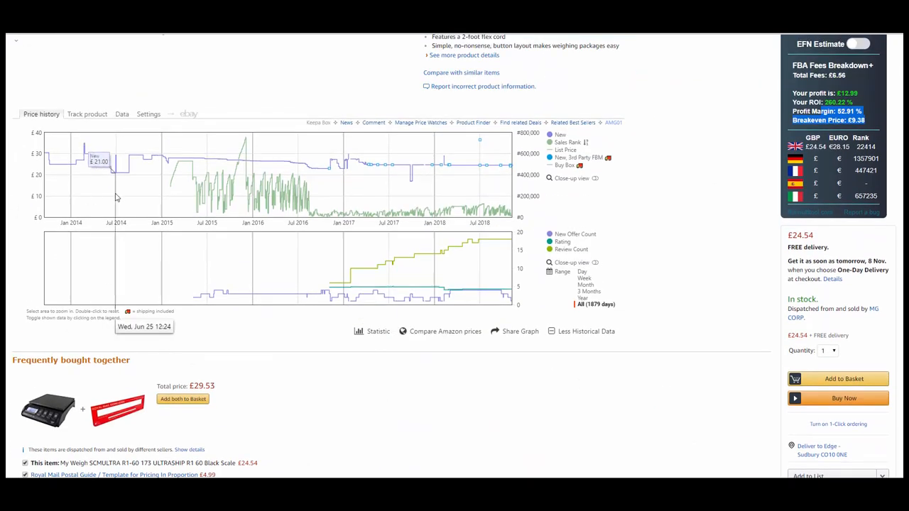
pyautogui.moveTo(245, 176)
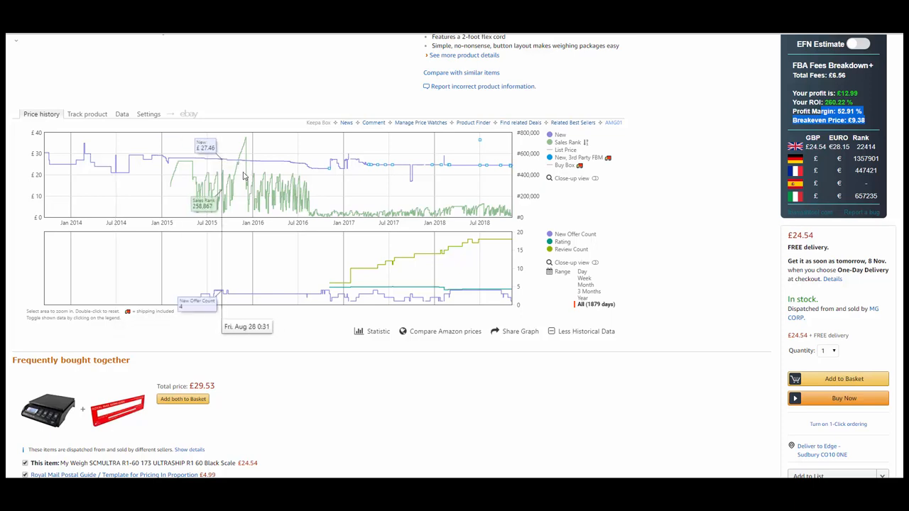
pyautogui.click(375, 332)
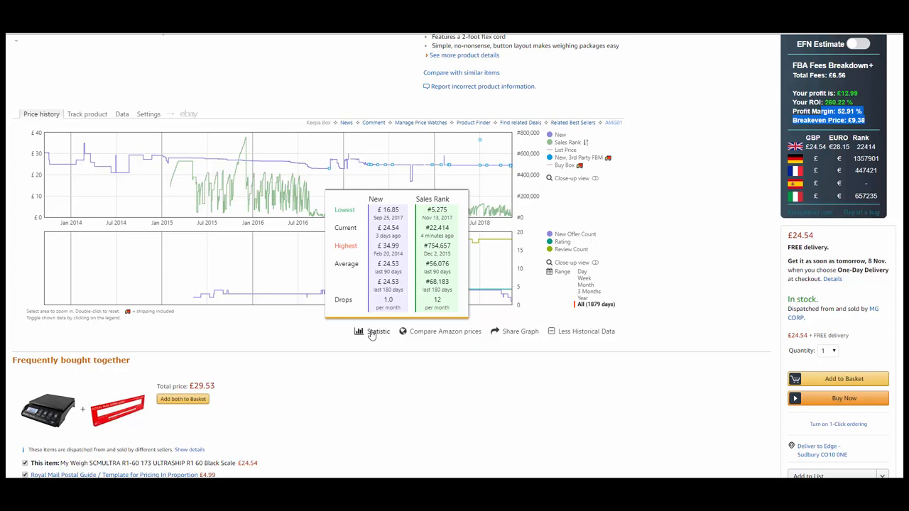
pyautogui.click(377, 331)
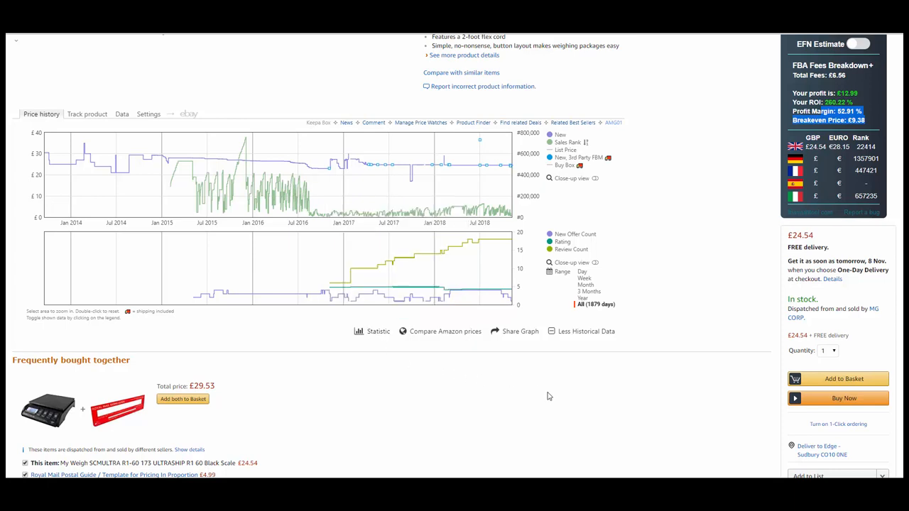
pyautogui.moveTo(216, 196)
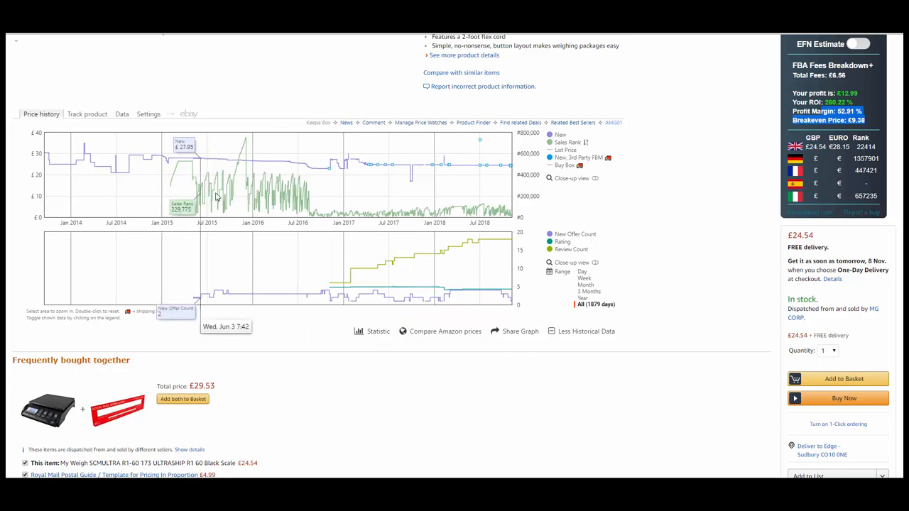
pyautogui.moveTo(440, 173)
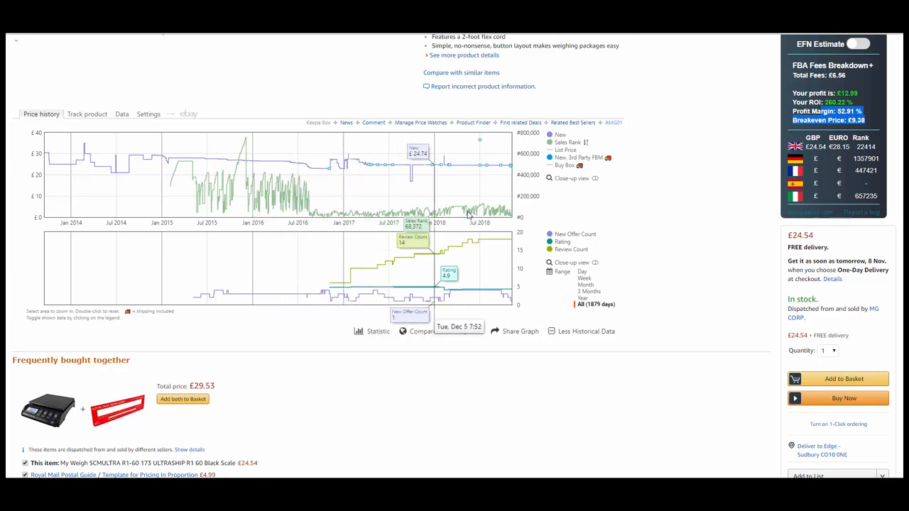
pyautogui.moveTo(228, 205)
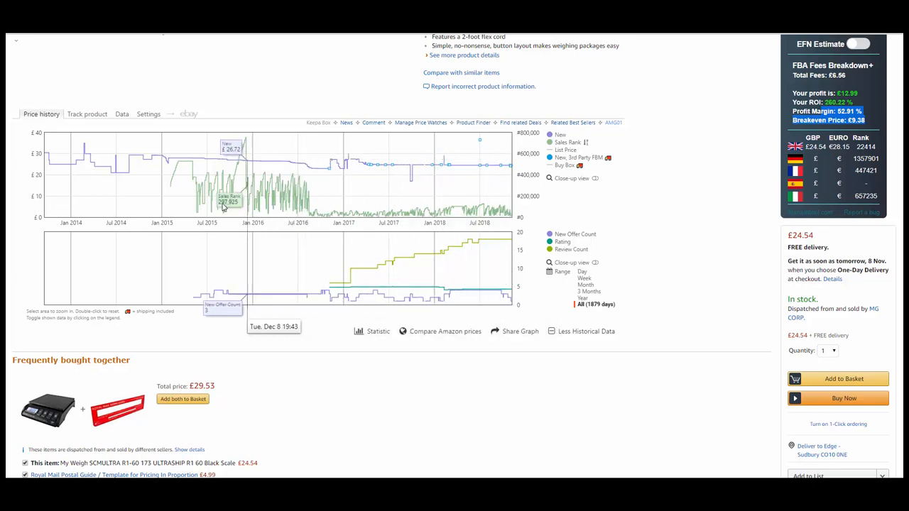
pyautogui.moveTo(201, 199)
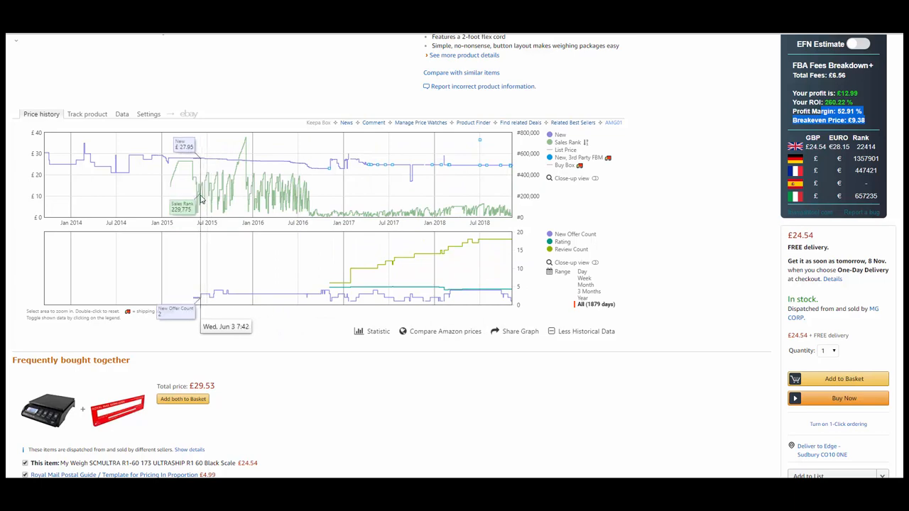
pyautogui.moveTo(202, 201)
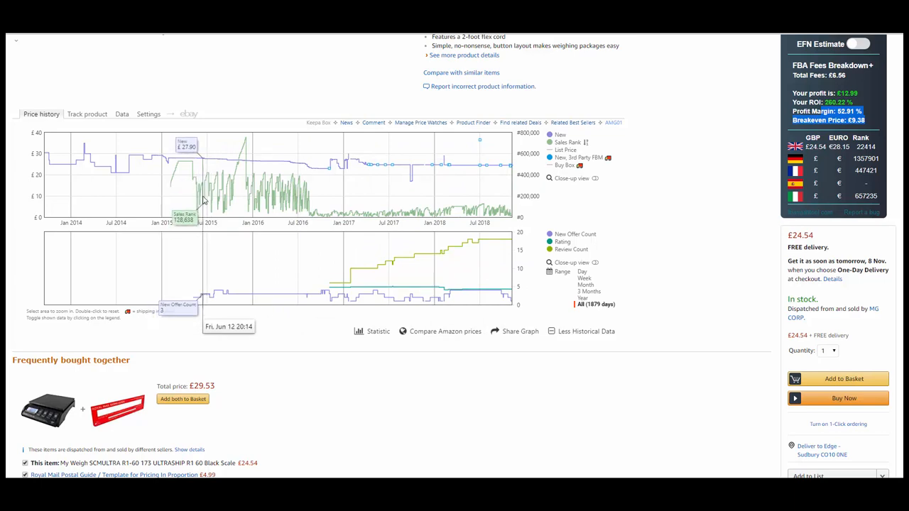
pyautogui.moveTo(304, 202)
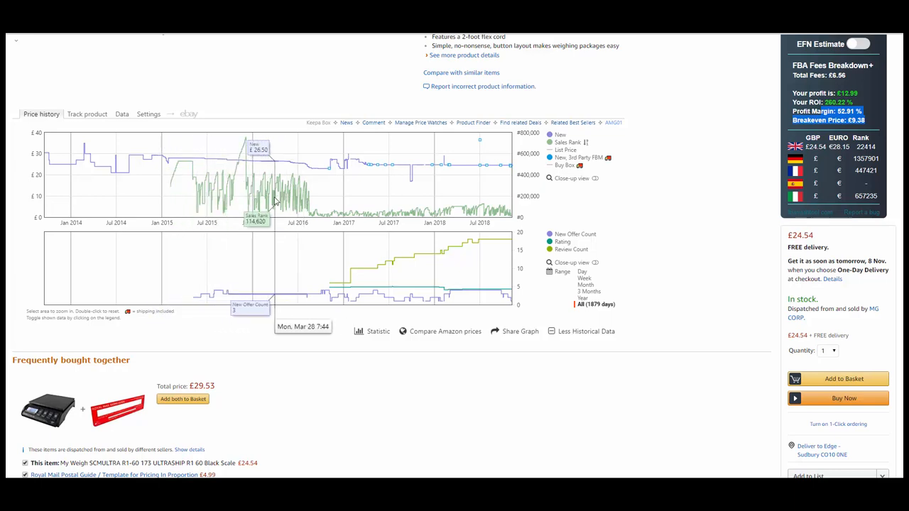
pyautogui.moveTo(295, 206)
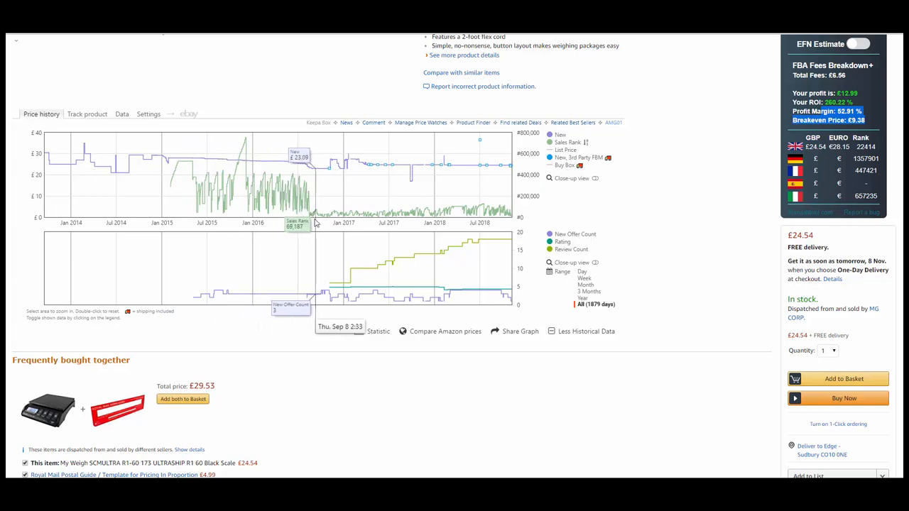
pyautogui.moveTo(316, 221)
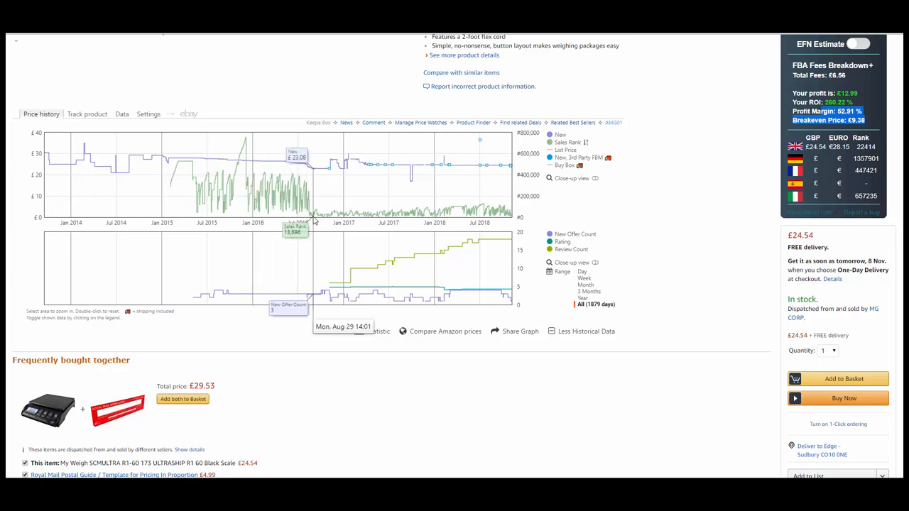
pyautogui.moveTo(315, 220)
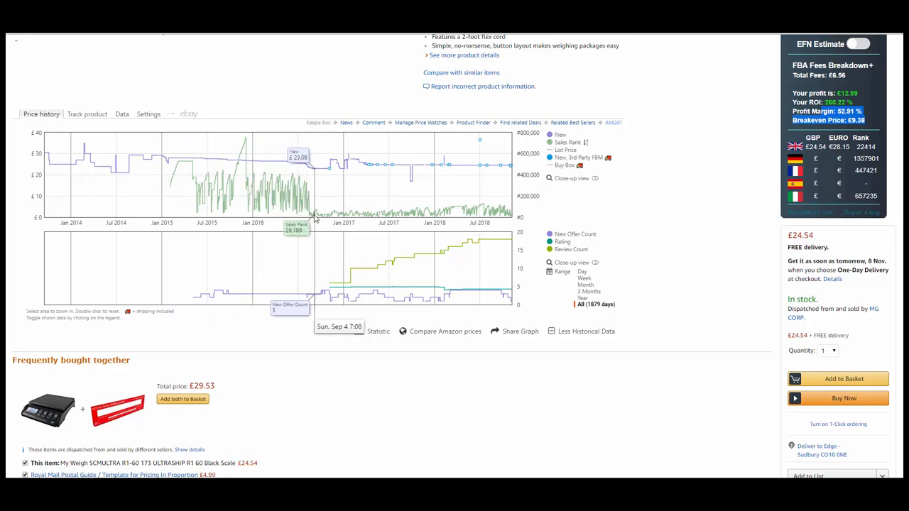
pyautogui.moveTo(338, 214)
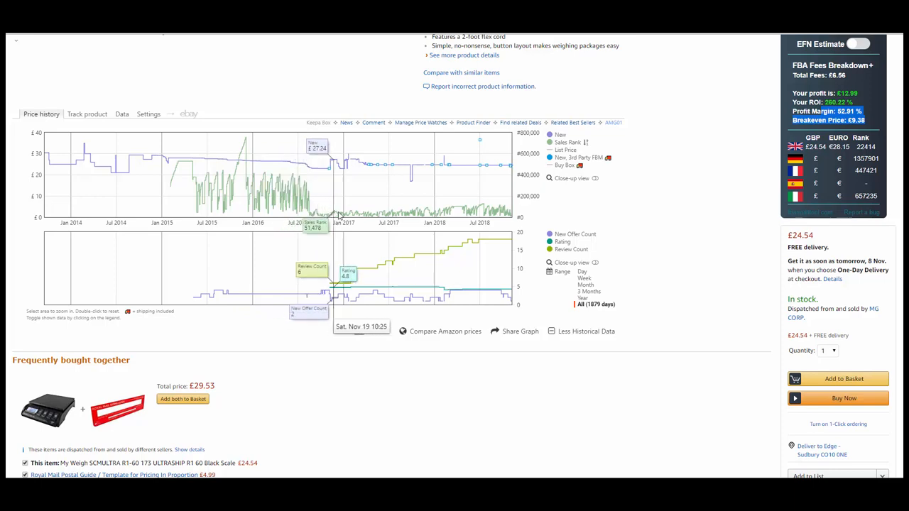
pyautogui.moveTo(415, 205)
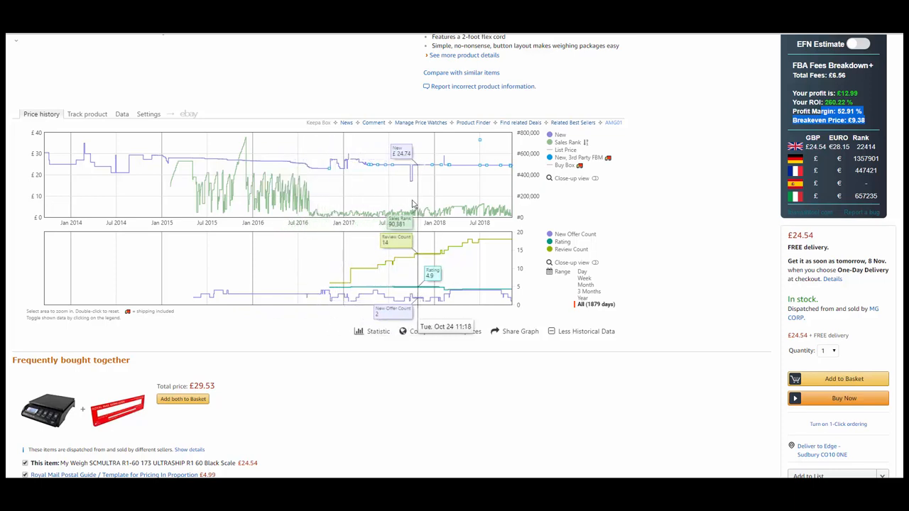
pyautogui.moveTo(497, 216)
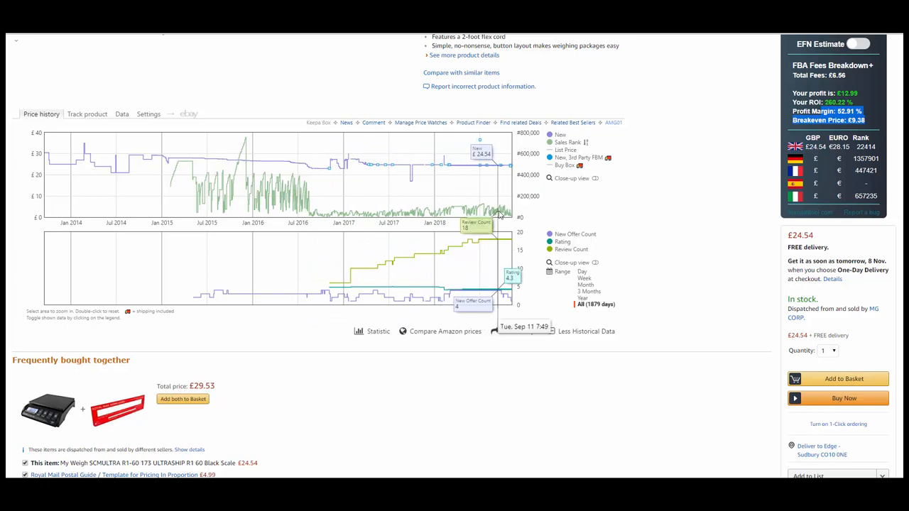
pyautogui.moveTo(497, 213)
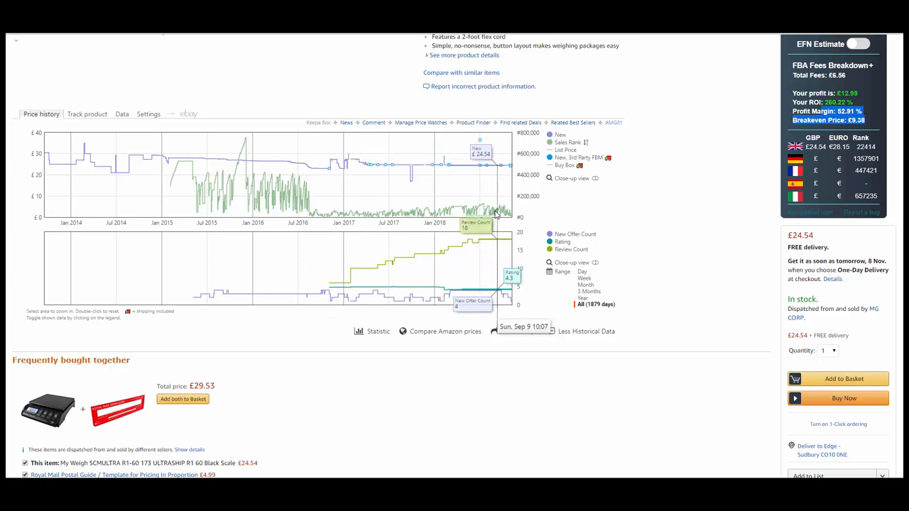
# Step: Compare Year, 3 Months, Month and Day ranges on the chart, ending on the last year
pyautogui.click(582, 298)
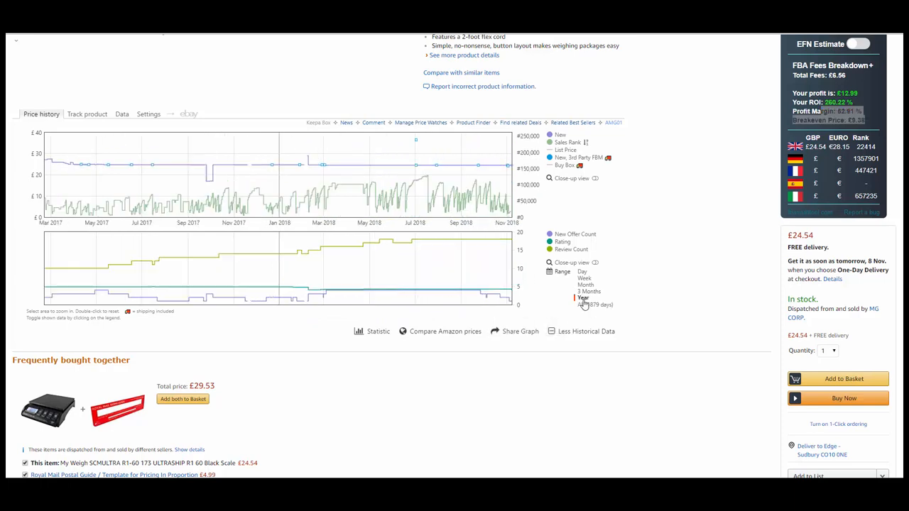
pyautogui.click(588, 291)
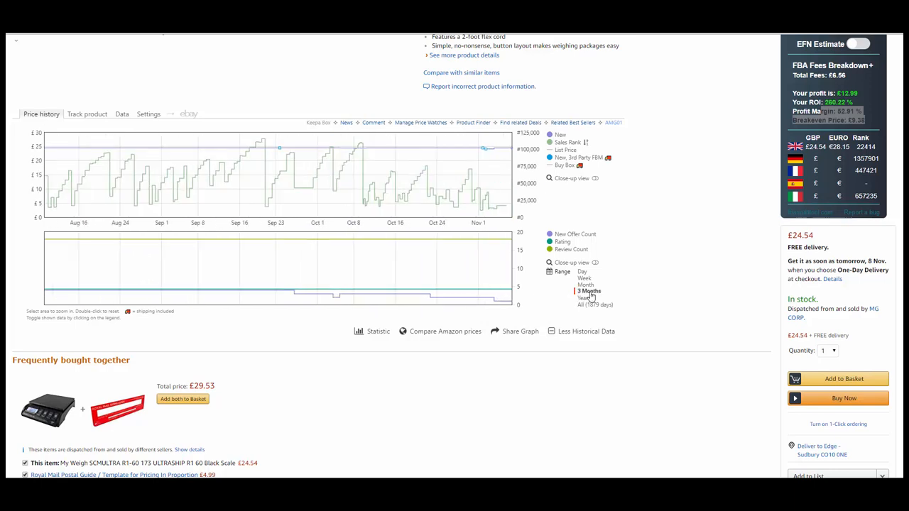
pyautogui.click(583, 278)
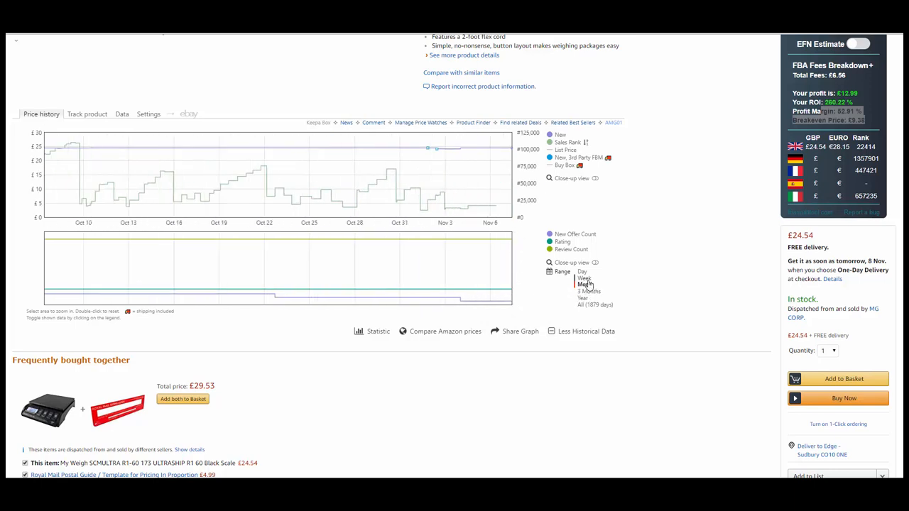
pyautogui.click(583, 271)
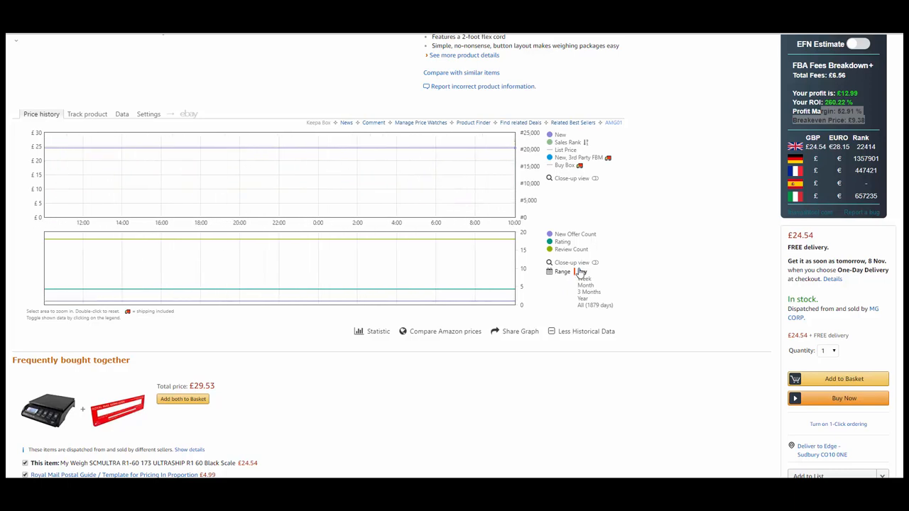
pyautogui.click(583, 298)
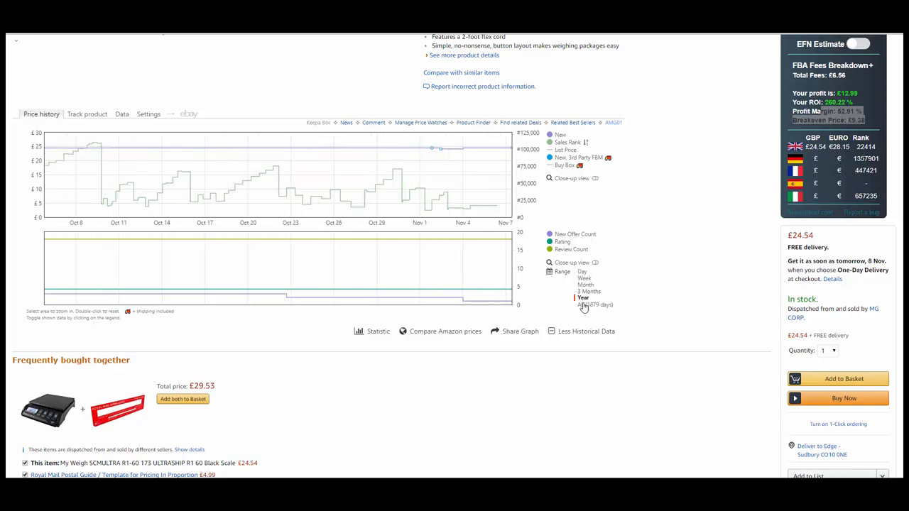
pyautogui.click(582, 298)
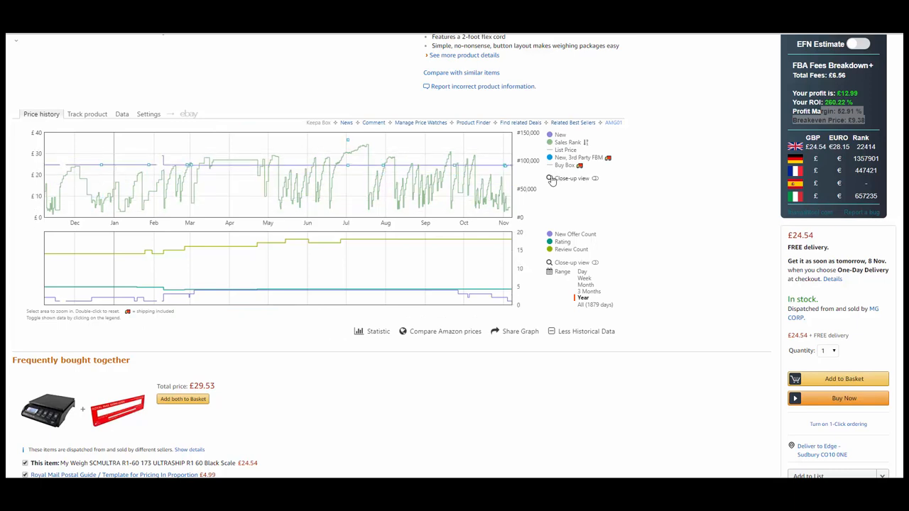
pyautogui.click(562, 241)
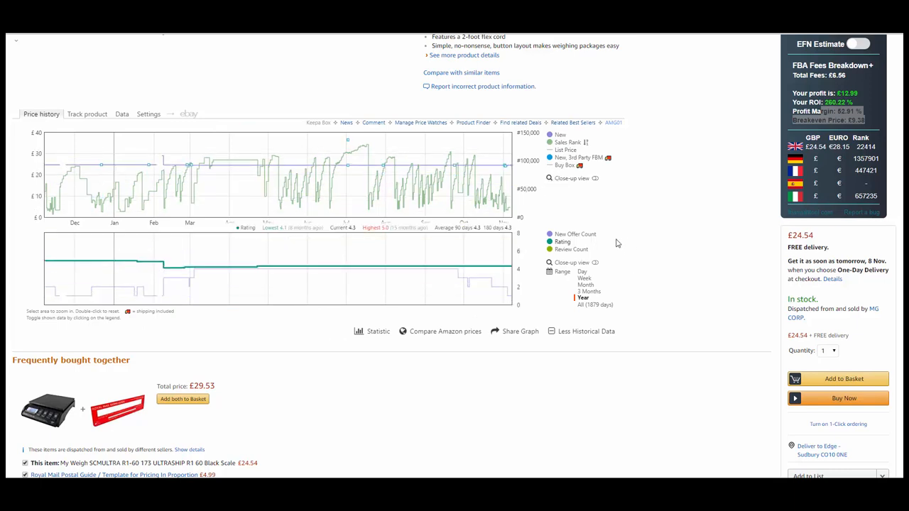
pyautogui.click(582, 298)
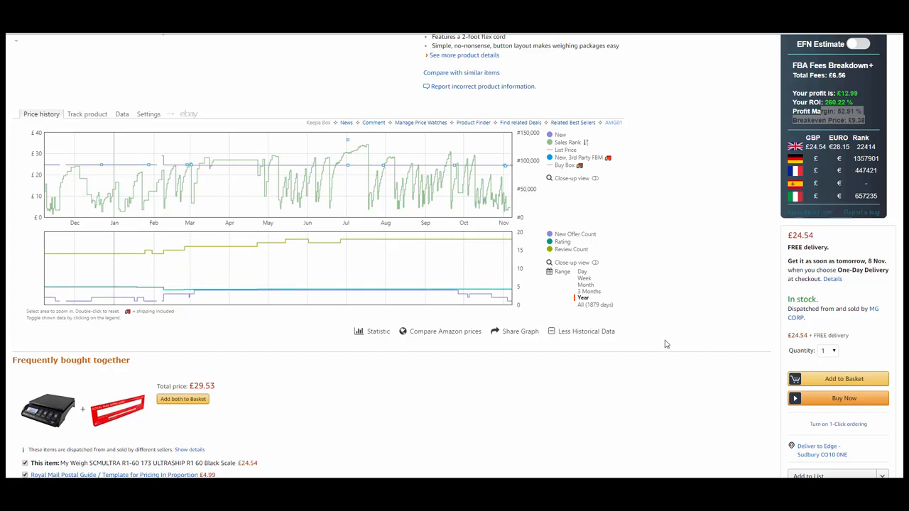
pyautogui.moveTo(701, 342)
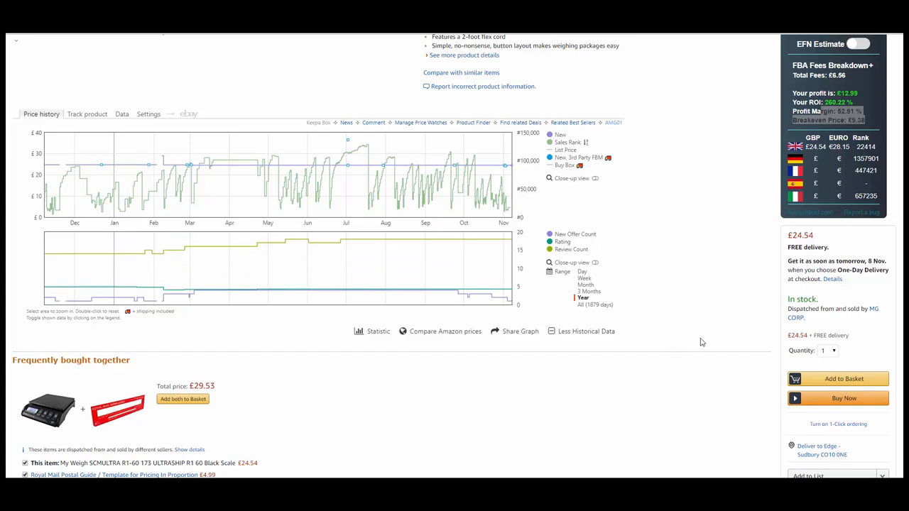
pyautogui.moveTo(720, 250)
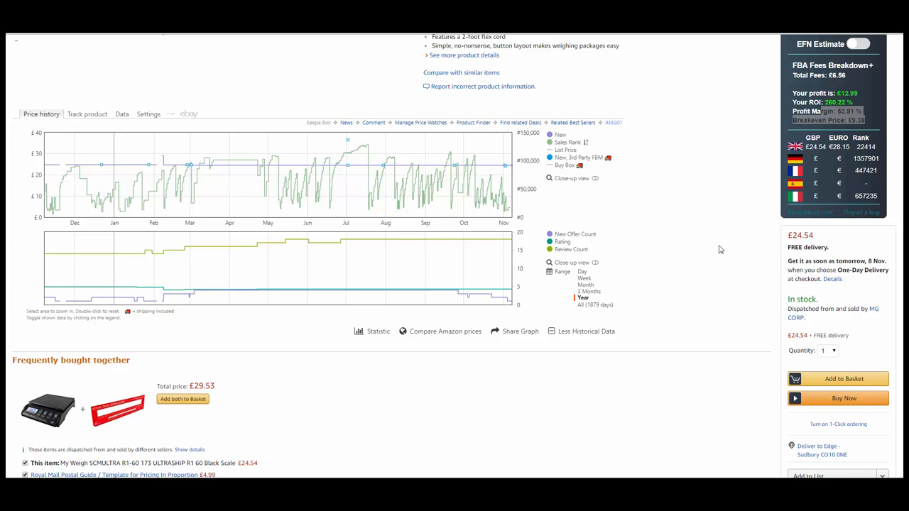
pyautogui.moveTo(682, 247)
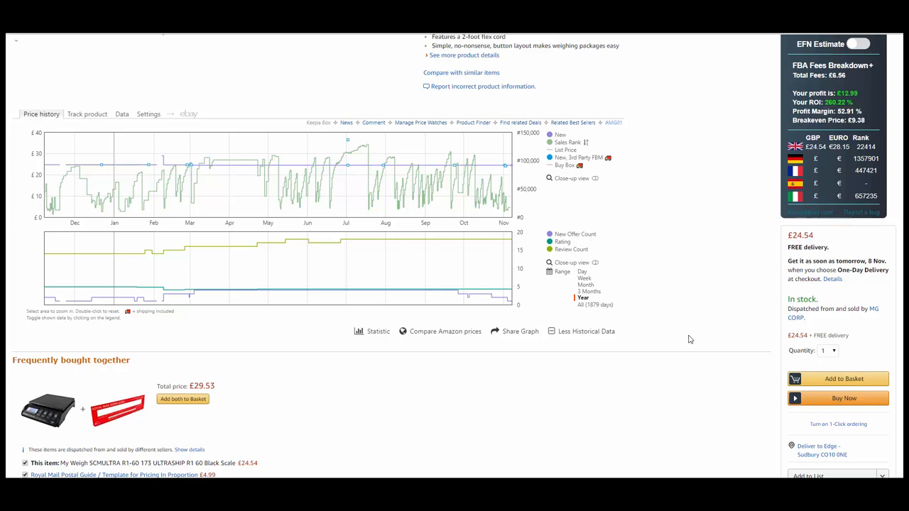
pyautogui.moveTo(673, 298)
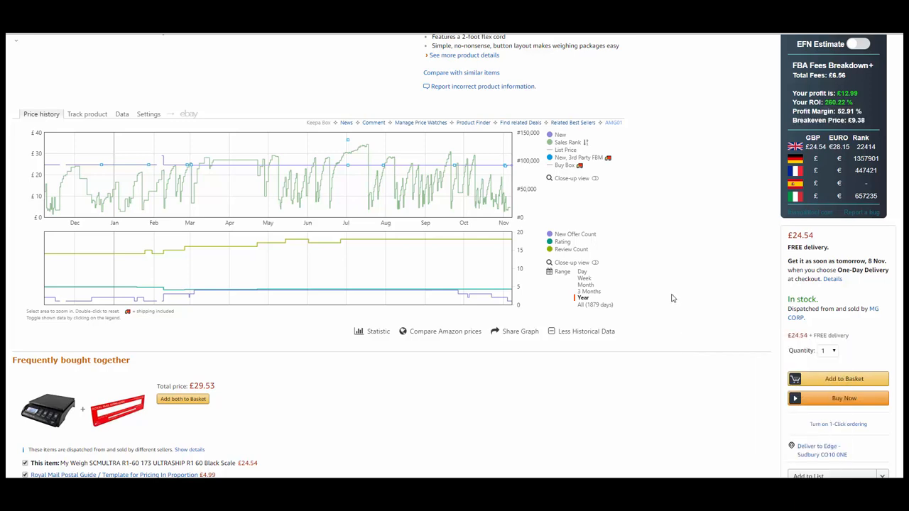
pyautogui.moveTo(688, 267)
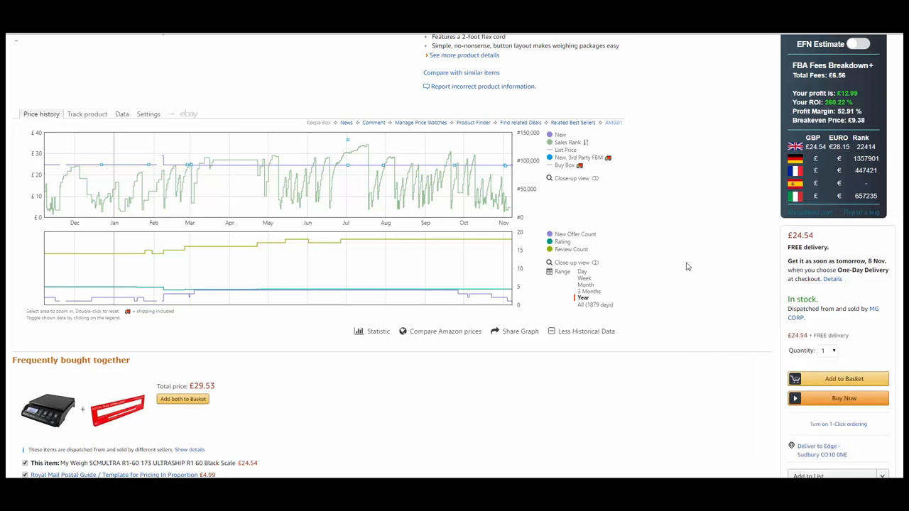
pyautogui.moveTo(679, 261)
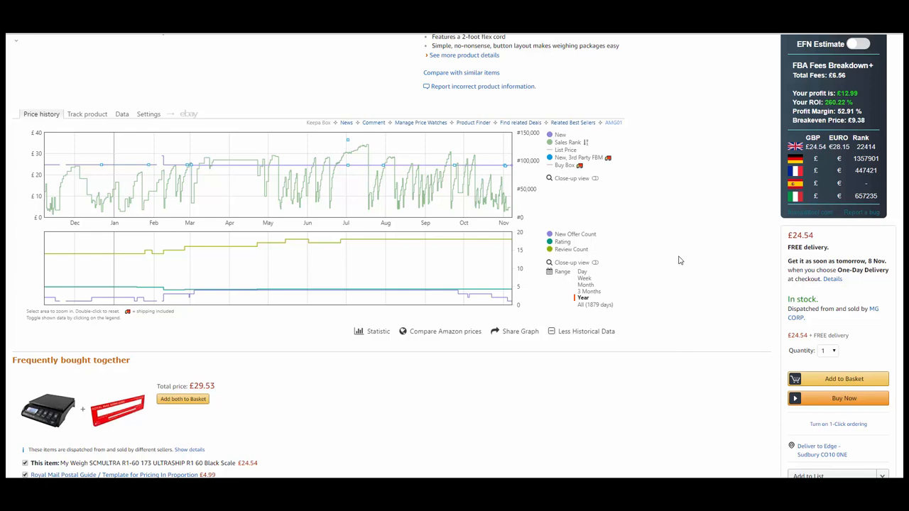
pyautogui.moveTo(687, 316)
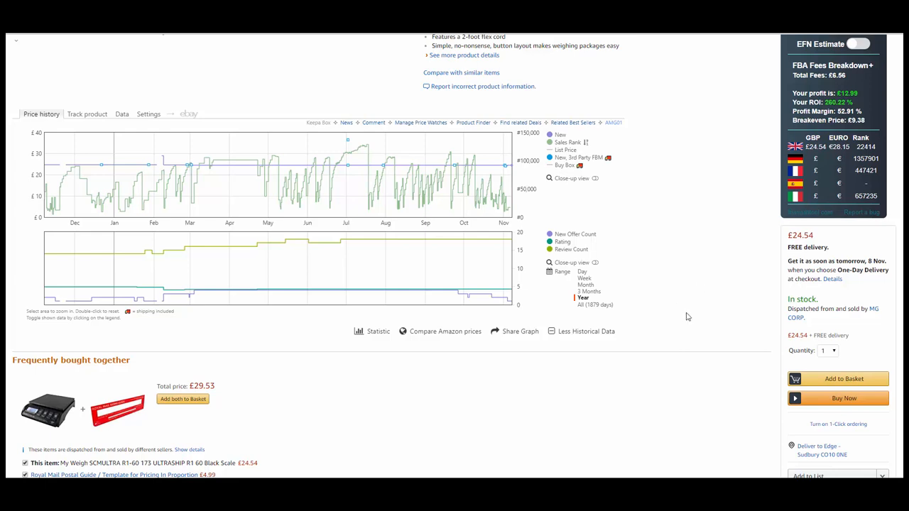
pyautogui.moveTo(716, 310)
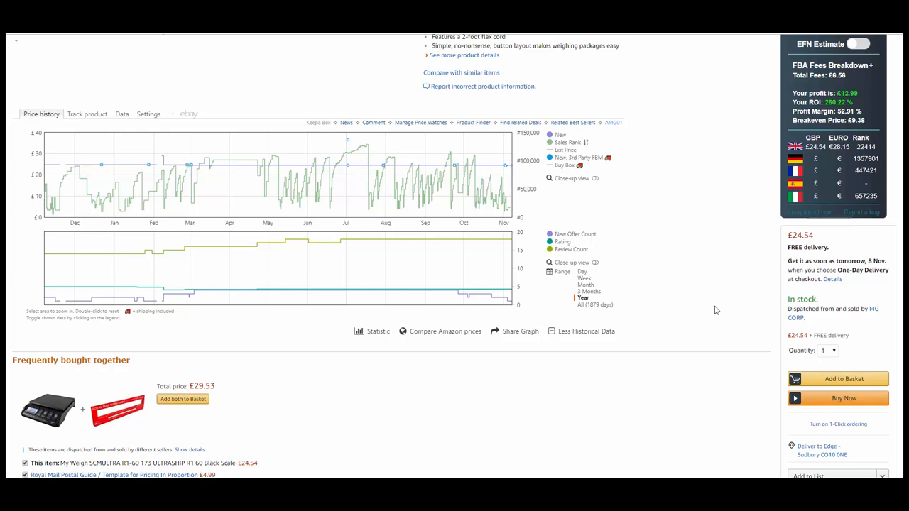
pyautogui.moveTo(688, 162)
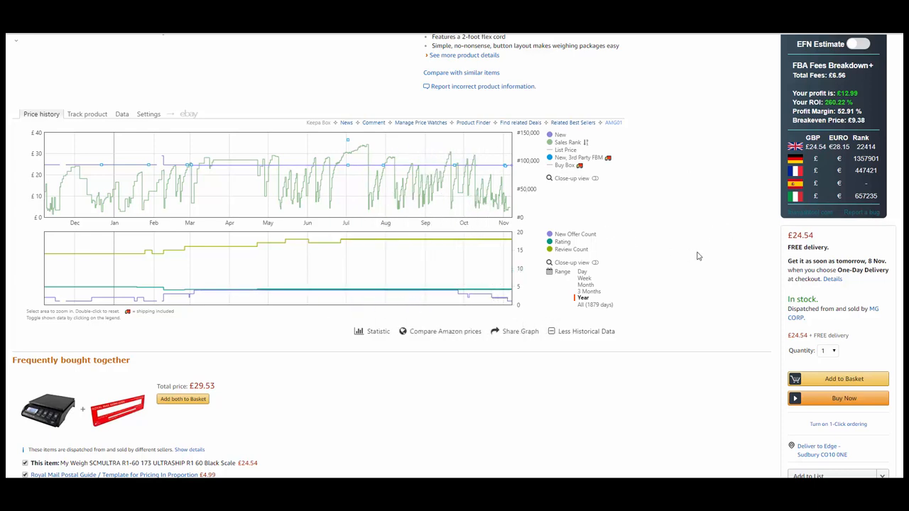
pyautogui.moveTo(703, 241)
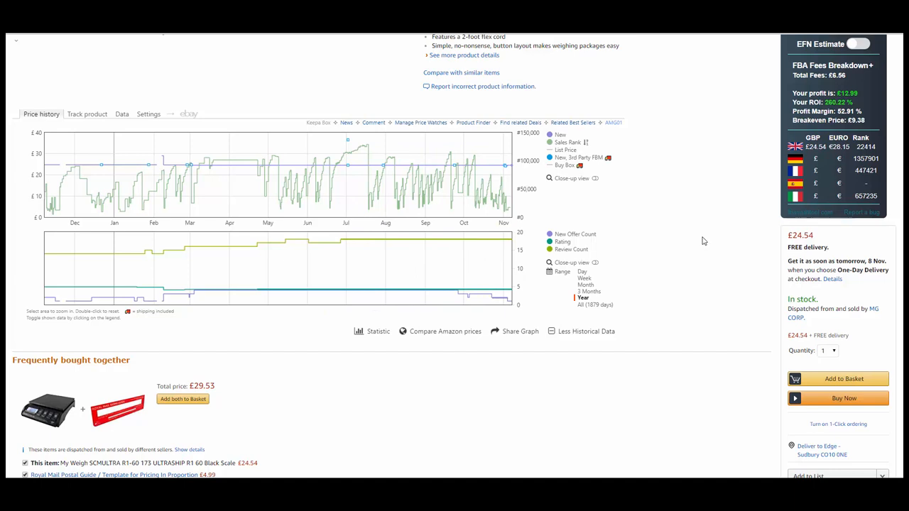
pyautogui.moveTo(689, 233)
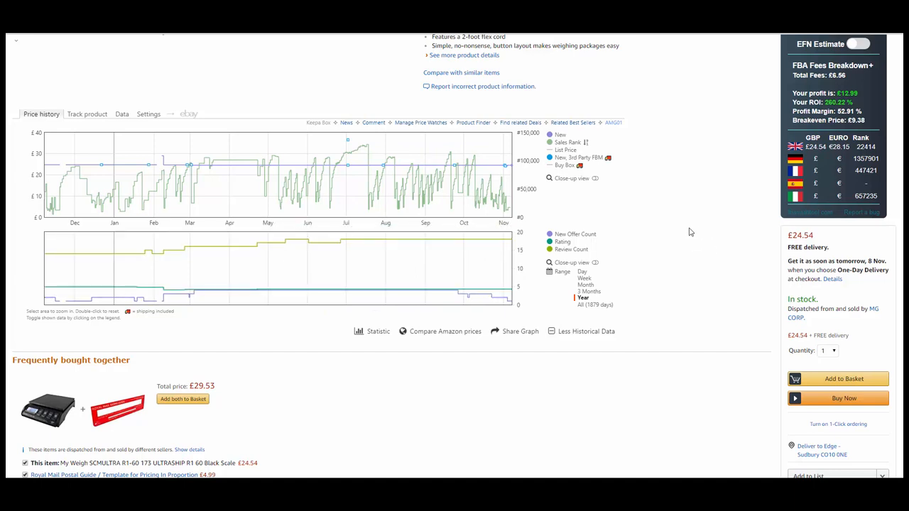
pyautogui.moveTo(704, 302)
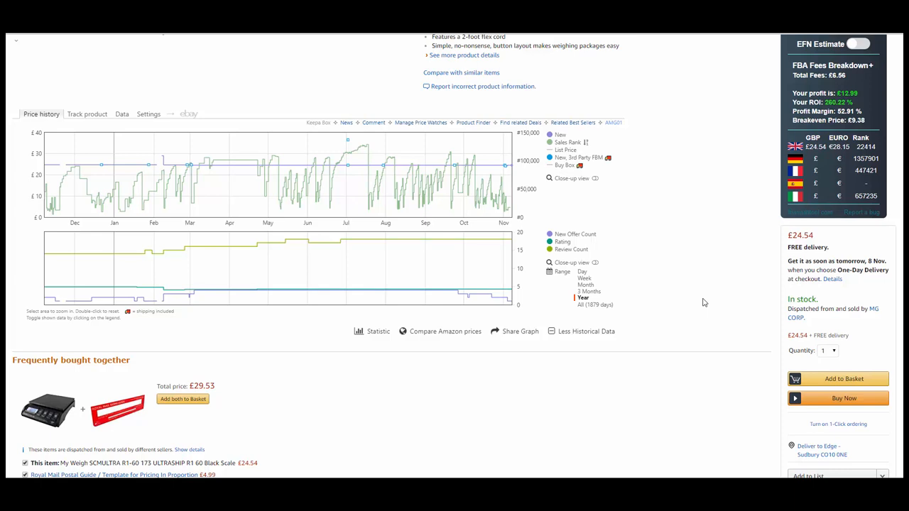
pyautogui.moveTo(691, 313)
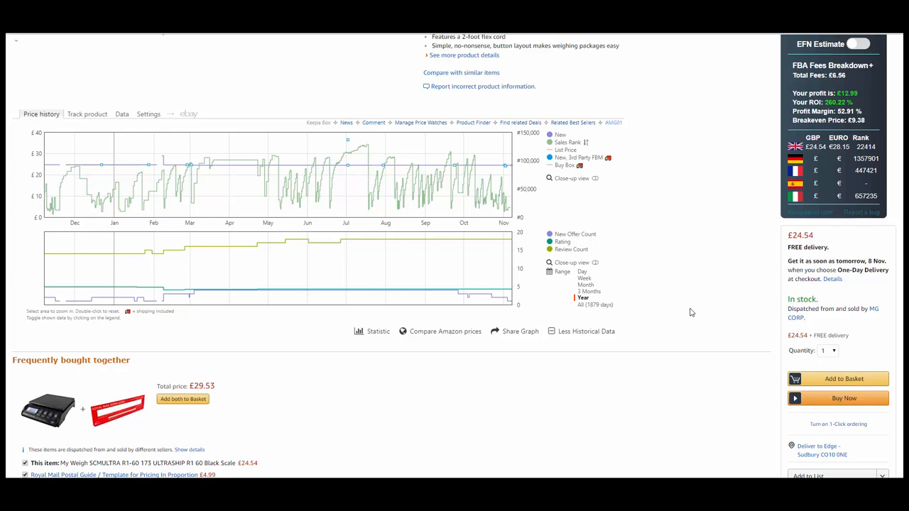
pyautogui.moveTo(678, 330)
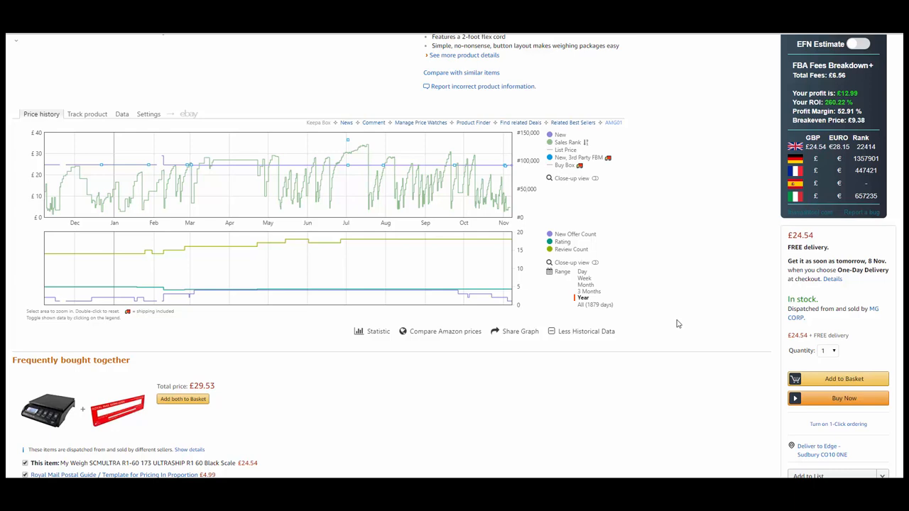
pyautogui.scroll(3)
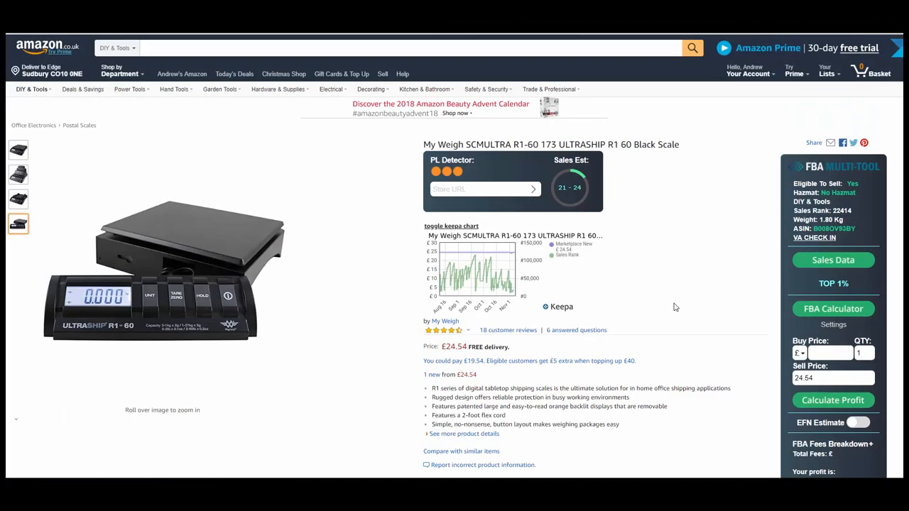
pyautogui.moveTo(683, 309)
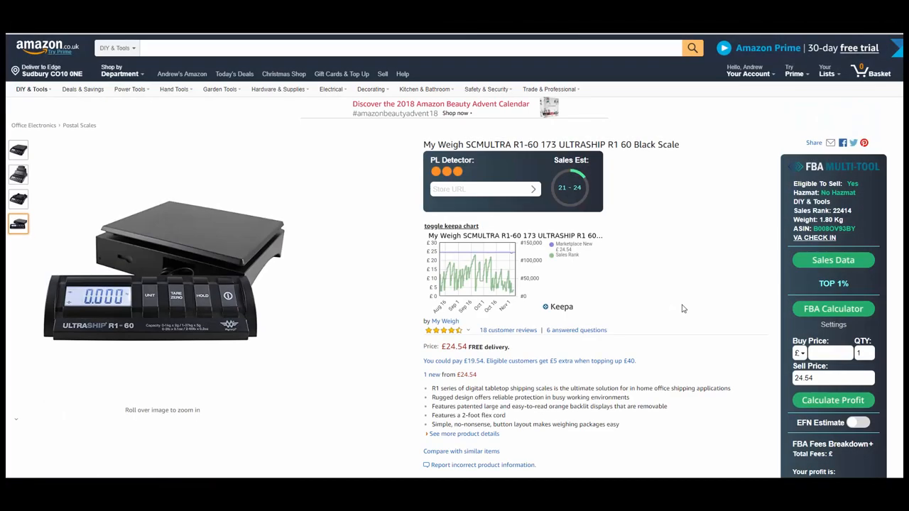
pyautogui.moveTo(693, 321)
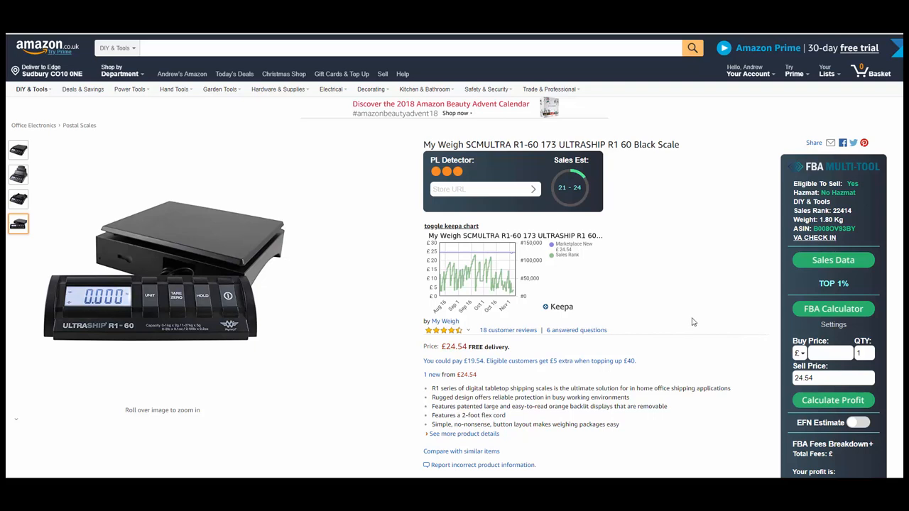
pyautogui.moveTo(735, 345)
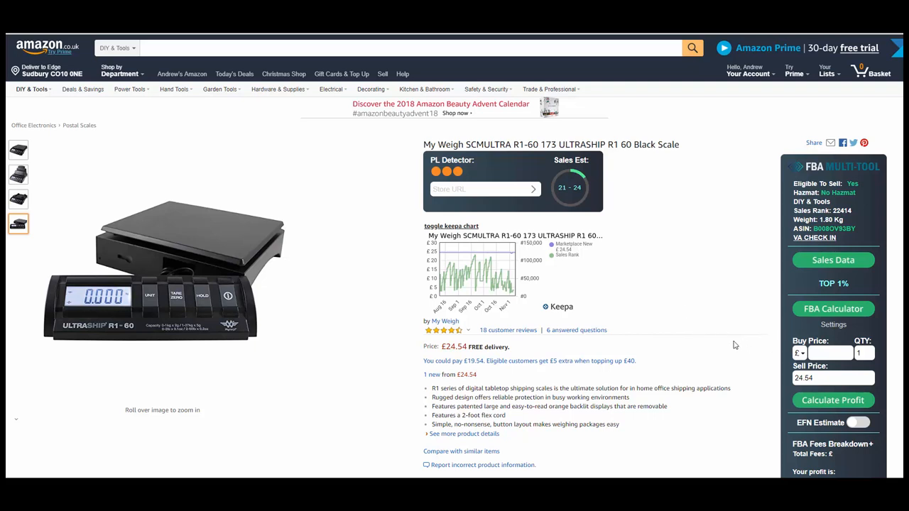
pyautogui.moveTo(722, 290)
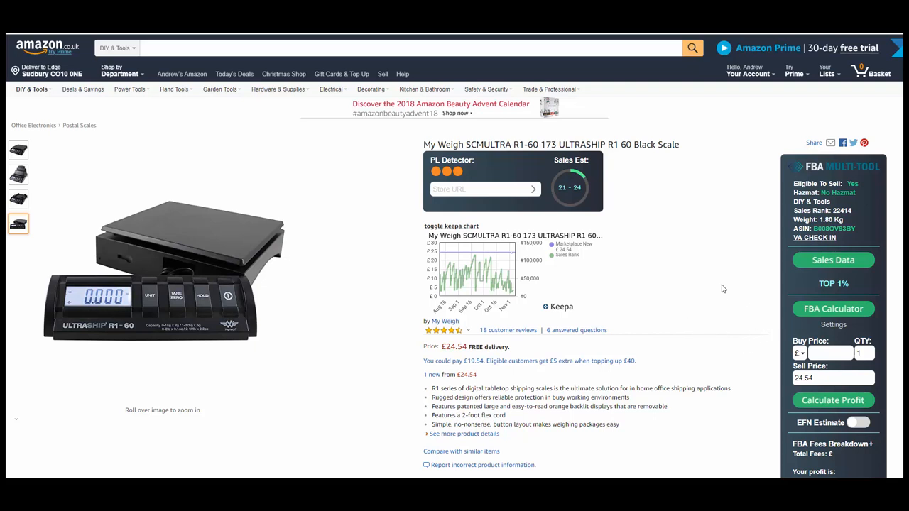
pyautogui.moveTo(727, 290)
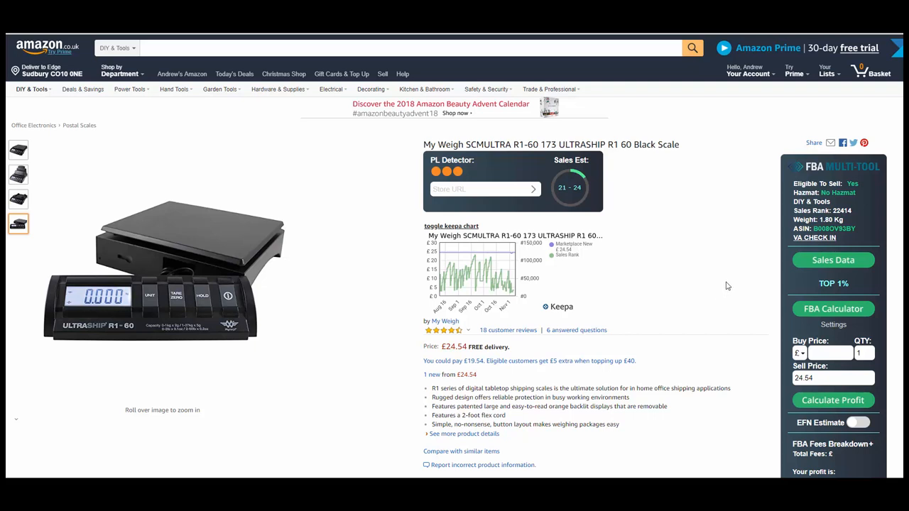
pyautogui.moveTo(722, 284)
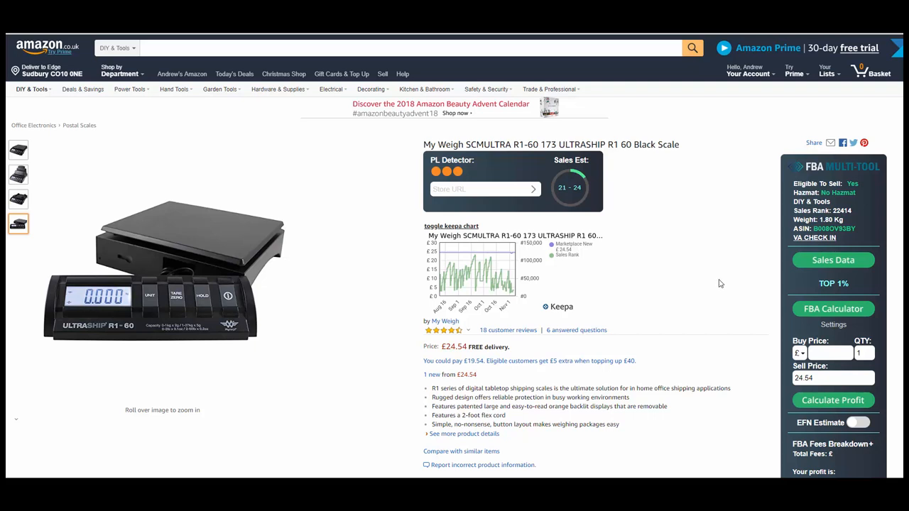
pyautogui.moveTo(724, 277)
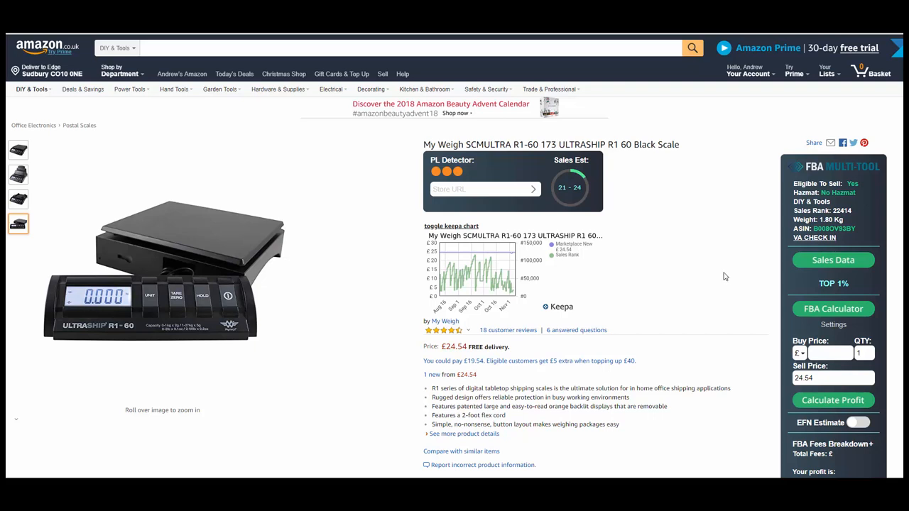
pyautogui.moveTo(760, 264)
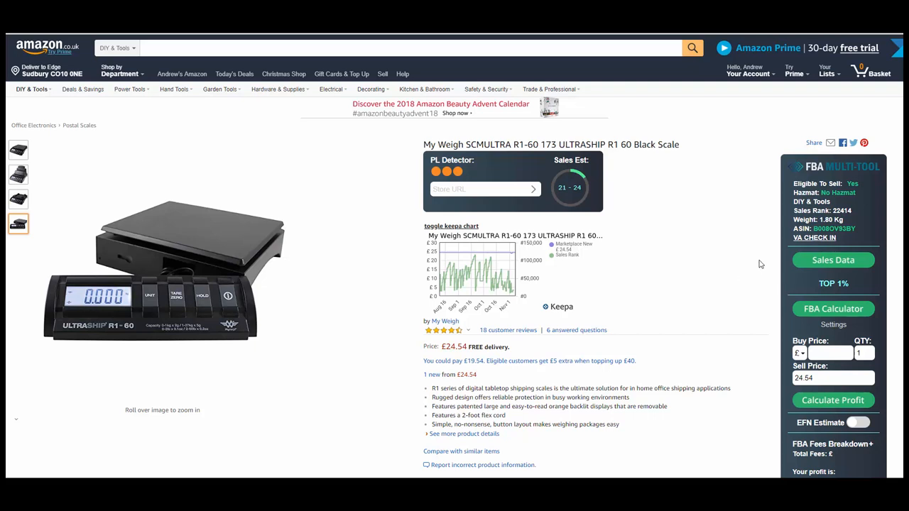
pyautogui.moveTo(707, 314)
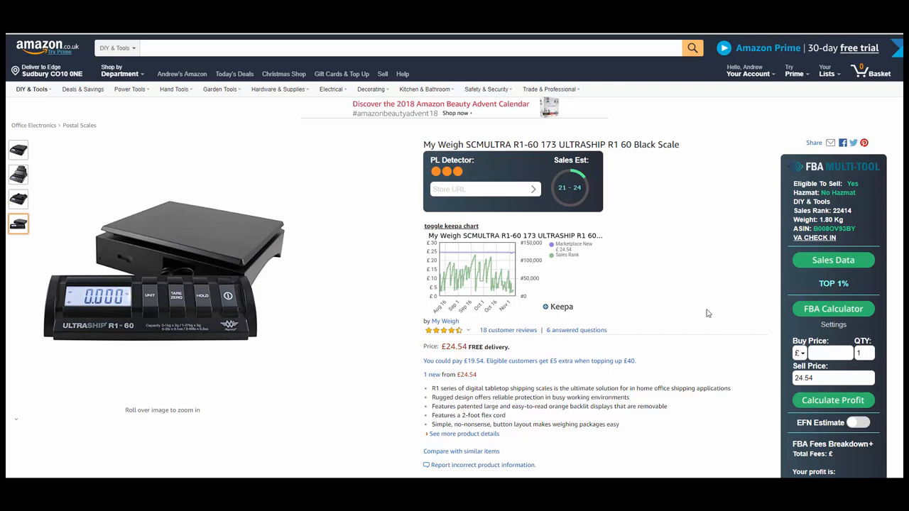
pyautogui.moveTo(670, 277)
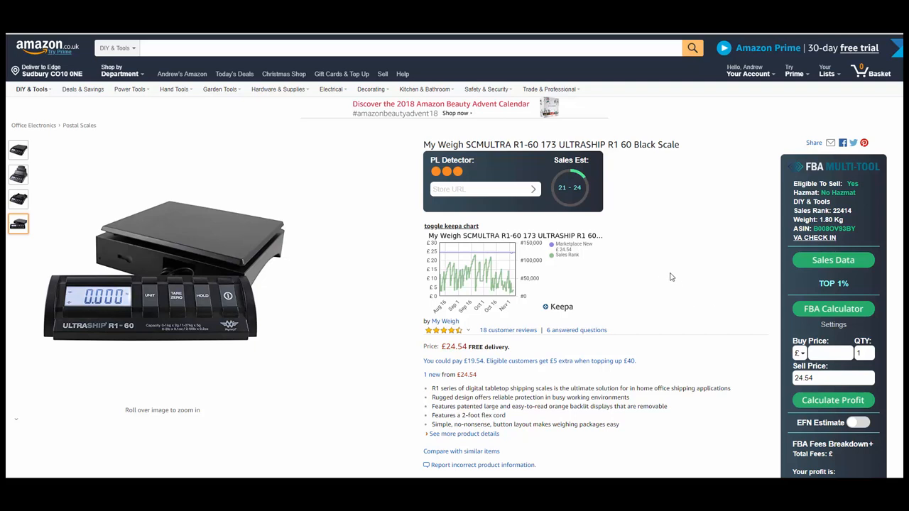
pyautogui.scroll(-3)
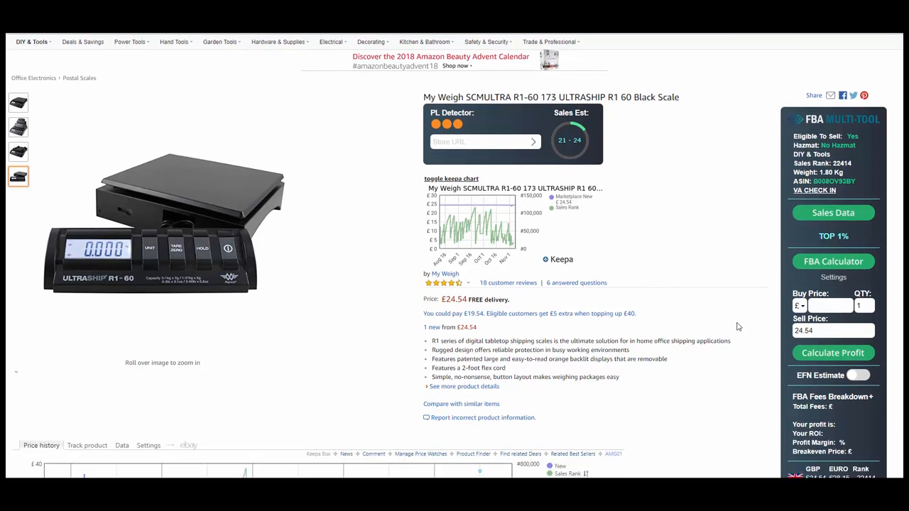
# Step: Enter a 4.99 buy price and calculate fees, profit, ROI, margin and breakeven for the scale
pyautogui.scroll(-3)
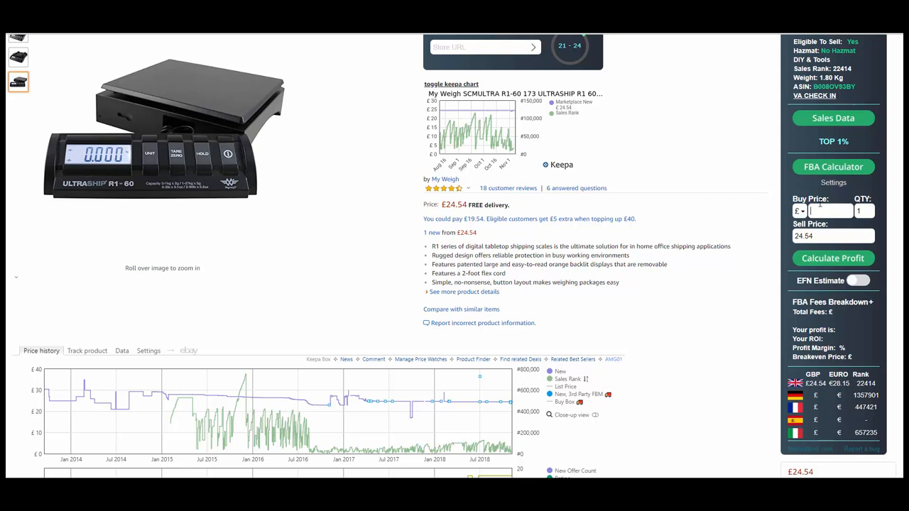
pyautogui.write('4.99')
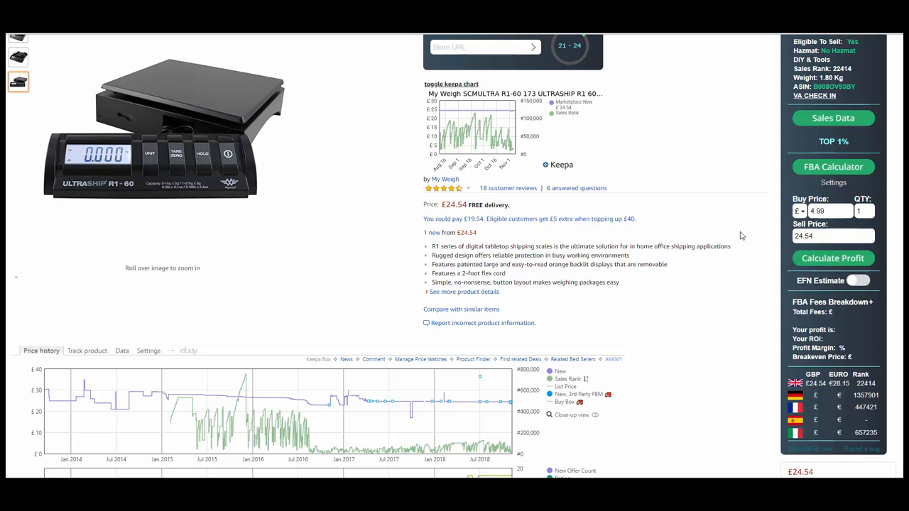
pyautogui.click(832, 258)
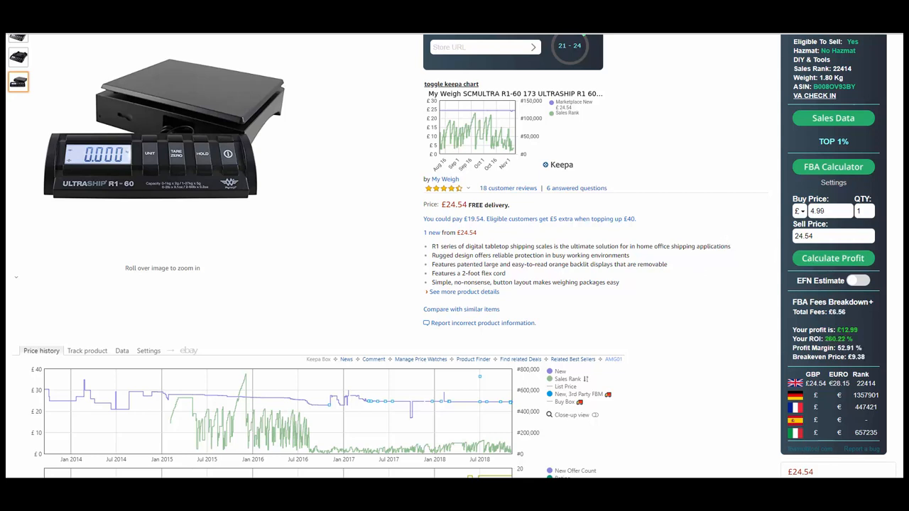
pyautogui.moveTo(855, 341)
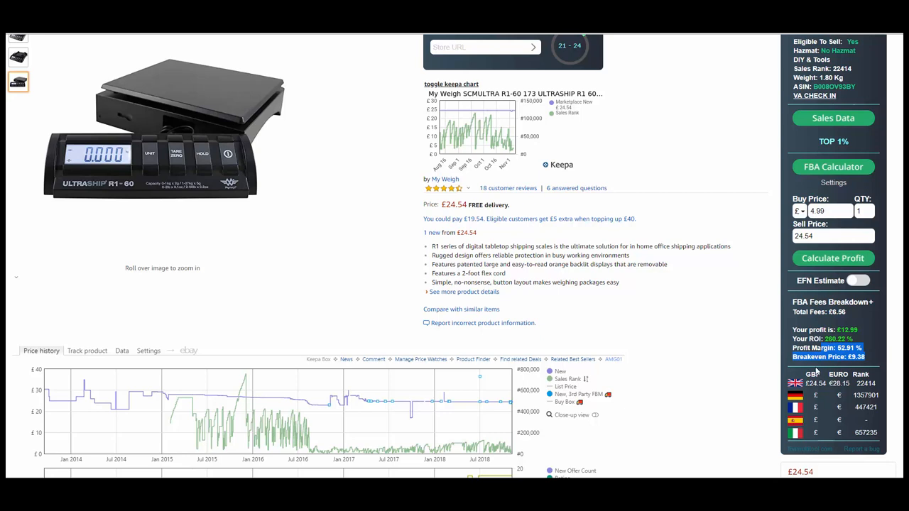
pyautogui.scroll(3)
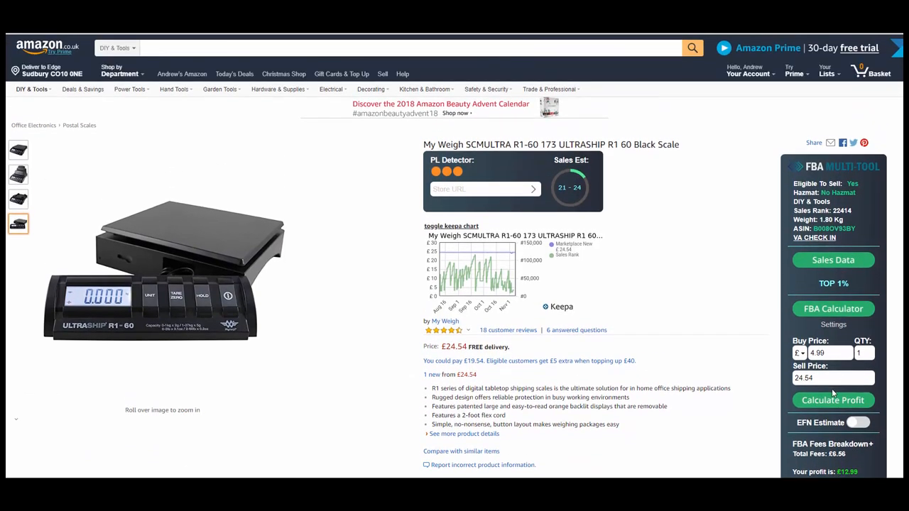
pyautogui.moveTo(841, 392)
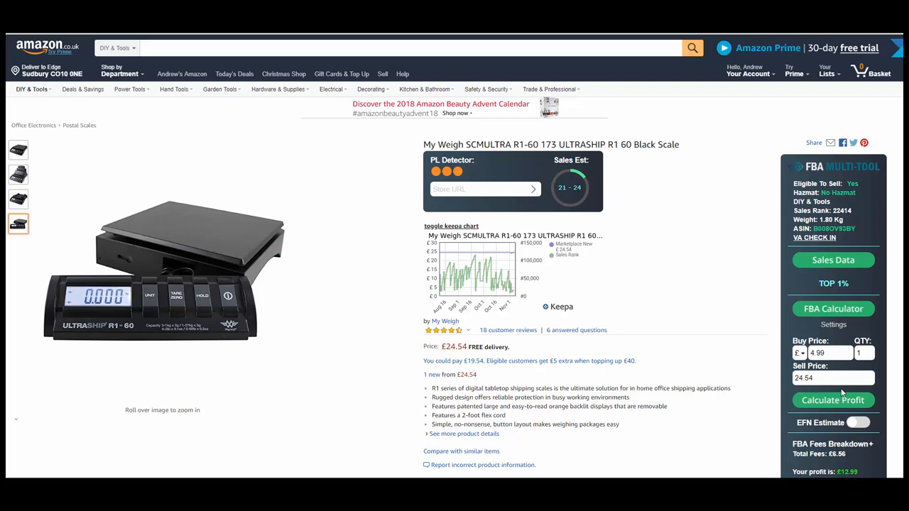
pyautogui.moveTo(804, 429)
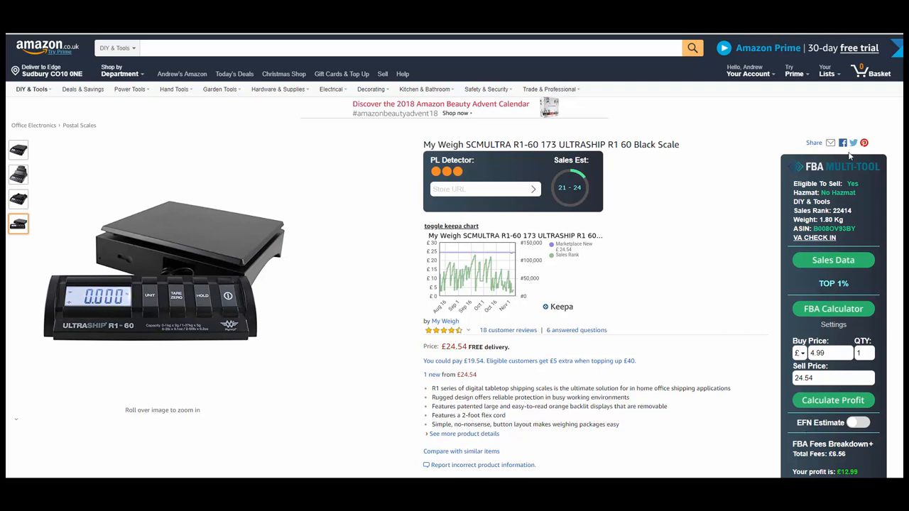
pyautogui.moveTo(843, 199)
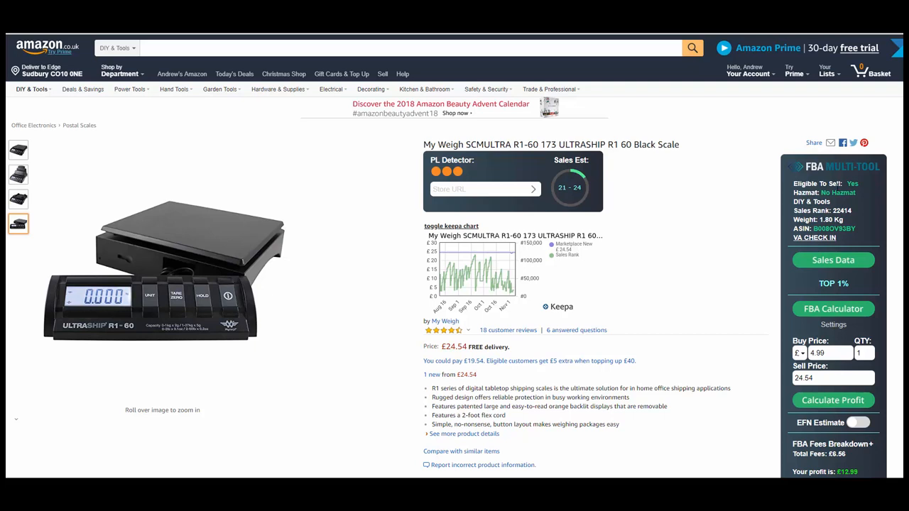
pyautogui.moveTo(852, 217)
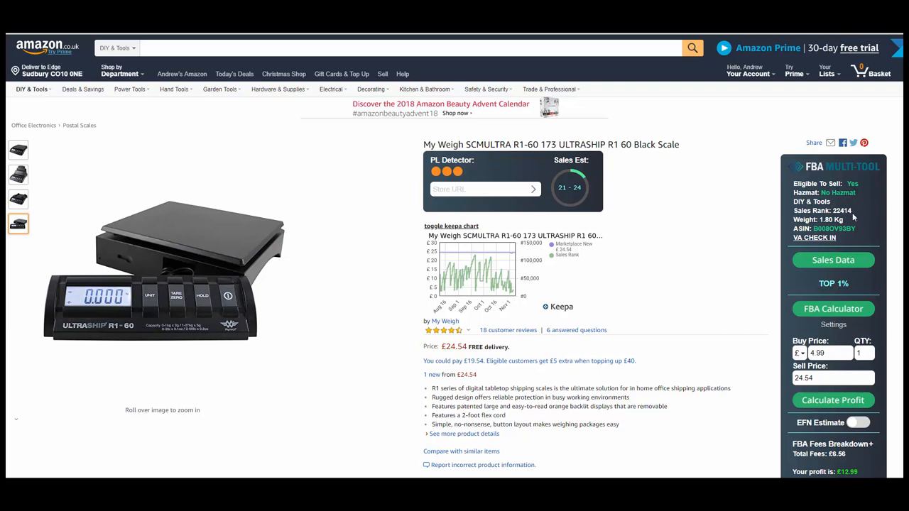
pyautogui.moveTo(850, 235)
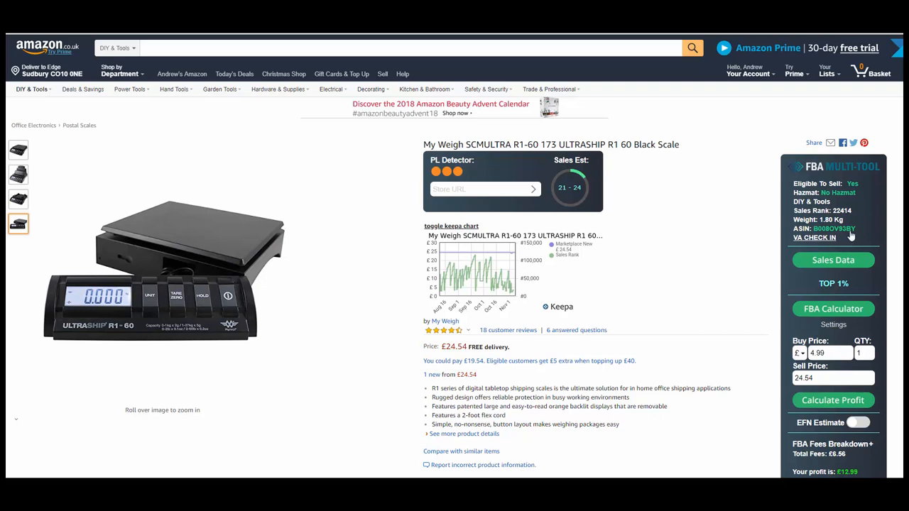
pyautogui.moveTo(865, 290)
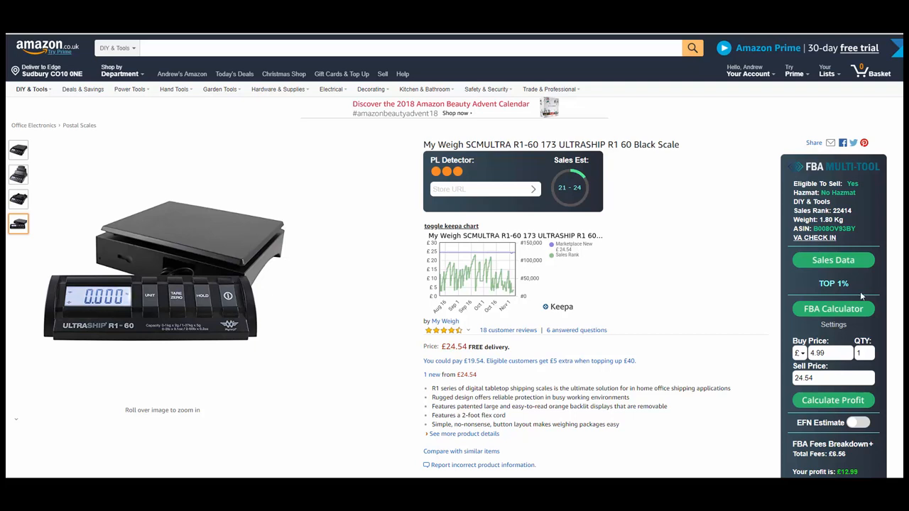
pyautogui.moveTo(860, 296)
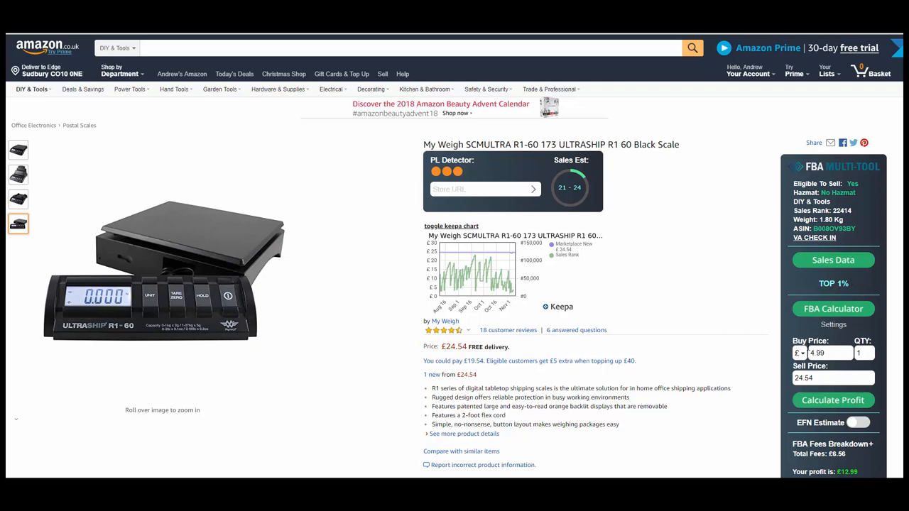
pyautogui.moveTo(609, 219)
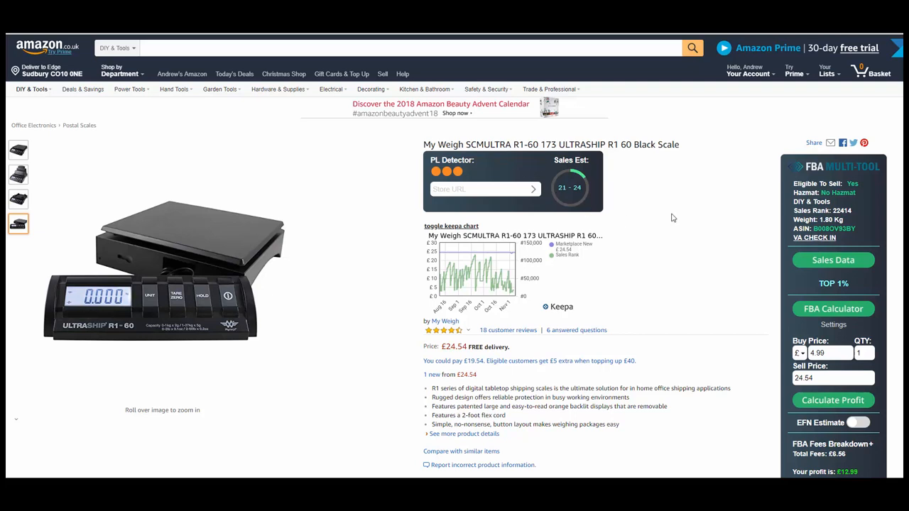
pyautogui.moveTo(680, 230)
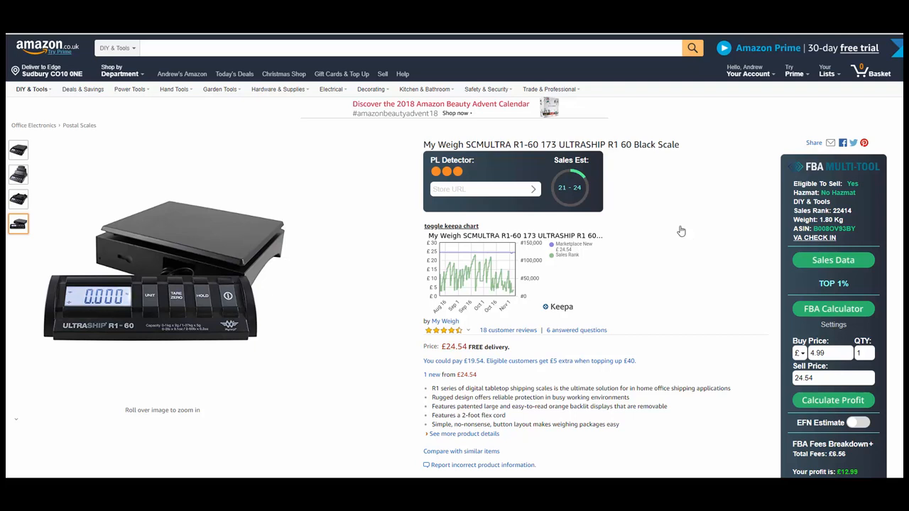
pyautogui.moveTo(660, 321)
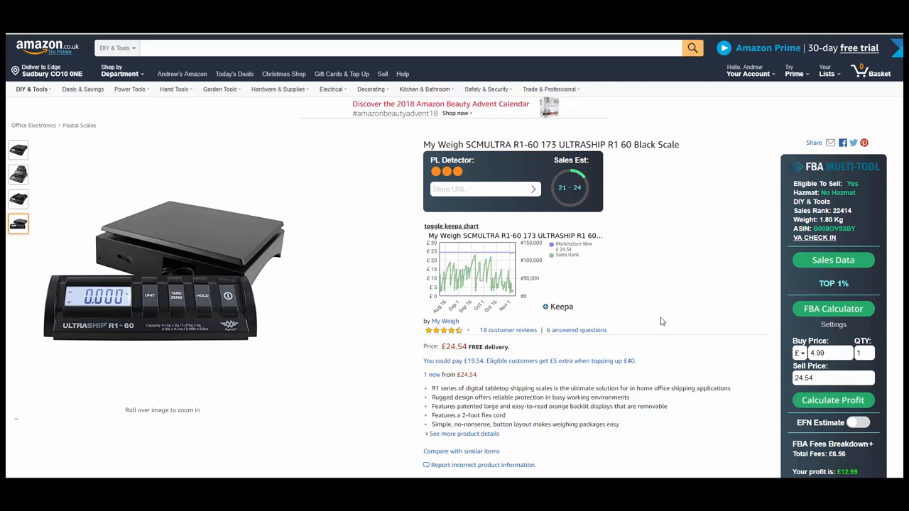
pyautogui.moveTo(420, 105)
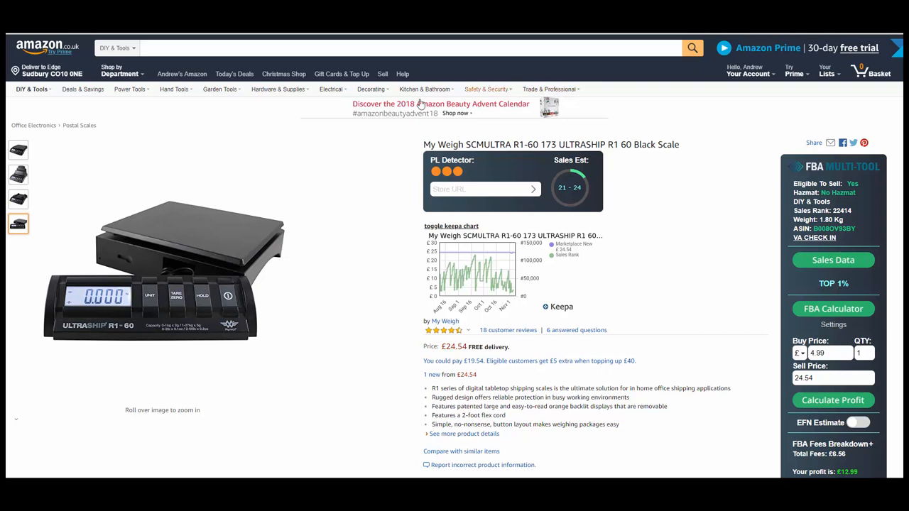
pyautogui.moveTo(485, 159)
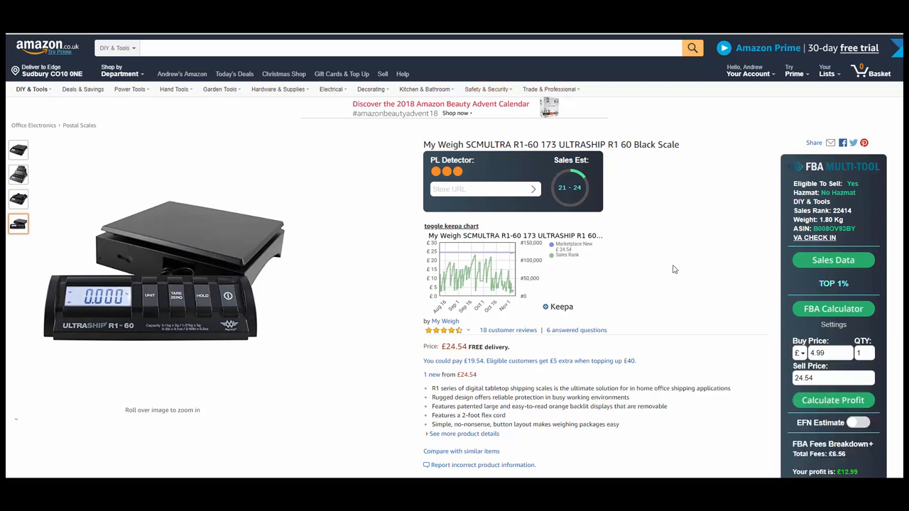
pyautogui.moveTo(707, 258)
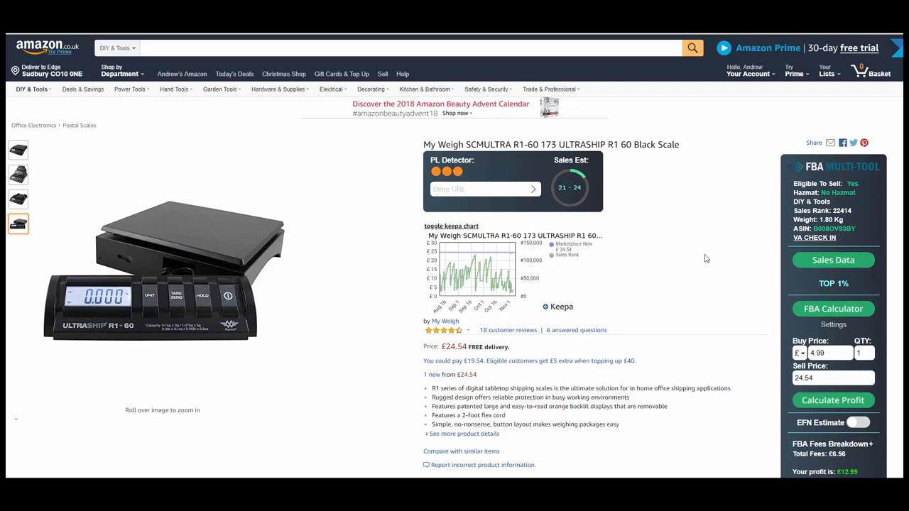
pyautogui.moveTo(446, 321)
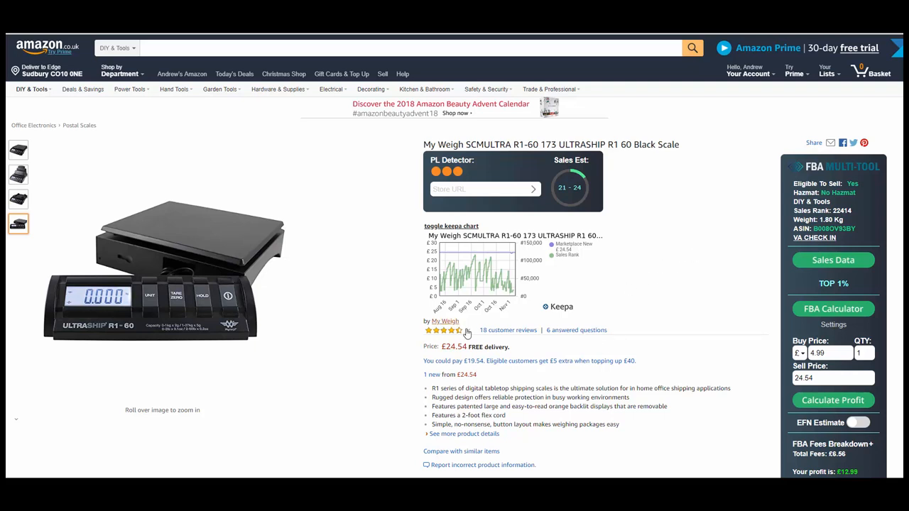
pyautogui.scroll(-3)
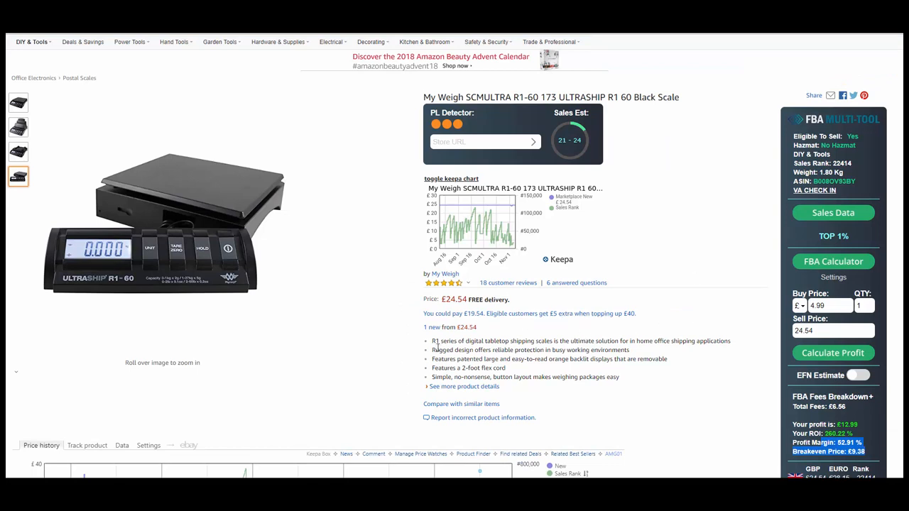
pyautogui.moveTo(699, 314)
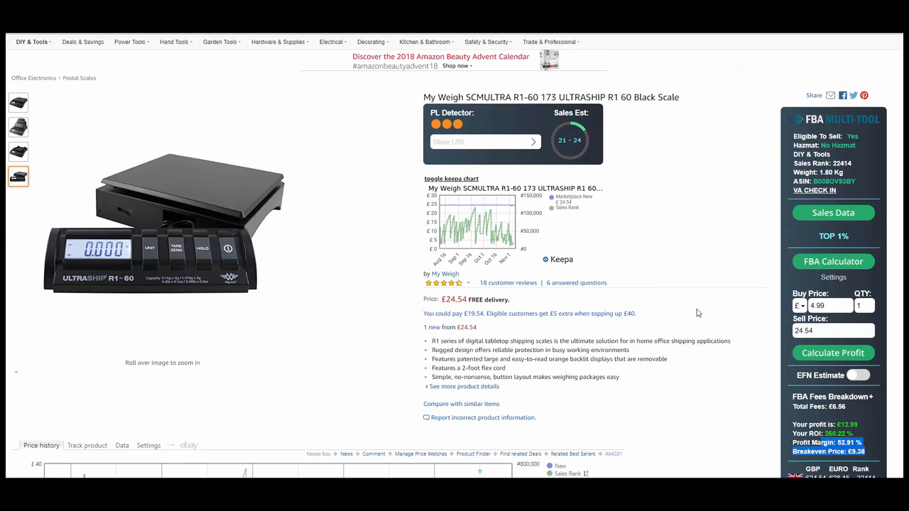
pyautogui.scroll(3)
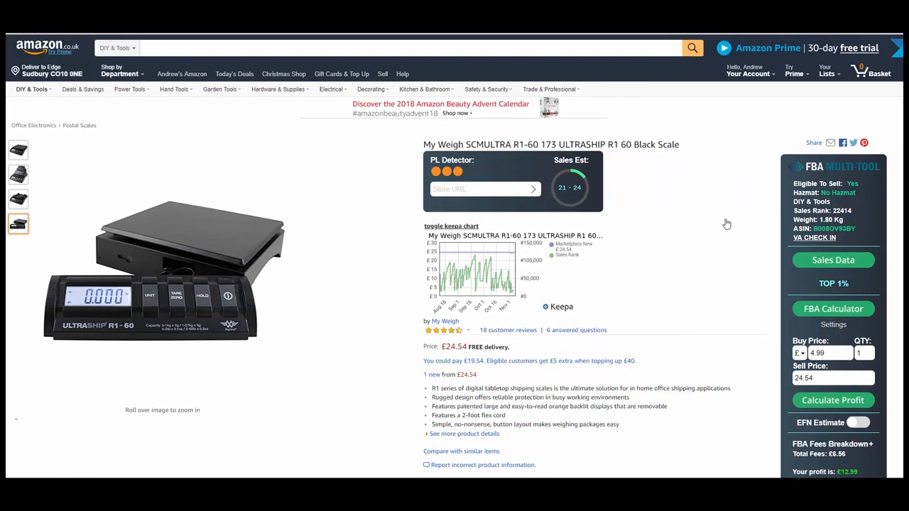
pyautogui.moveTo(688, 297)
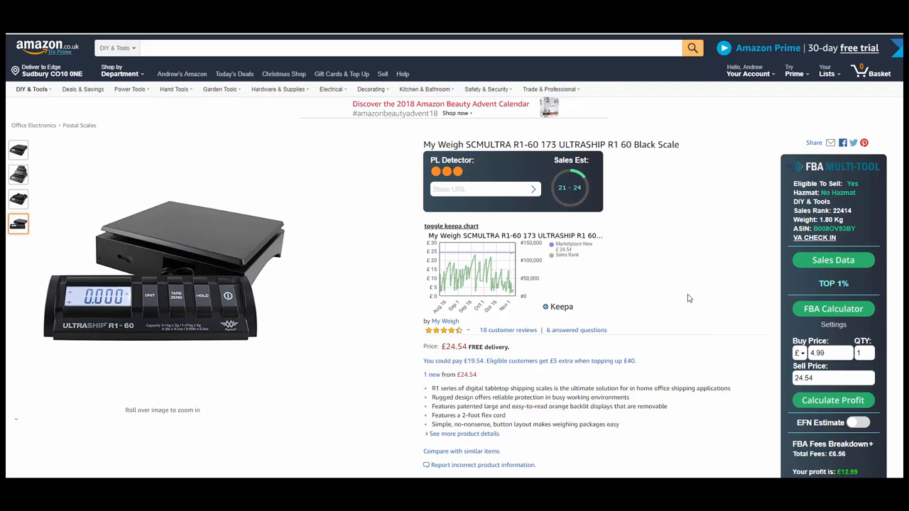
pyautogui.moveTo(708, 293)
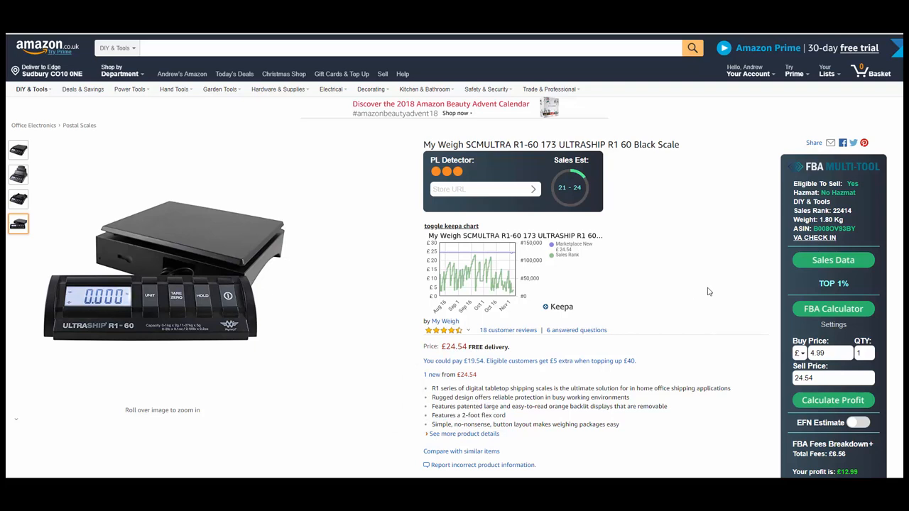
pyautogui.moveTo(812, 286)
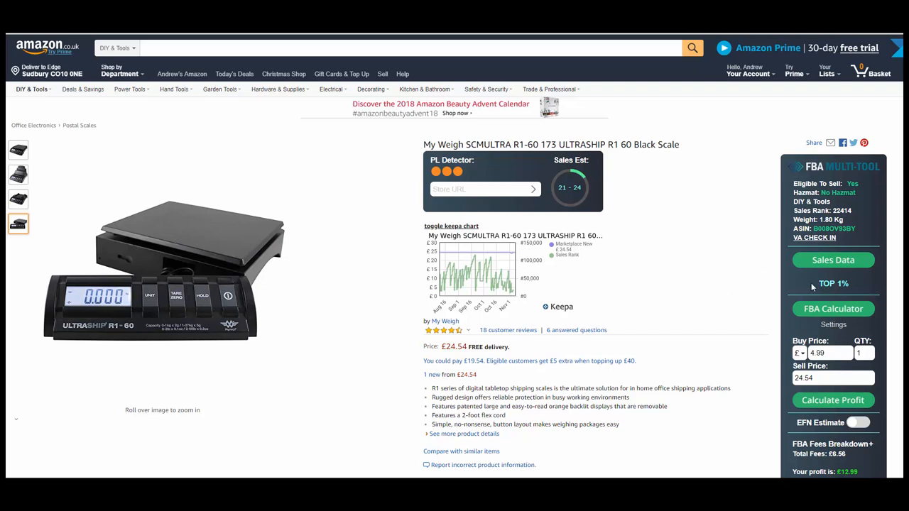
pyautogui.moveTo(704, 293)
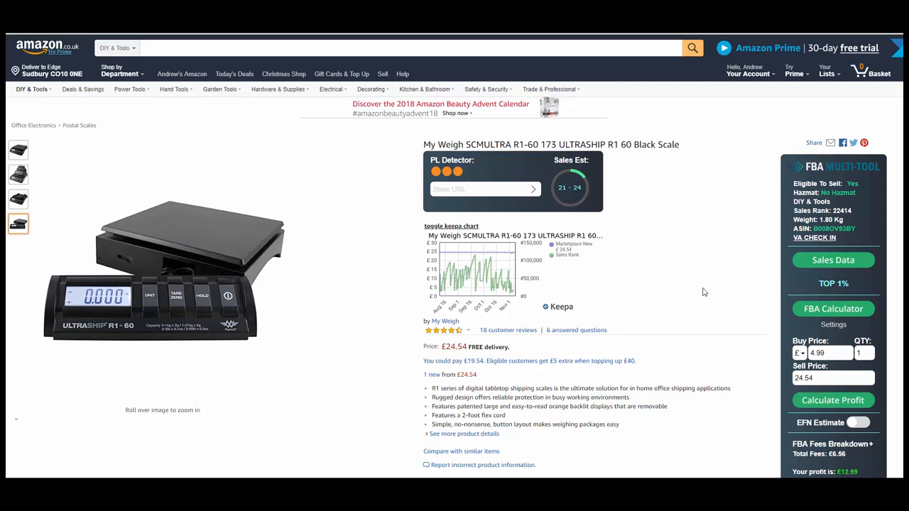
pyautogui.moveTo(636, 325)
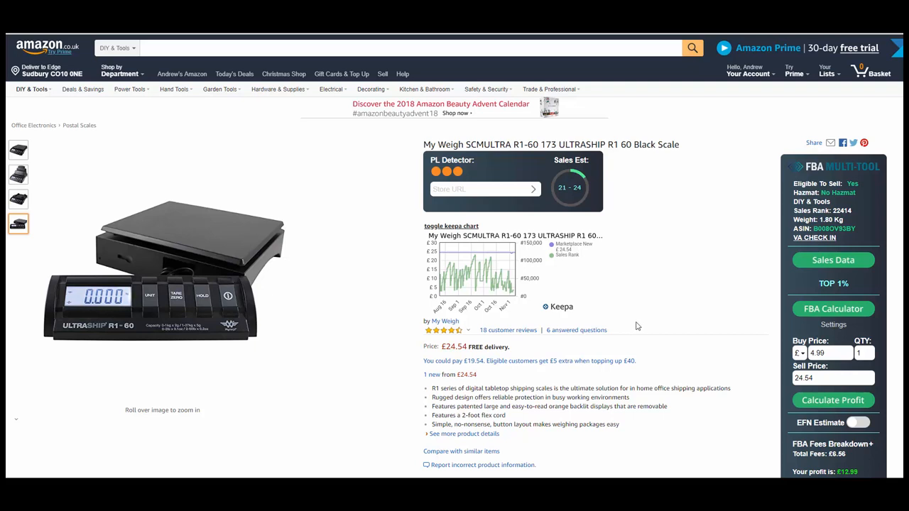
pyautogui.moveTo(686, 220)
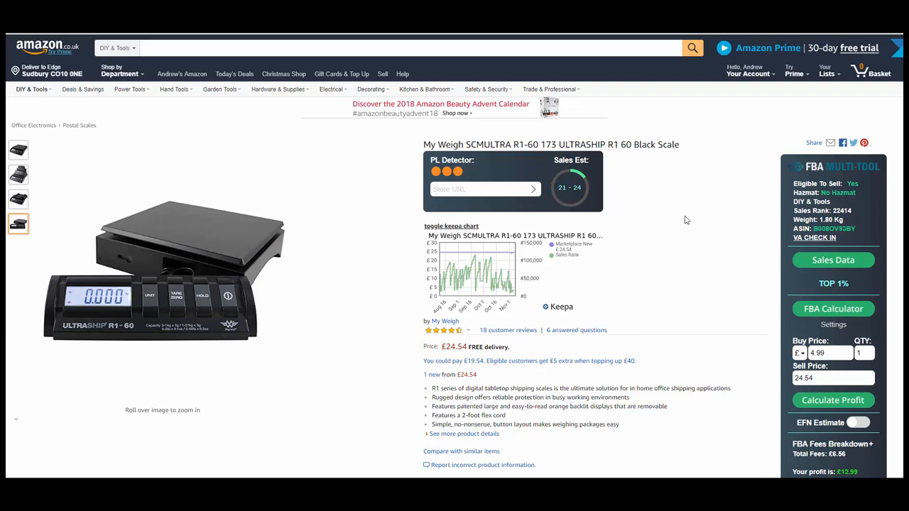
pyautogui.moveTo(715, 247)
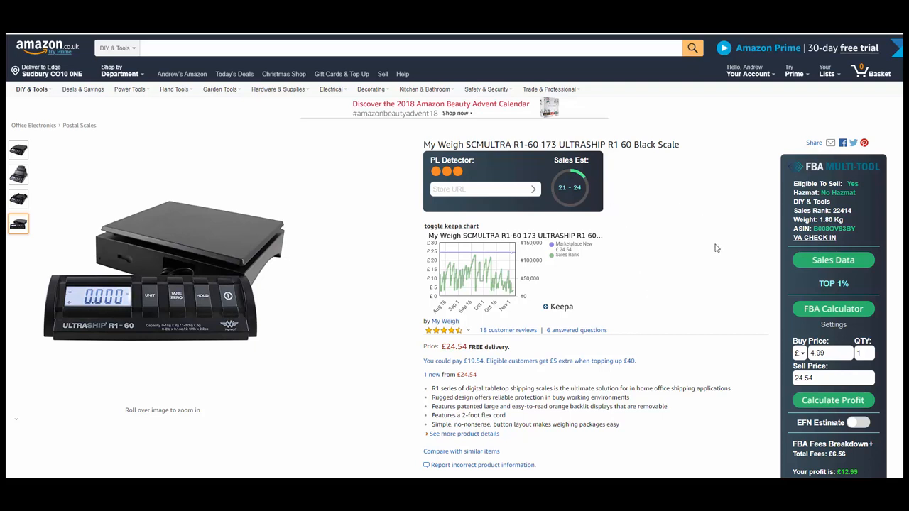
pyautogui.moveTo(668, 285)
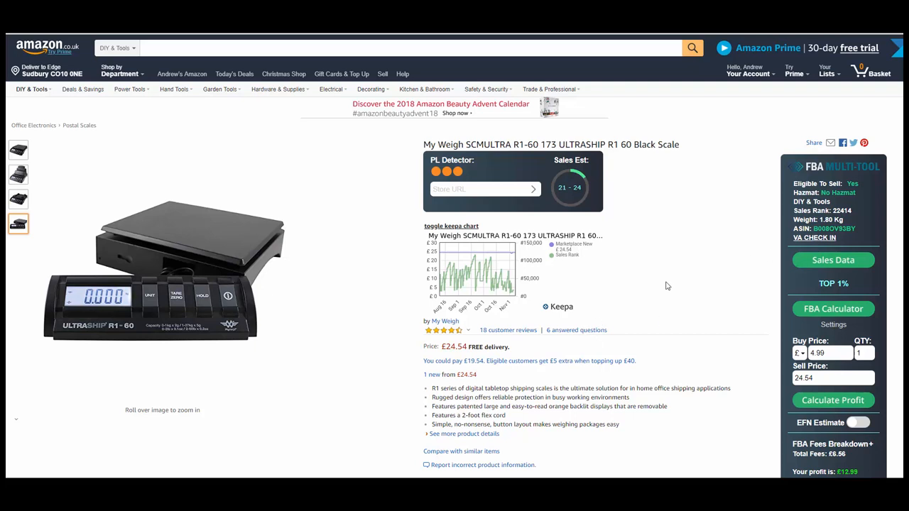
pyautogui.moveTo(619, 207)
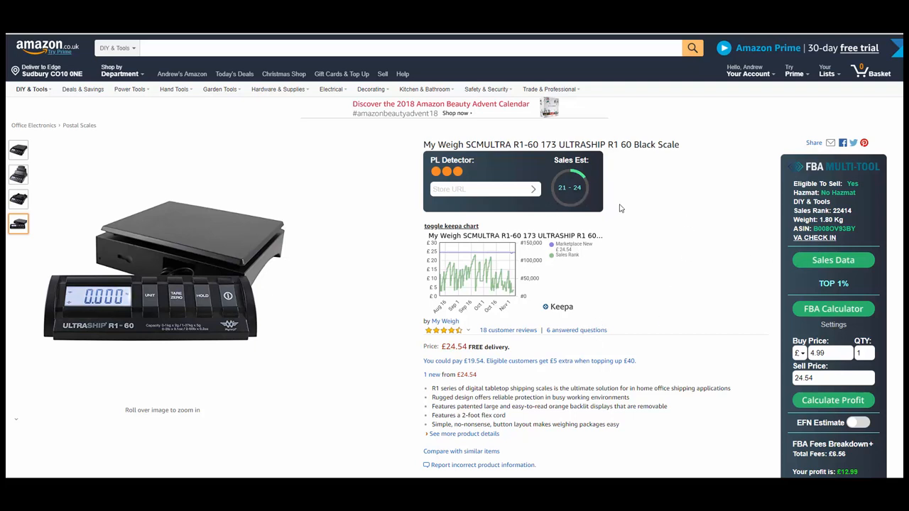
pyautogui.moveTo(724, 219)
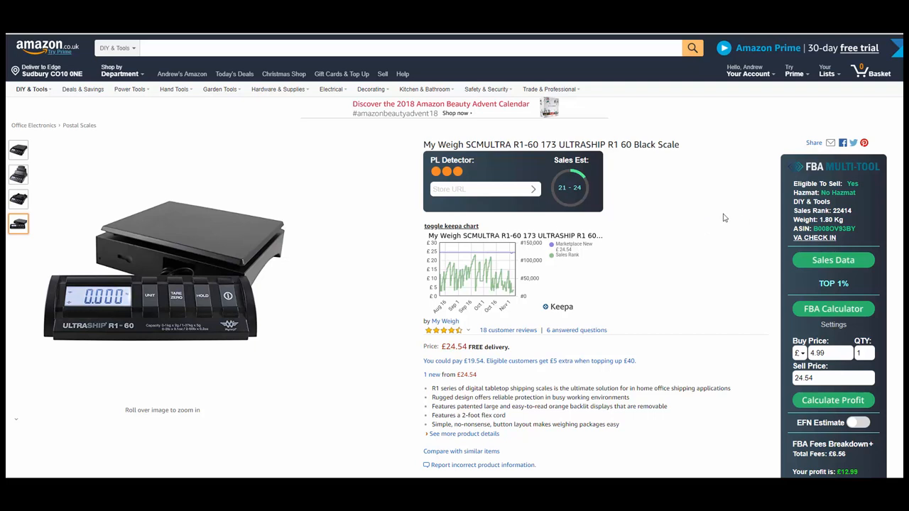
pyautogui.moveTo(732, 294)
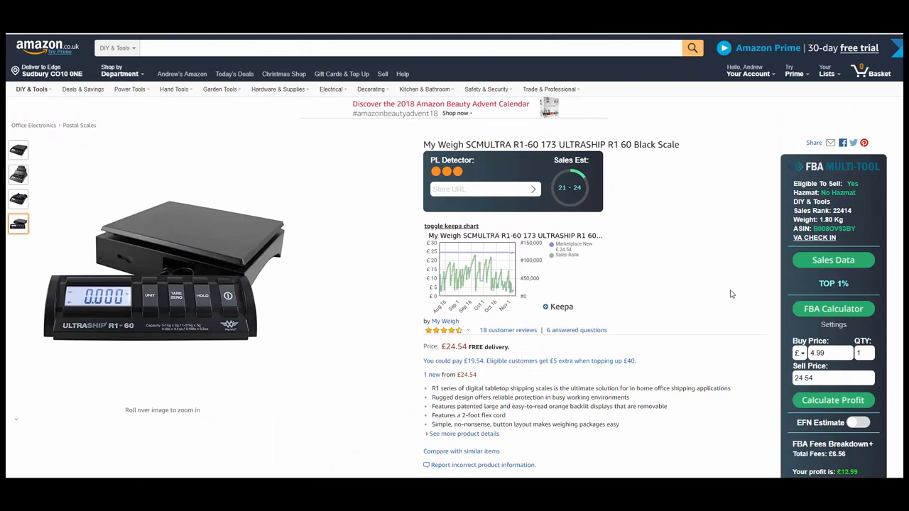
pyautogui.moveTo(735, 288)
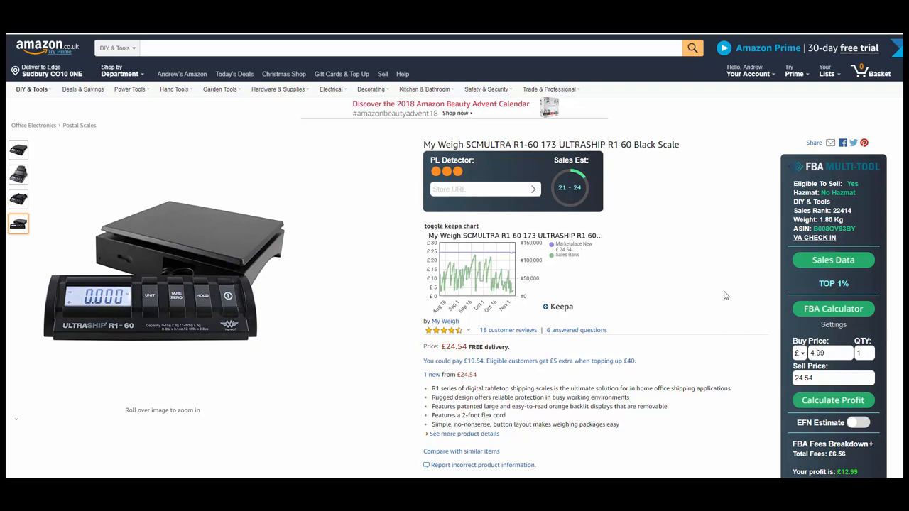
pyautogui.moveTo(717, 270)
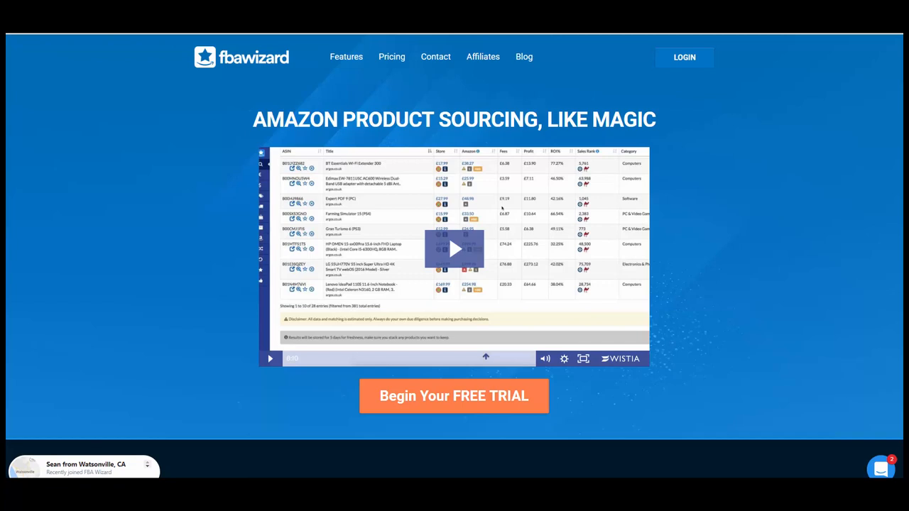
pyautogui.moveTo(723, 145)
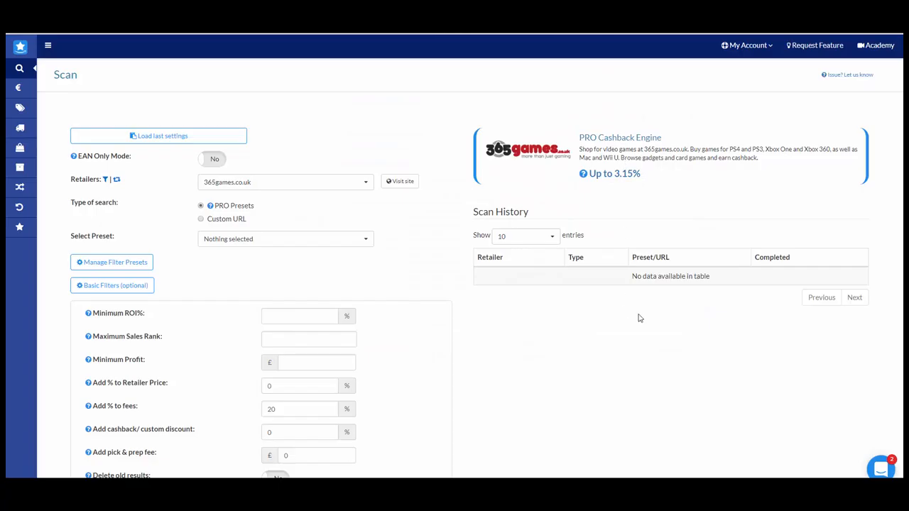
pyautogui.moveTo(194, 105)
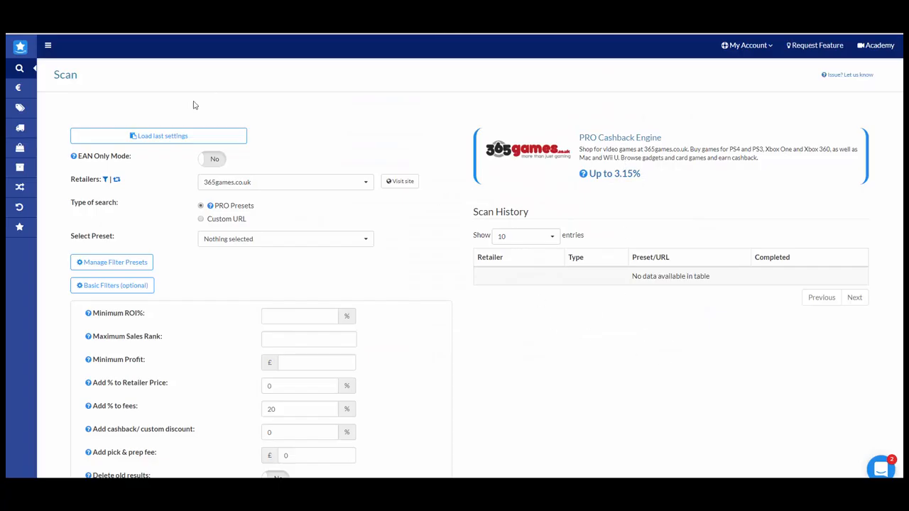
pyautogui.moveTo(338, 126)
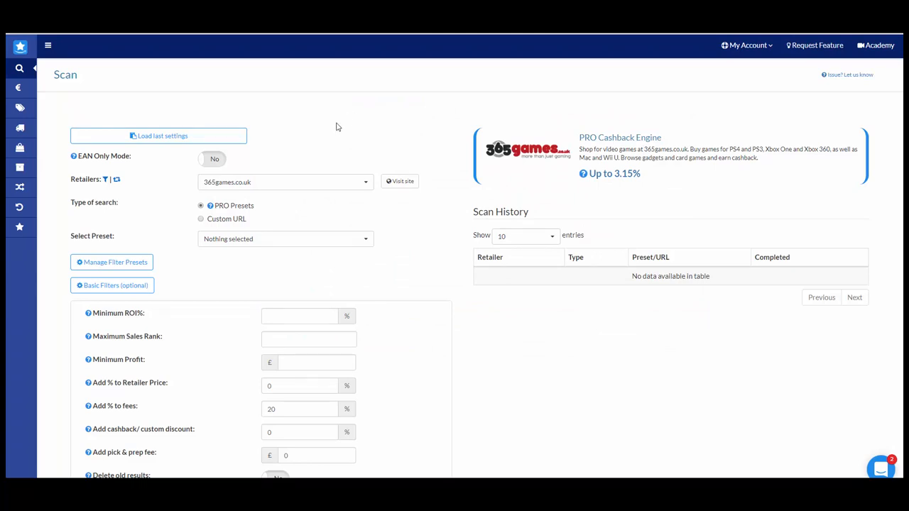
pyautogui.moveTo(448, 191)
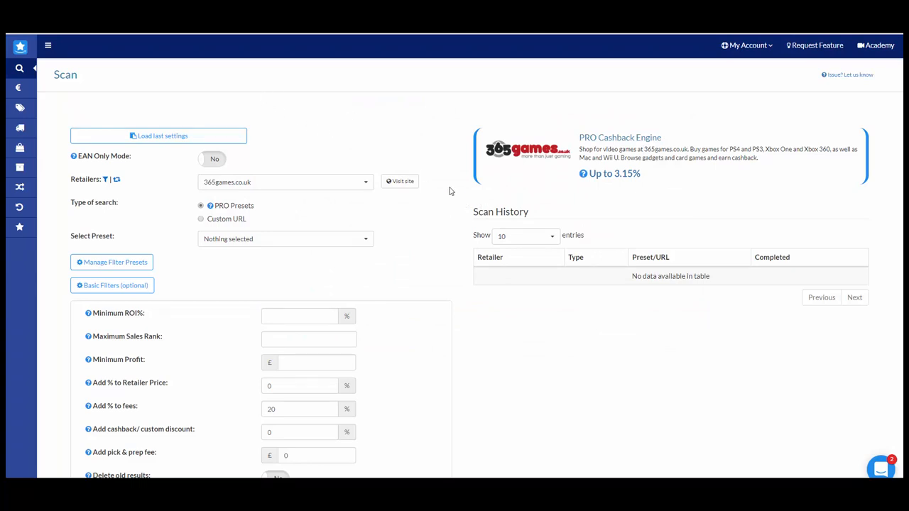
pyautogui.moveTo(585, 327)
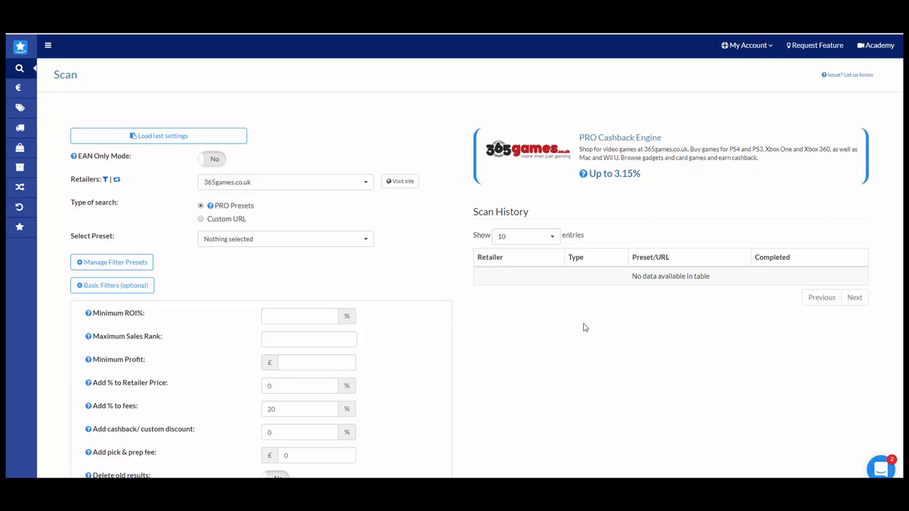
pyautogui.moveTo(554, 338)
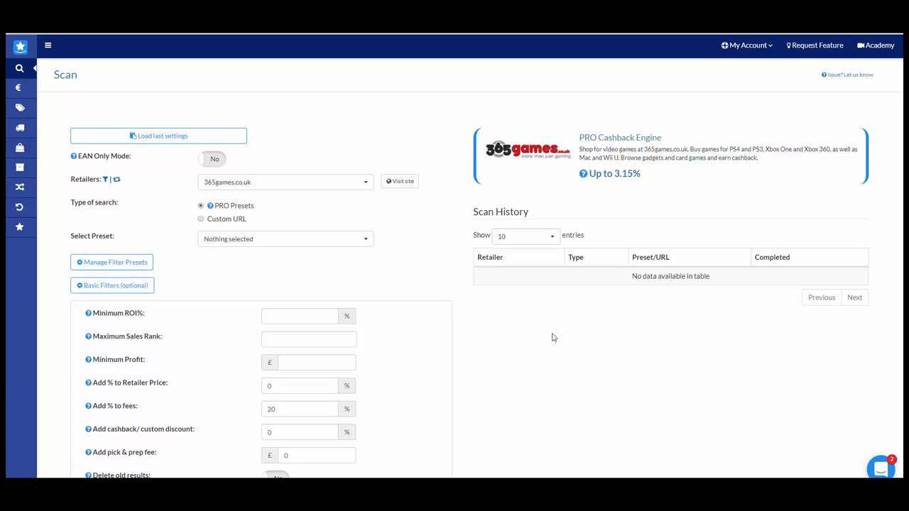
pyautogui.moveTo(457, 389)
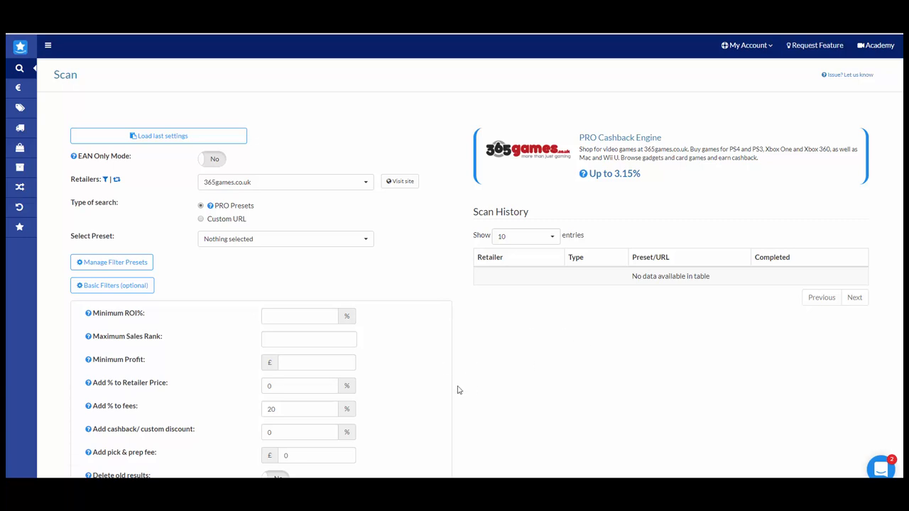
pyautogui.moveTo(460, 249)
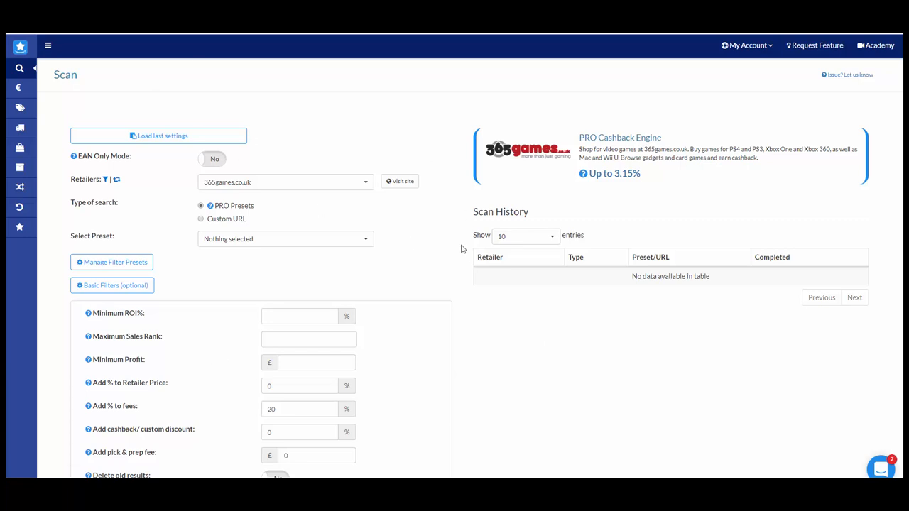
pyautogui.moveTo(492, 339)
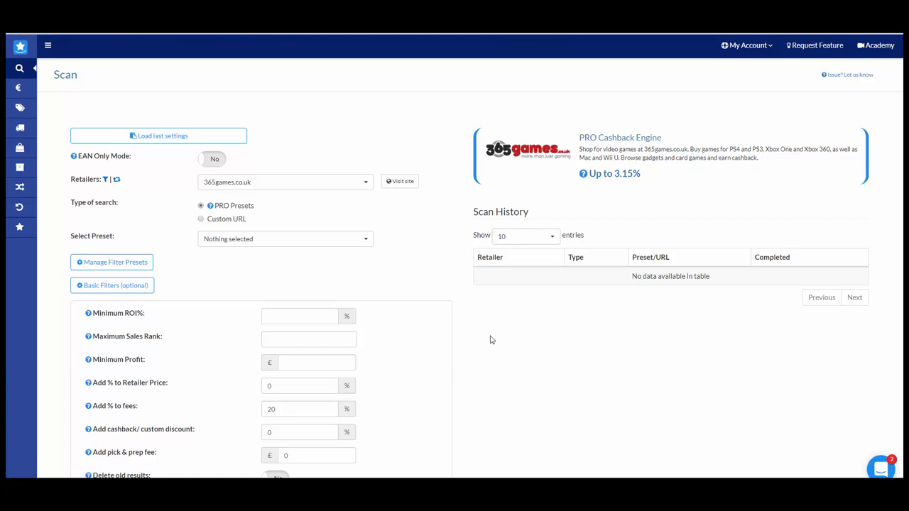
pyautogui.moveTo(415, 168)
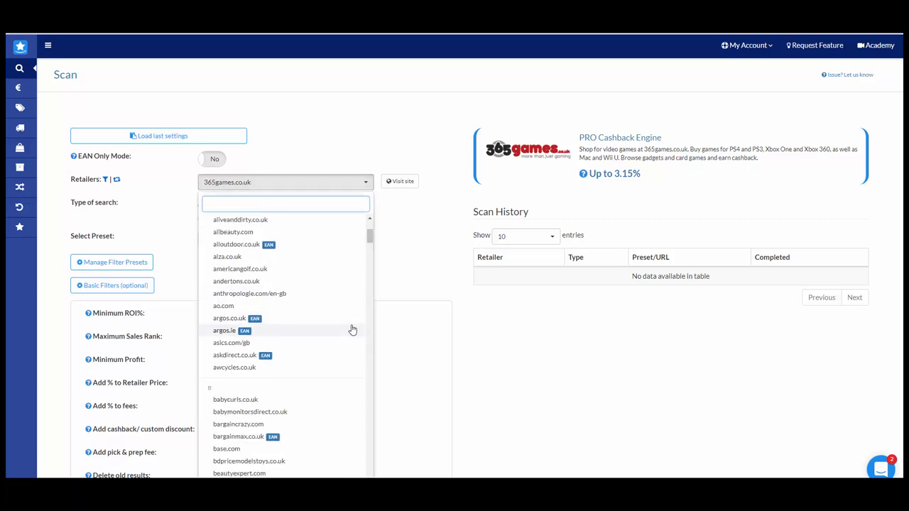
# Step: Scroll through the 365games.co.uk preset and basic filter options, then back to the top of the Scan page
pyautogui.scroll(-3)
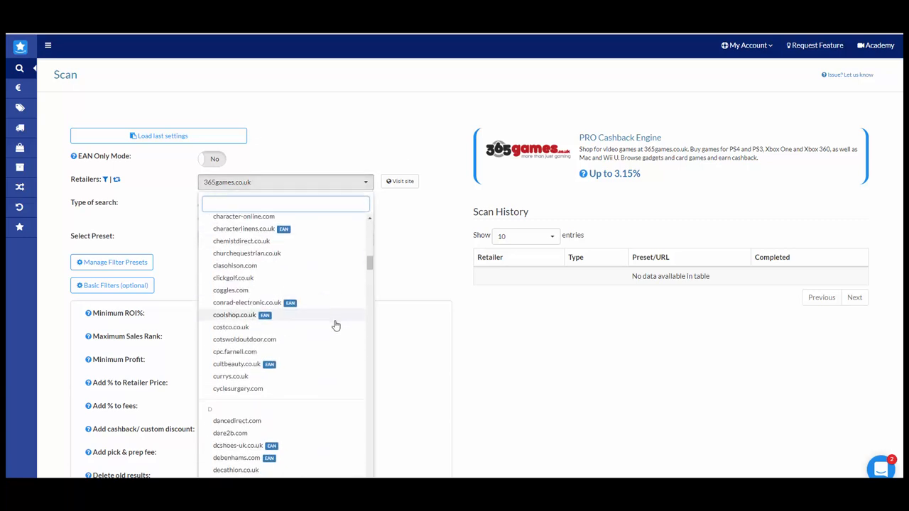
pyautogui.scroll(-3)
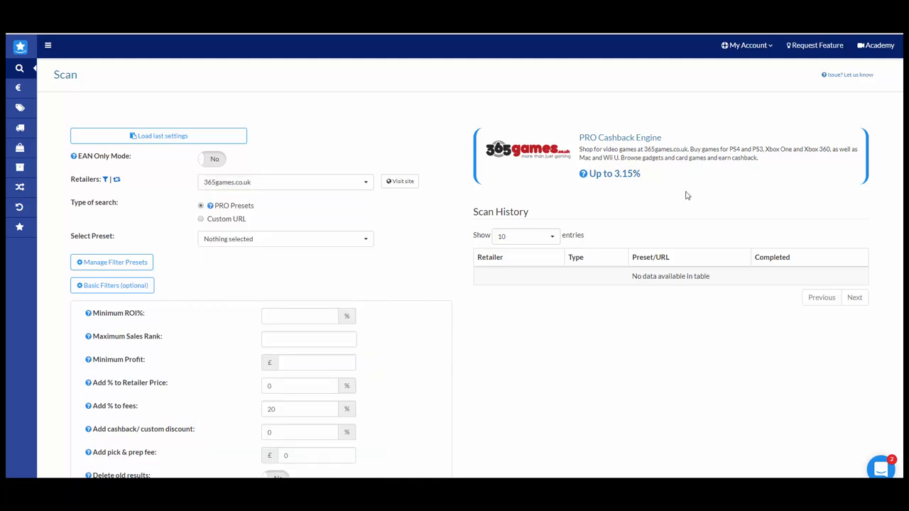
pyautogui.moveTo(546, 363)
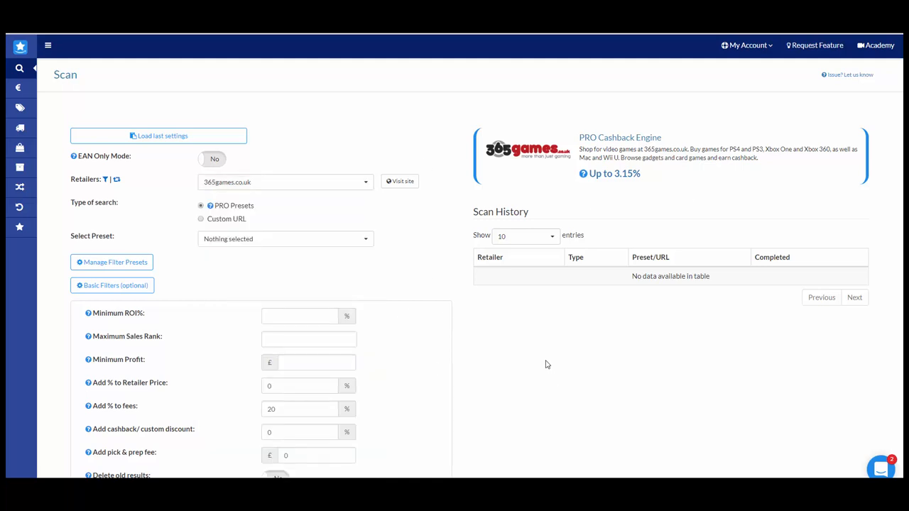
pyautogui.moveTo(467, 347)
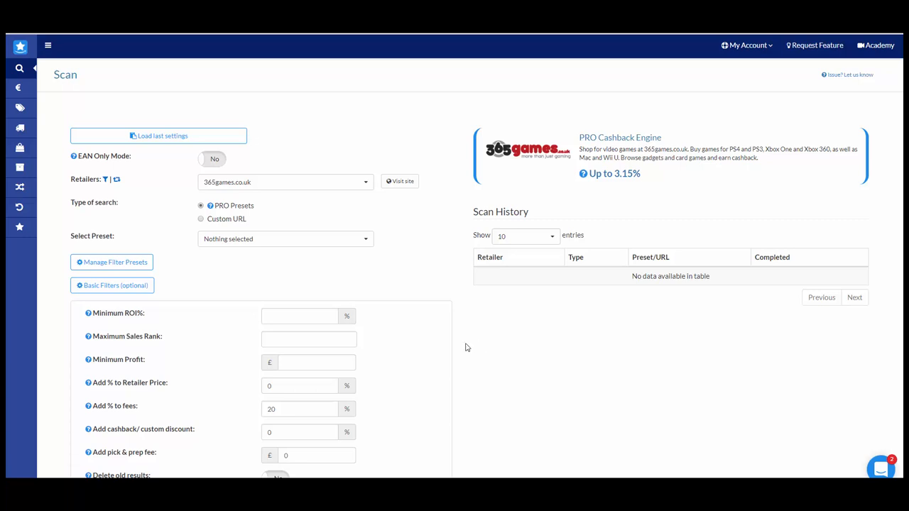
pyautogui.moveTo(418, 233)
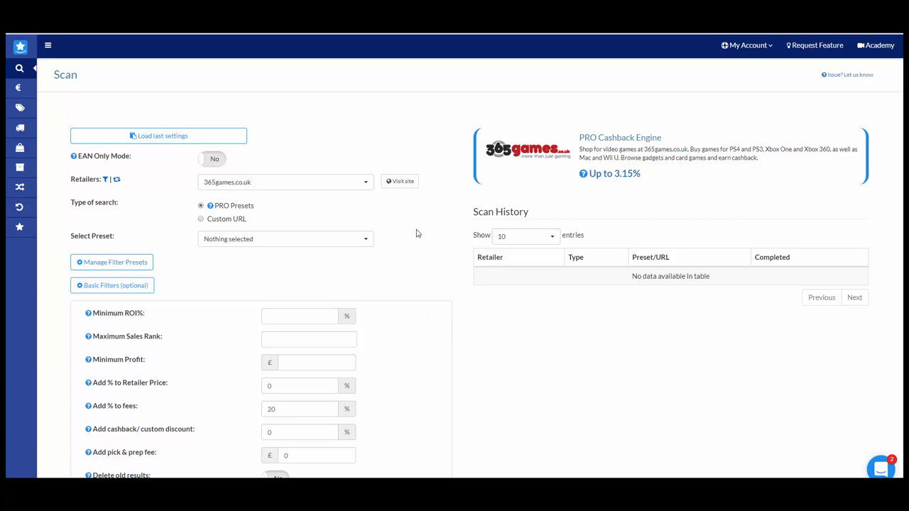
pyautogui.moveTo(415, 250)
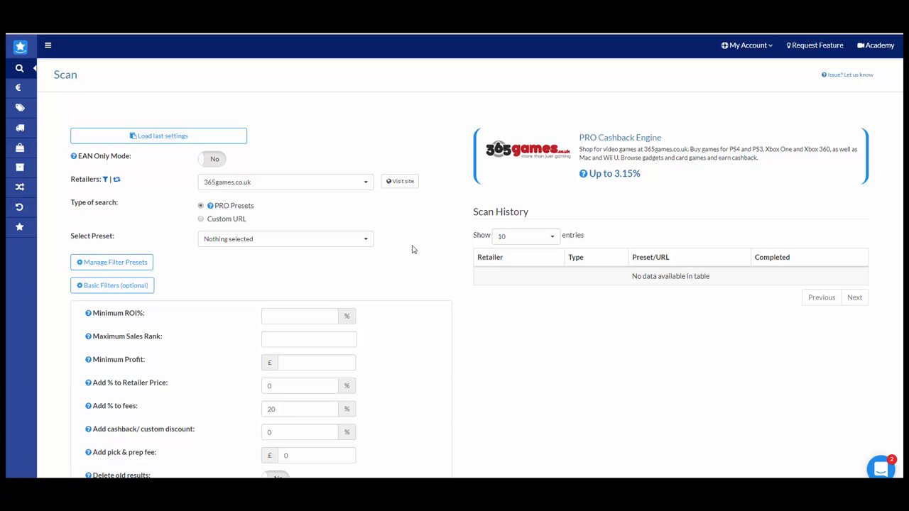
pyautogui.scroll(-3)
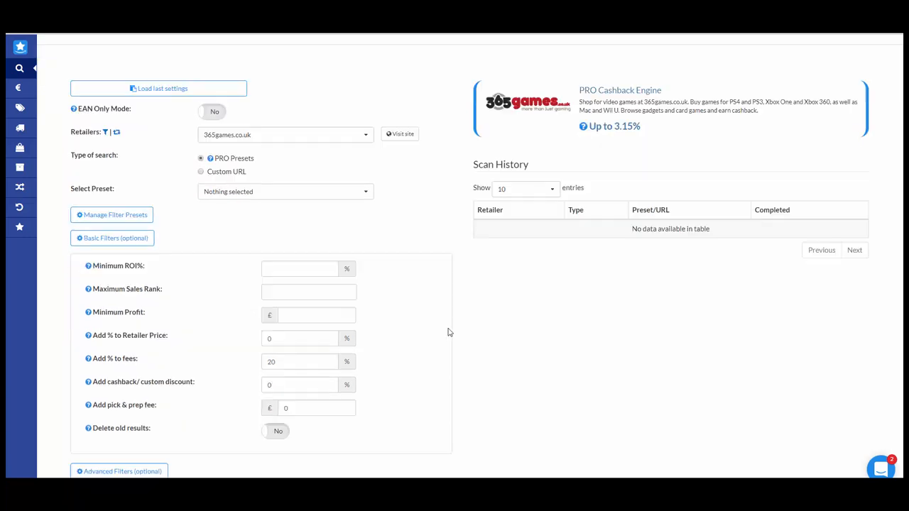
pyautogui.scroll(-3)
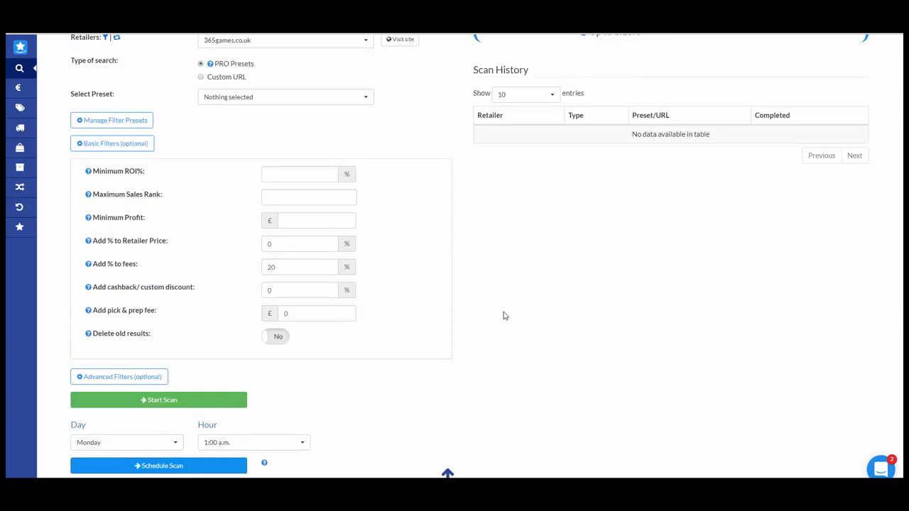
pyautogui.scroll(3)
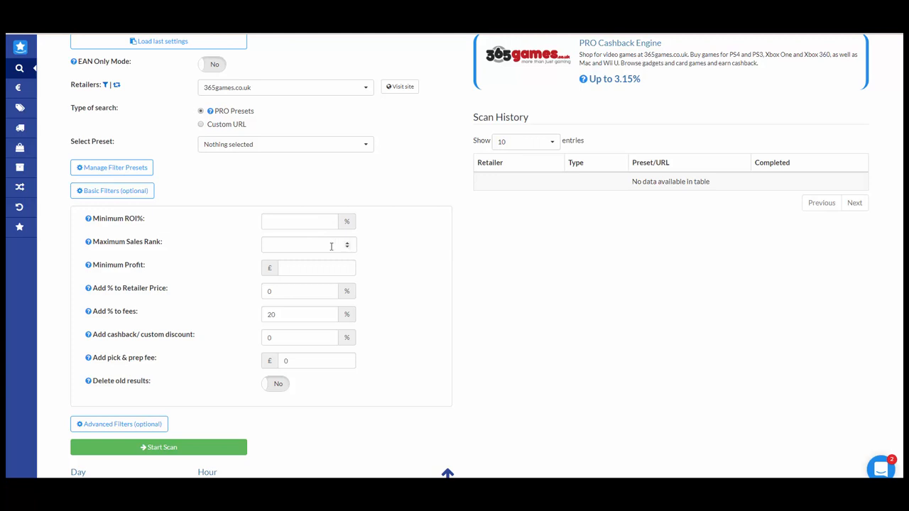
pyautogui.scroll(3)
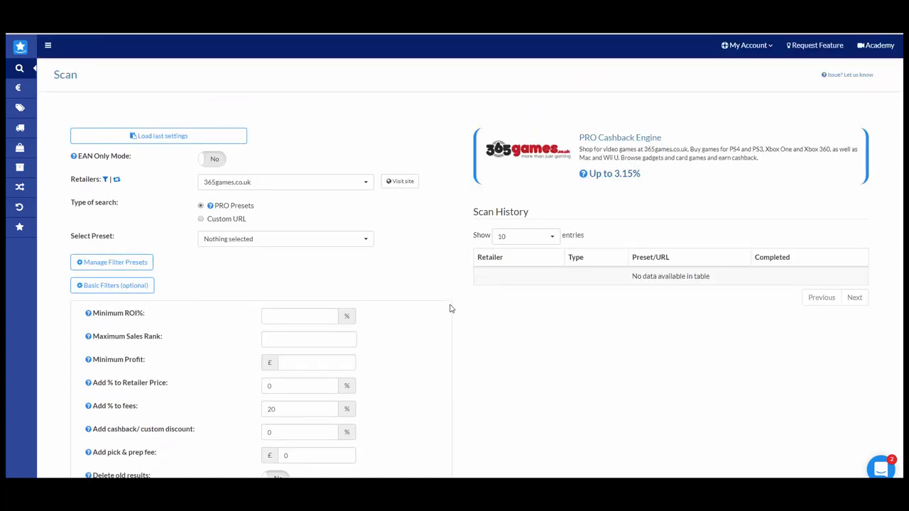
pyautogui.moveTo(395, 270)
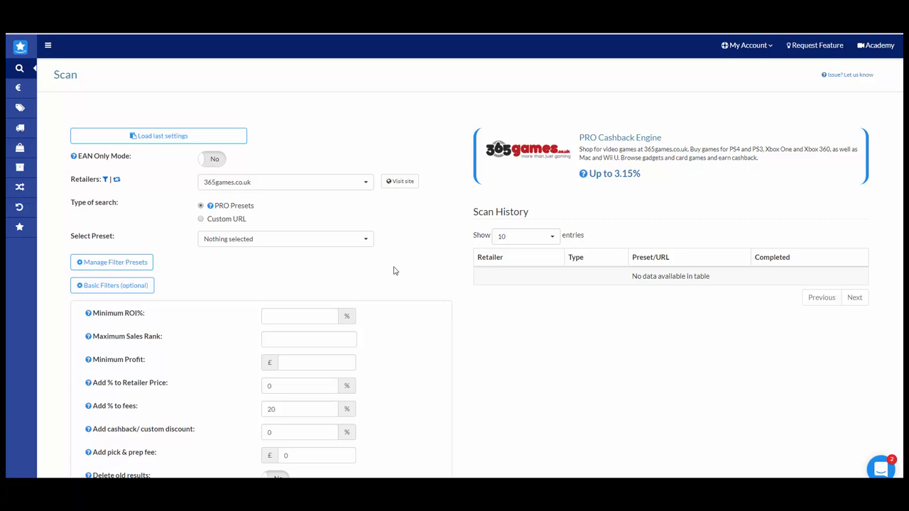
pyautogui.moveTo(410, 272)
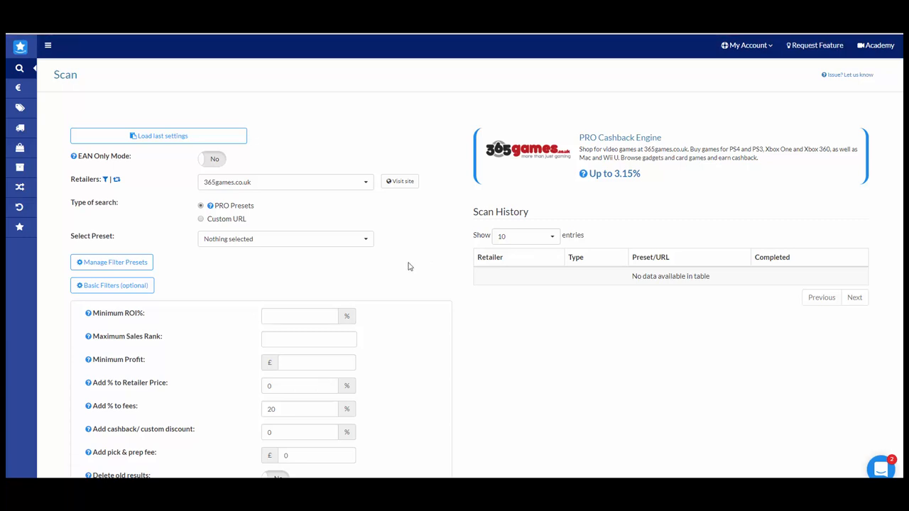
pyautogui.moveTo(398, 256)
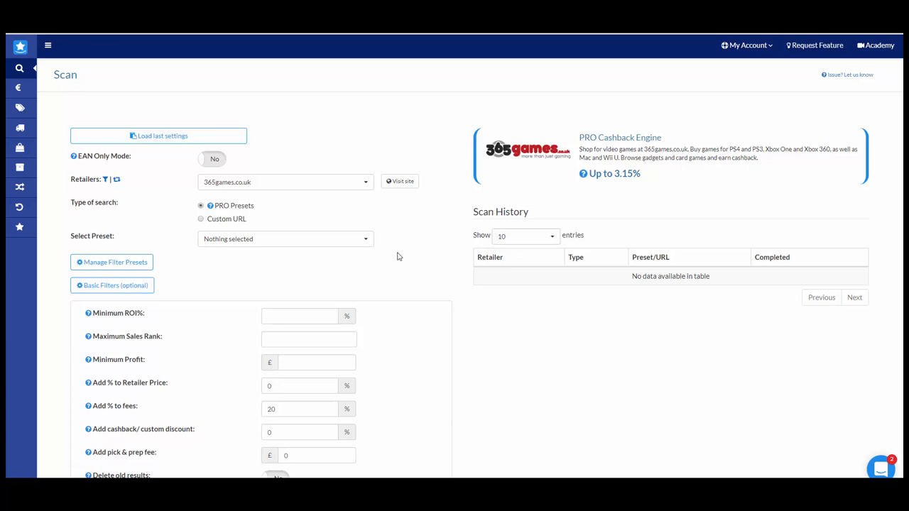
pyautogui.moveTo(477, 412)
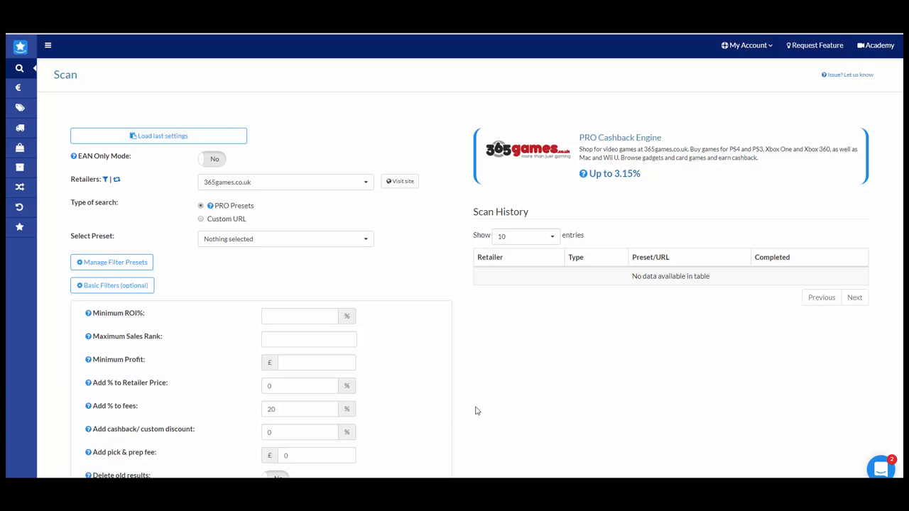
pyautogui.moveTo(447, 378)
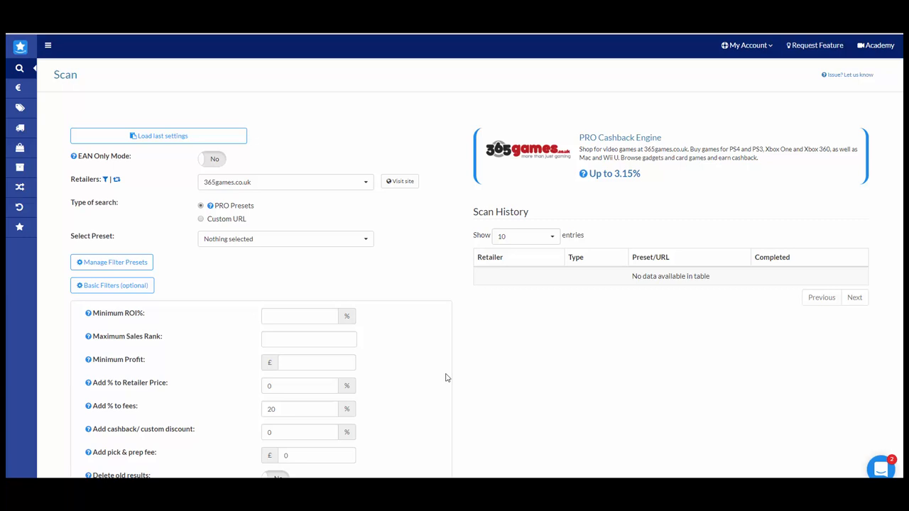
pyautogui.moveTo(494, 366)
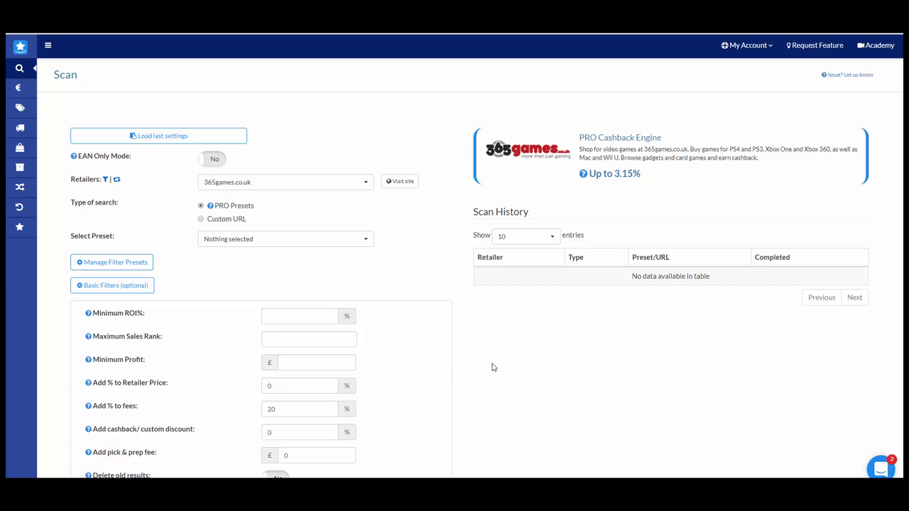
pyautogui.moveTo(411, 254)
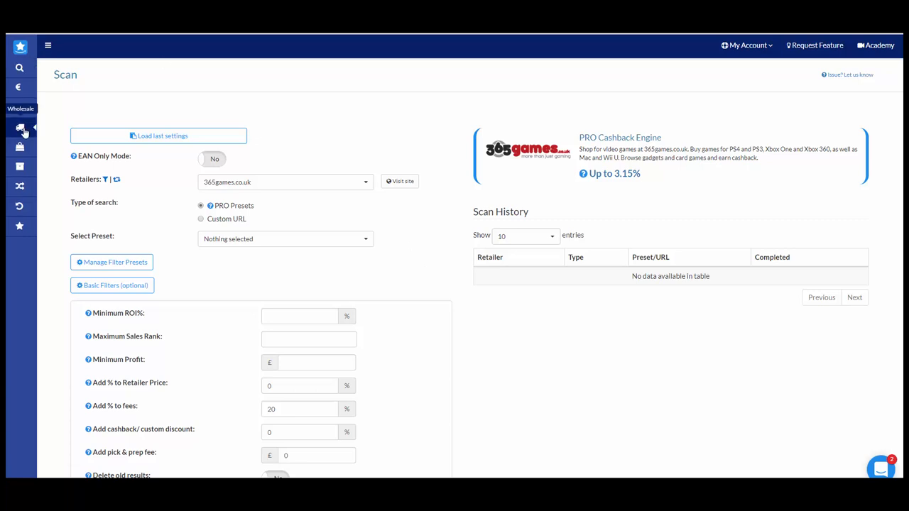
# Step: Switch to the Wholesale page from the left sidebar for product-file scanning
pyautogui.click(20, 128)
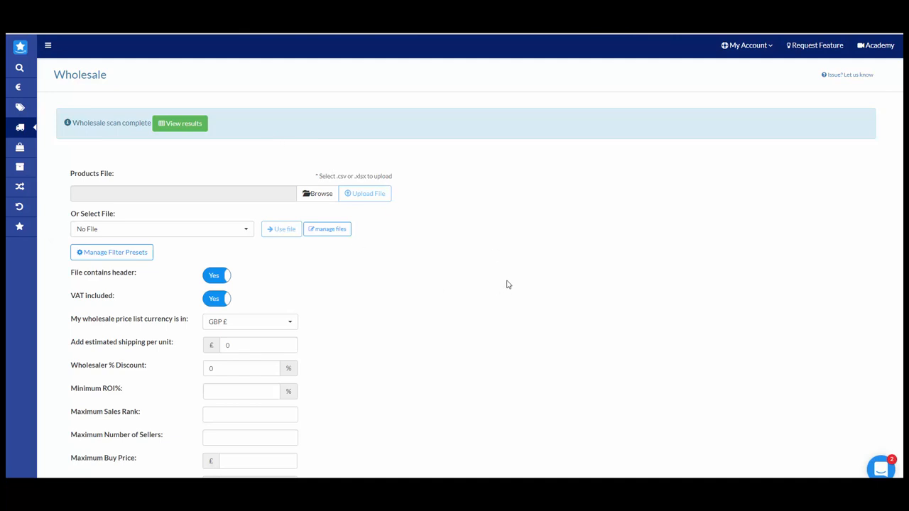
pyautogui.moveTo(465, 276)
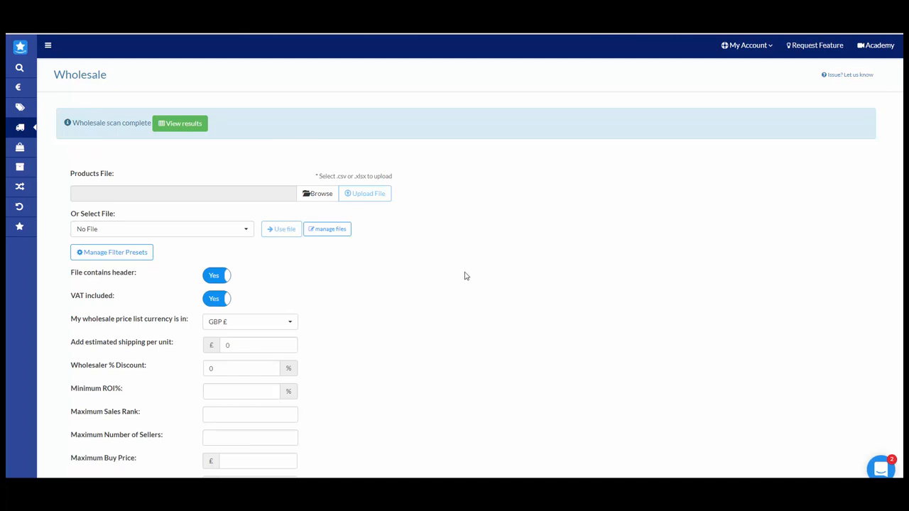
pyautogui.moveTo(437, 292)
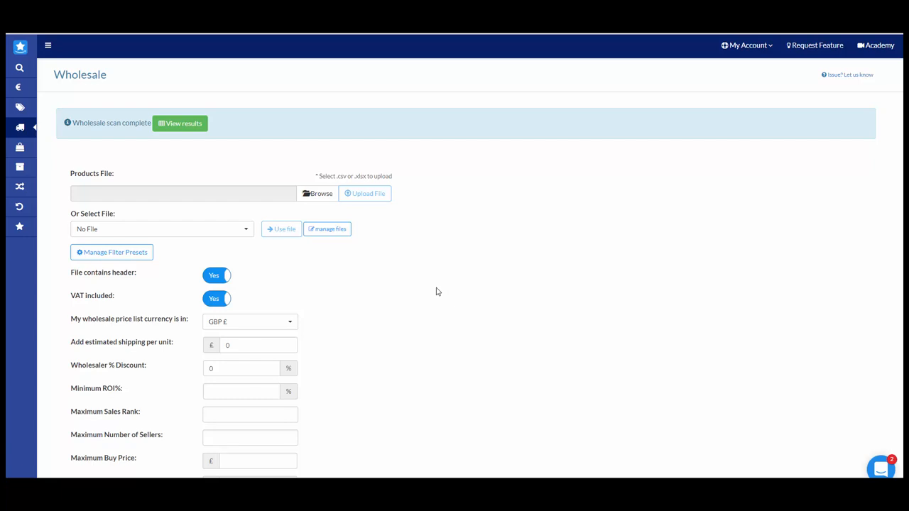
pyautogui.moveTo(514, 324)
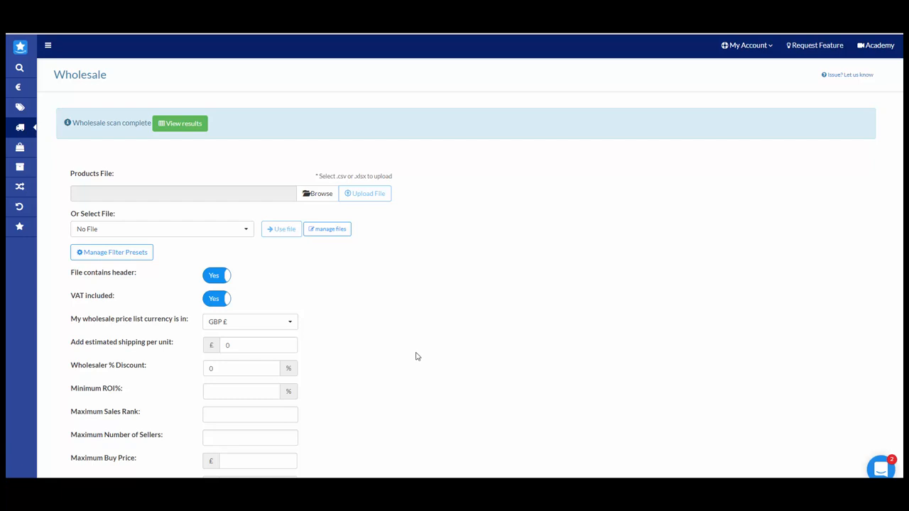
pyautogui.moveTo(460, 352)
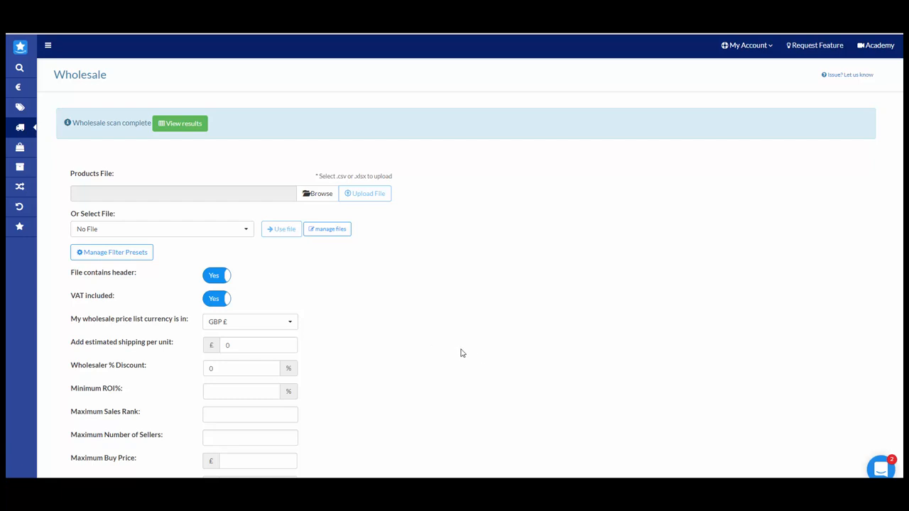
pyautogui.moveTo(472, 330)
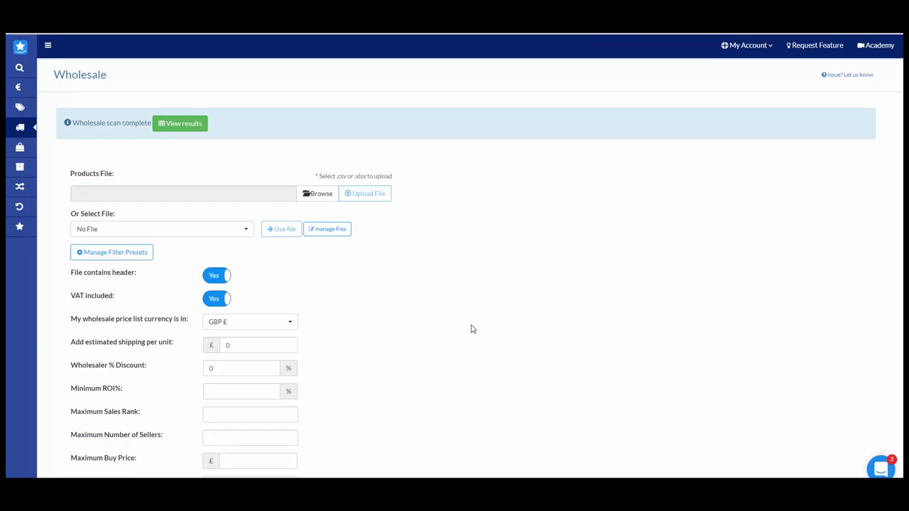
pyautogui.moveTo(481, 327)
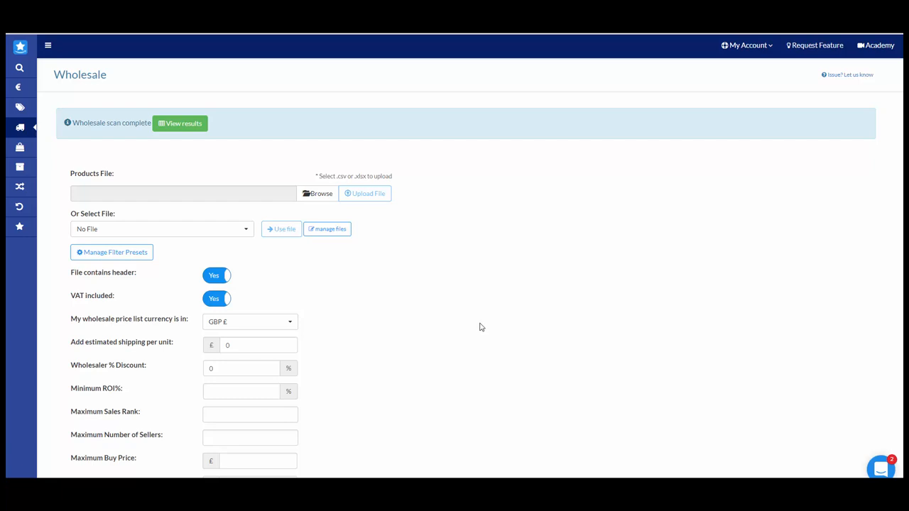
pyautogui.moveTo(494, 338)
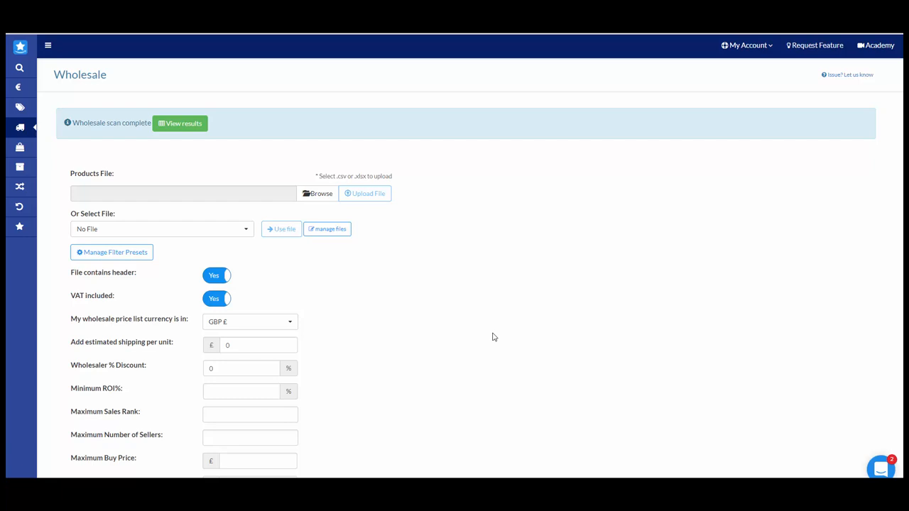
pyautogui.moveTo(440, 325)
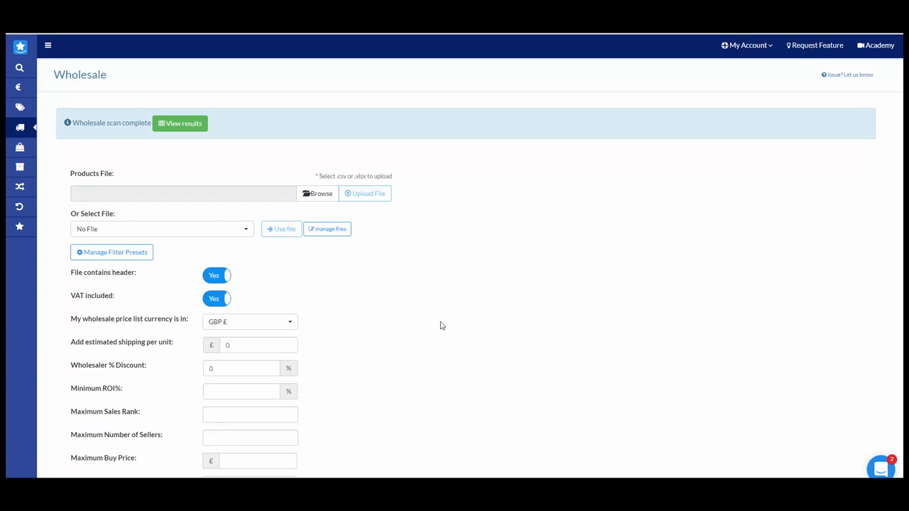
pyautogui.moveTo(502, 224)
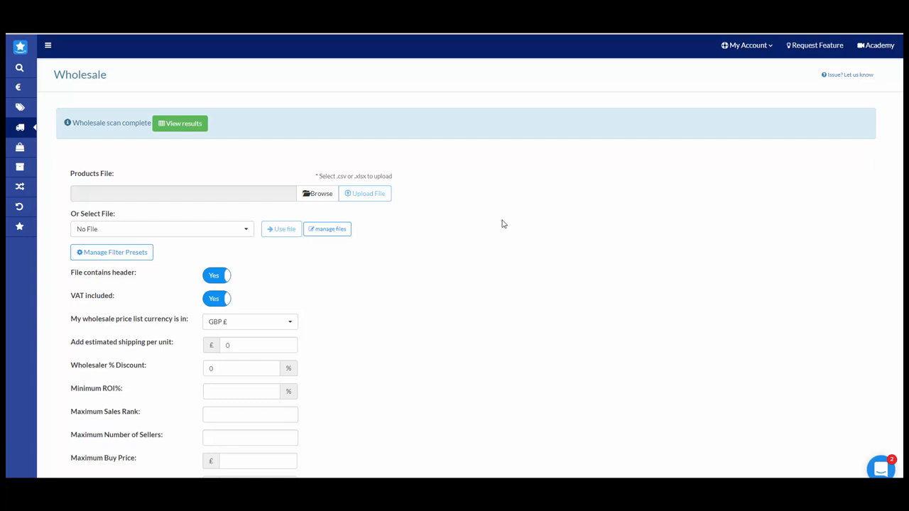
pyautogui.moveTo(20, 207)
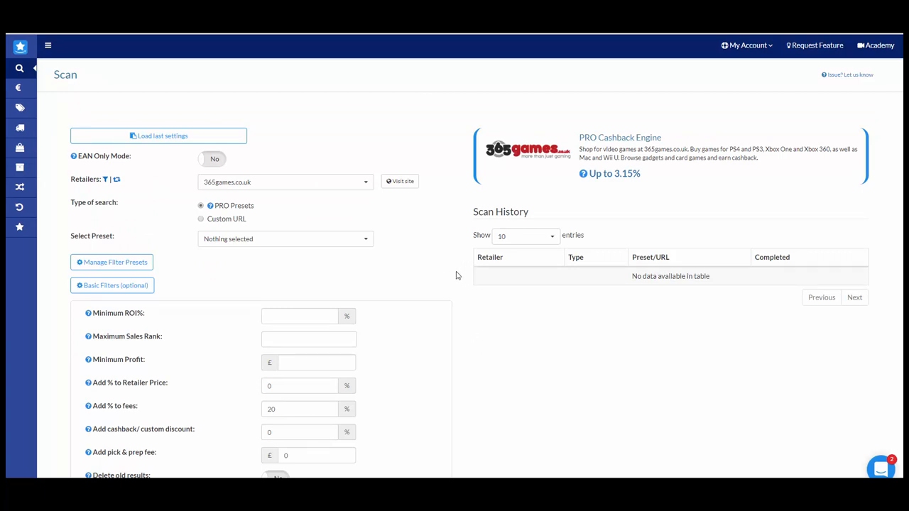
pyautogui.moveTo(409, 228)
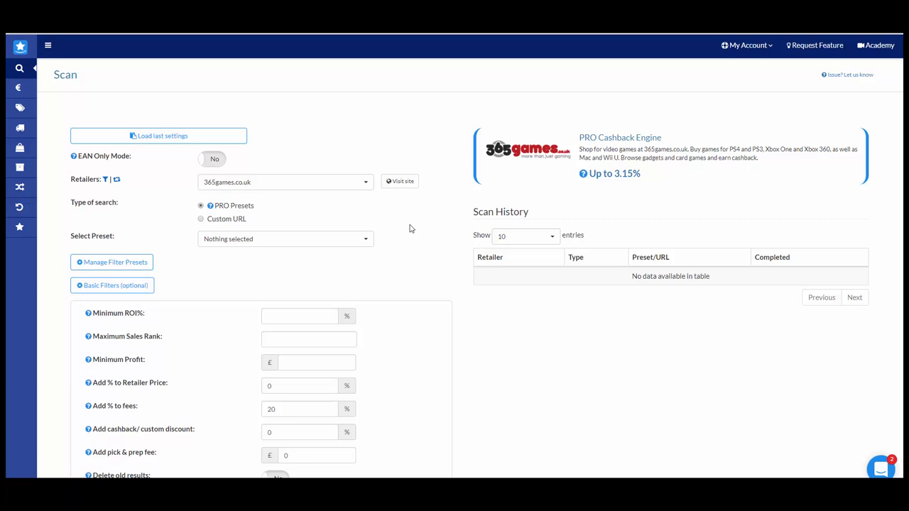
pyautogui.moveTo(401, 240)
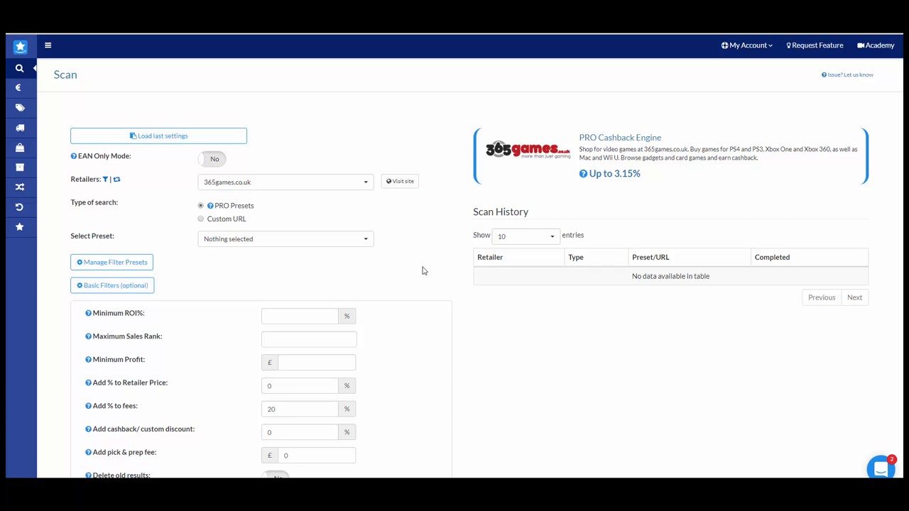
pyautogui.moveTo(407, 253)
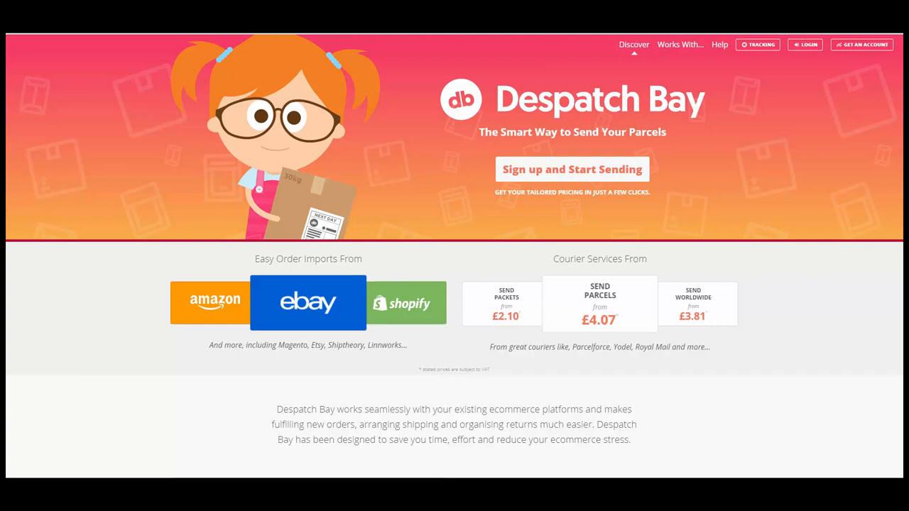
pyautogui.moveTo(883, 412)
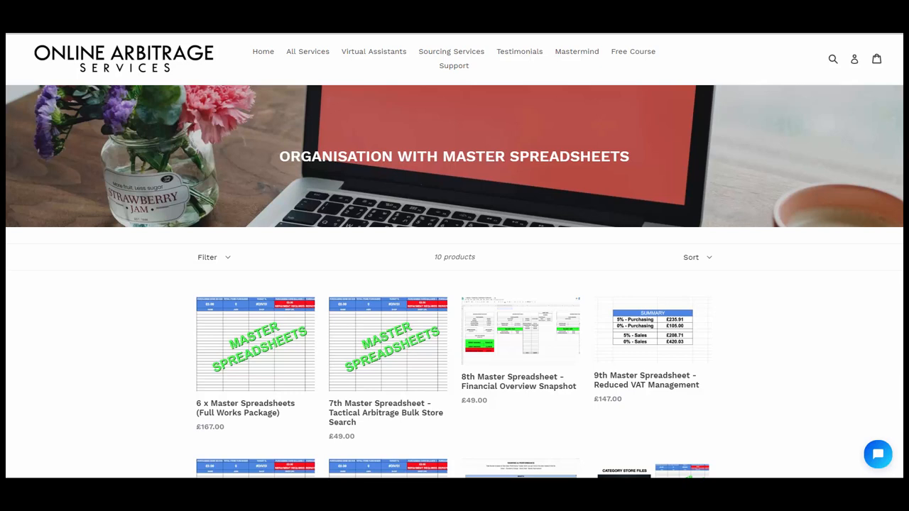
# Step: Scroll through the ten Master Spreadsheet products, including Stock Value Calculator and Replenish Management 2.0
pyautogui.scroll(-3)
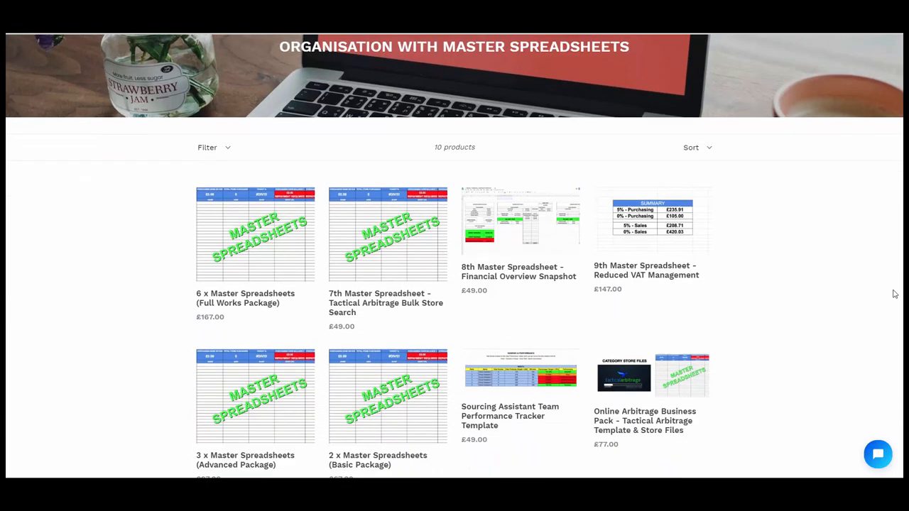
pyautogui.scroll(-3)
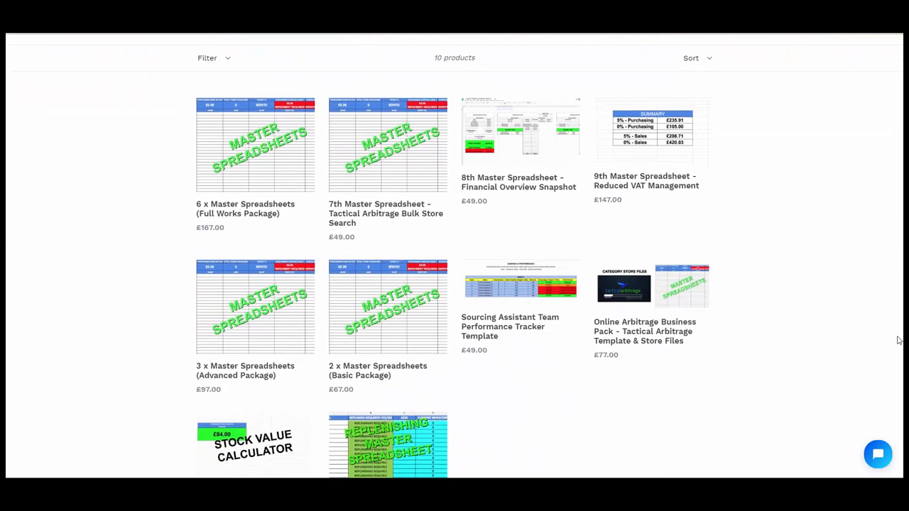
pyautogui.scroll(-3)
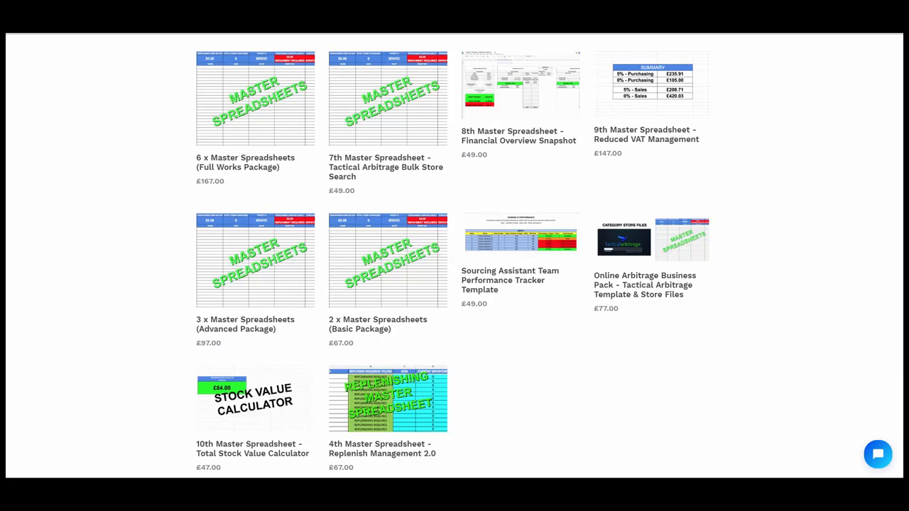
pyautogui.scroll(3)
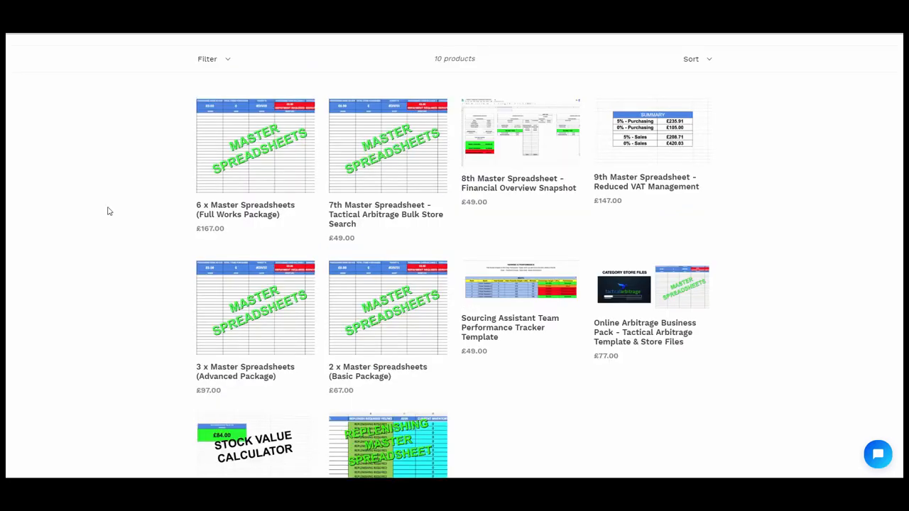